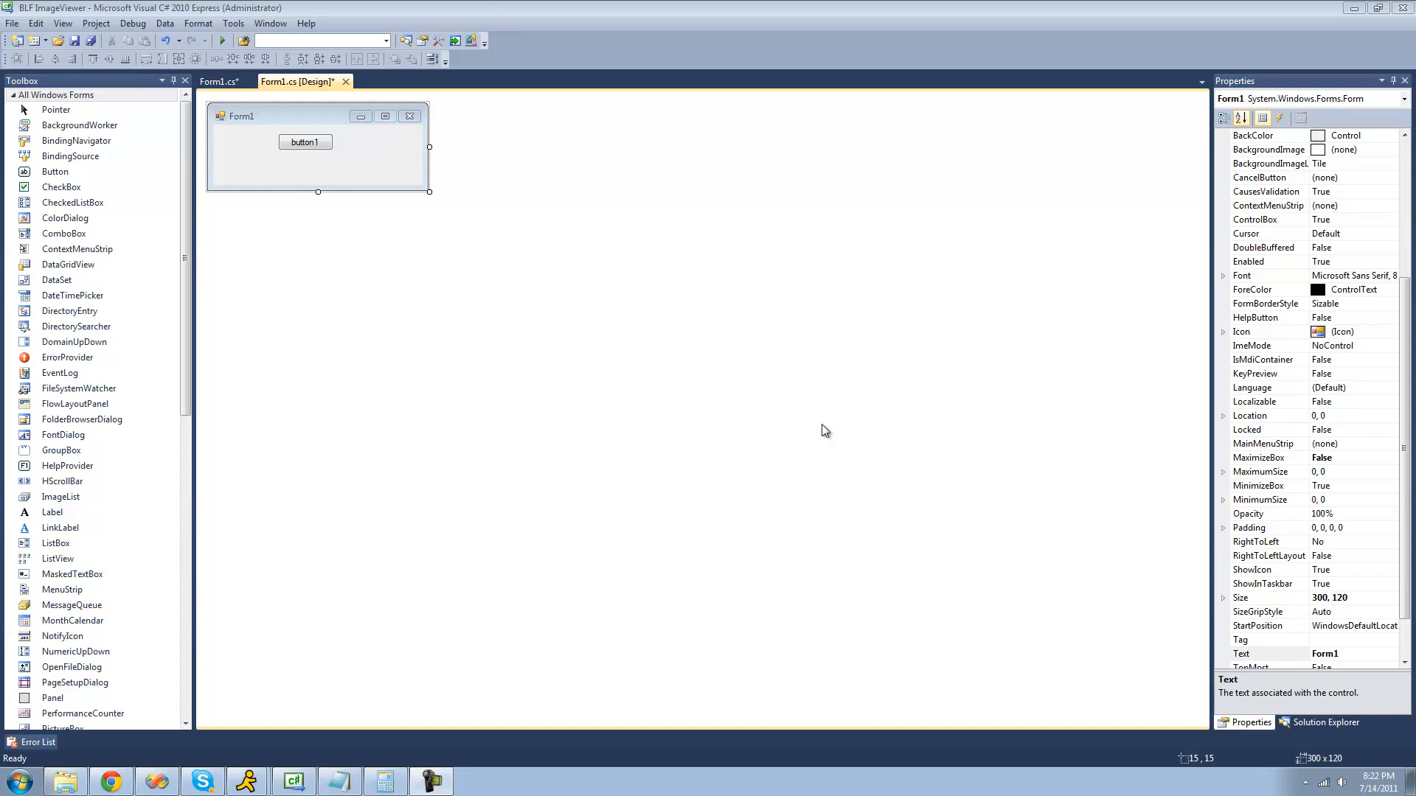
pyautogui.moveTo(335, 166)
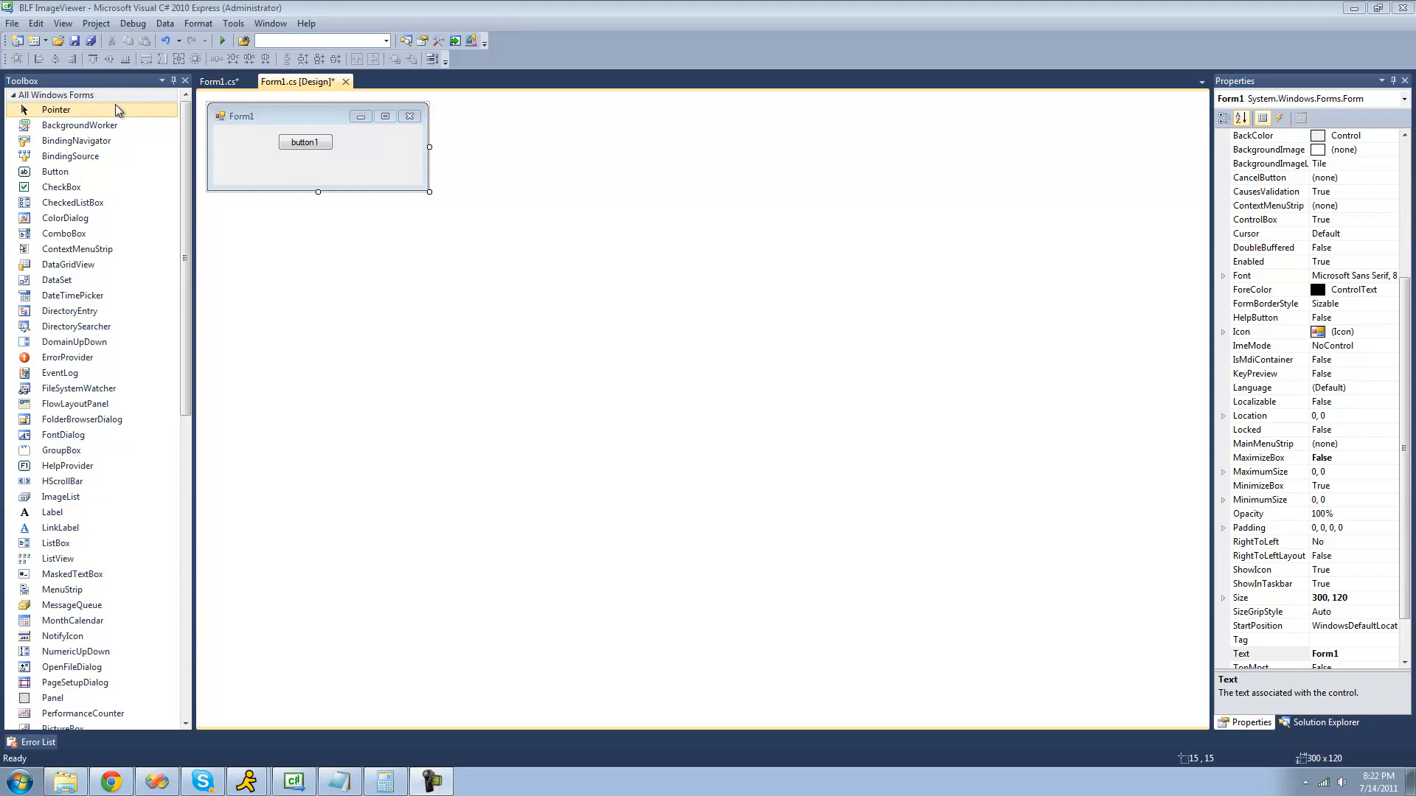
# - Place a new combo box on Form1 beneath button1 and select it
pyautogui.moveTo(63, 233); pyautogui.dragTo(352, 163)
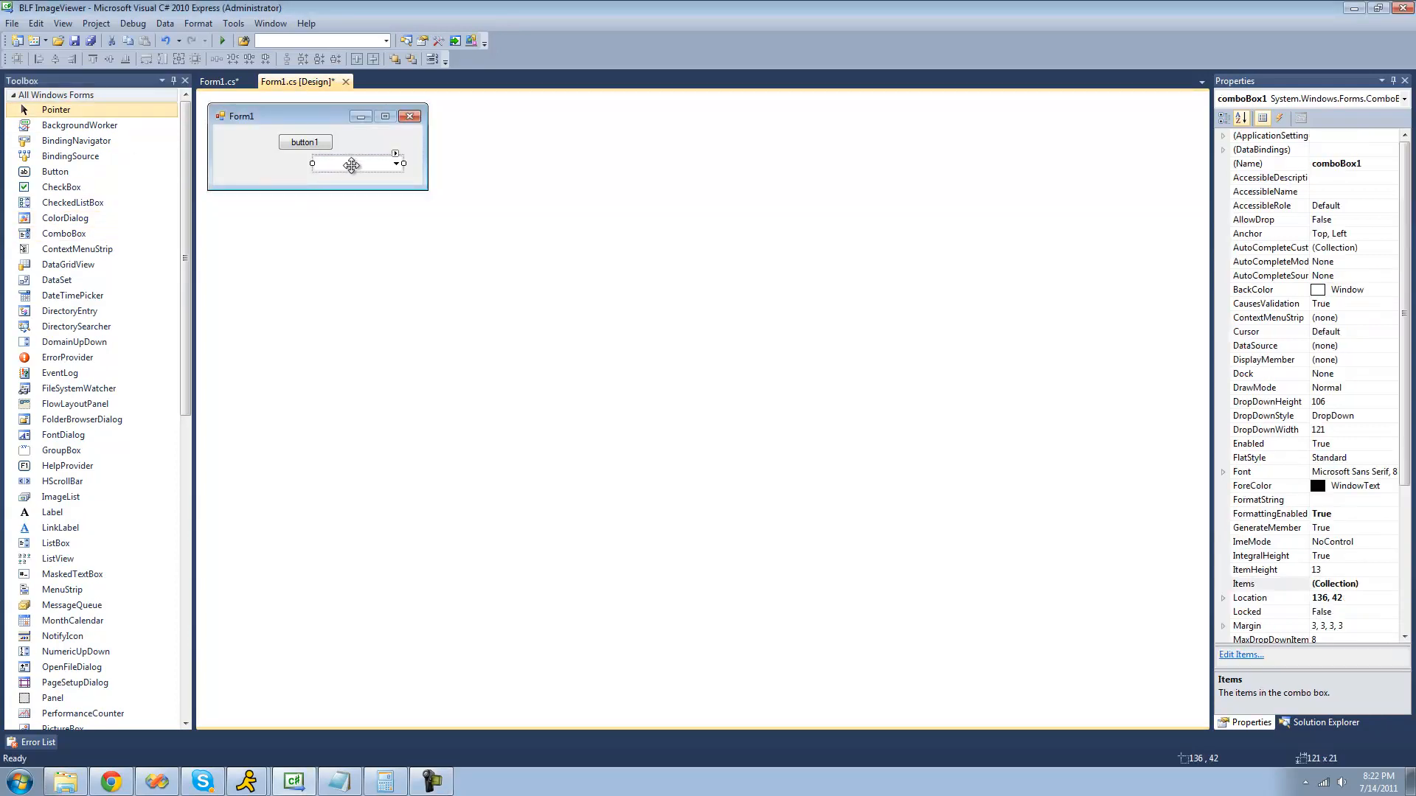
pyautogui.click(377, 161)
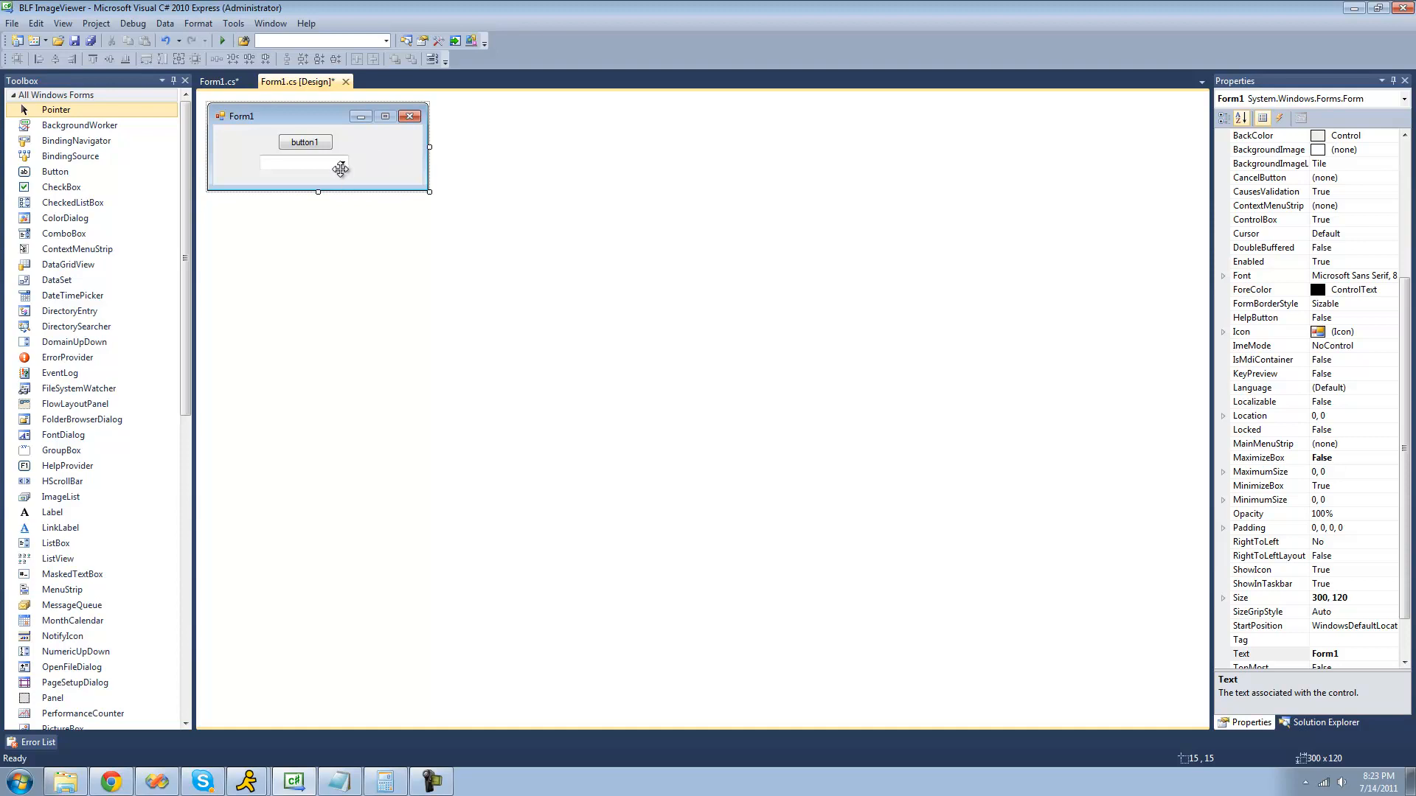
pyautogui.click(302, 163)
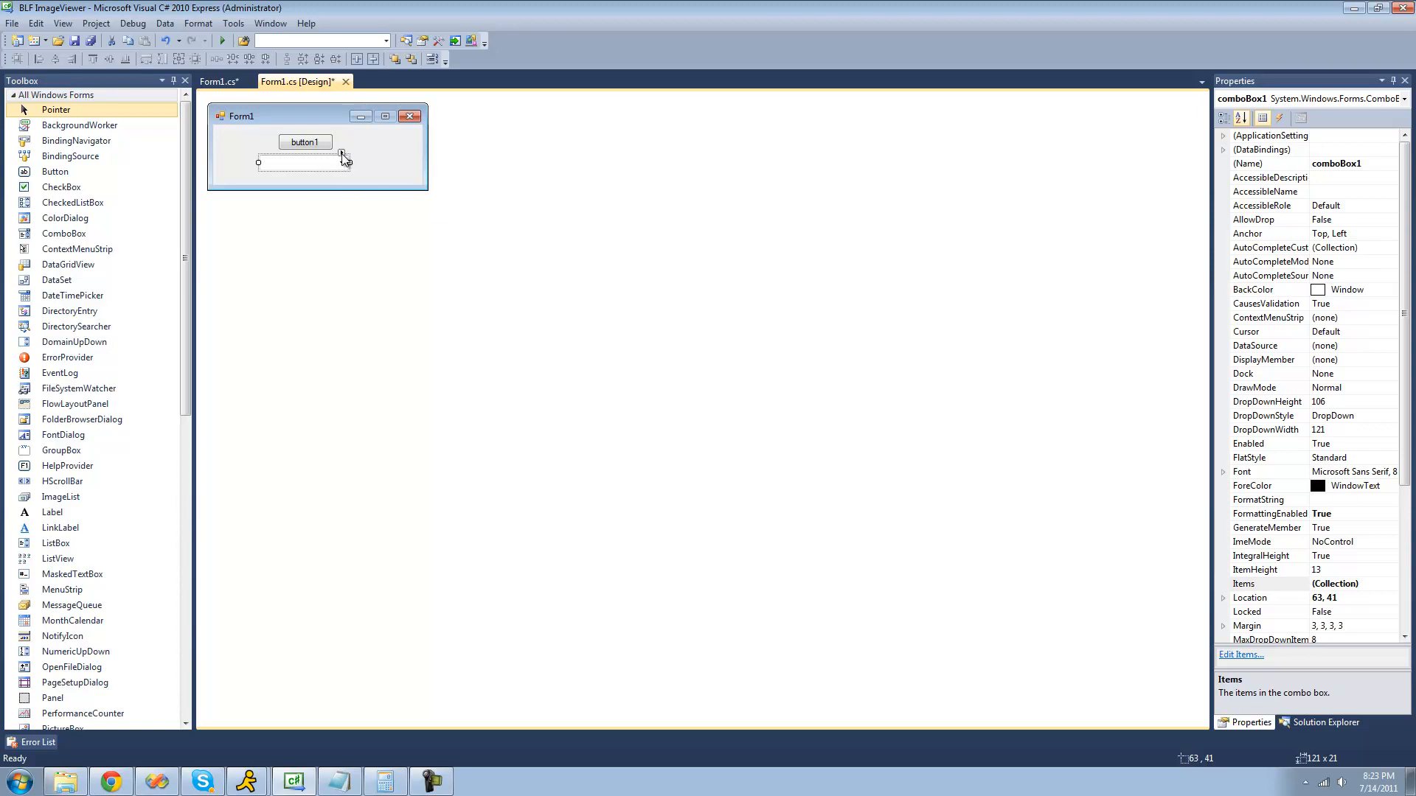
# - Fill the combo box's item collection with Adam, Bob and Joe via the Edit Items editor
pyautogui.click(343, 154)
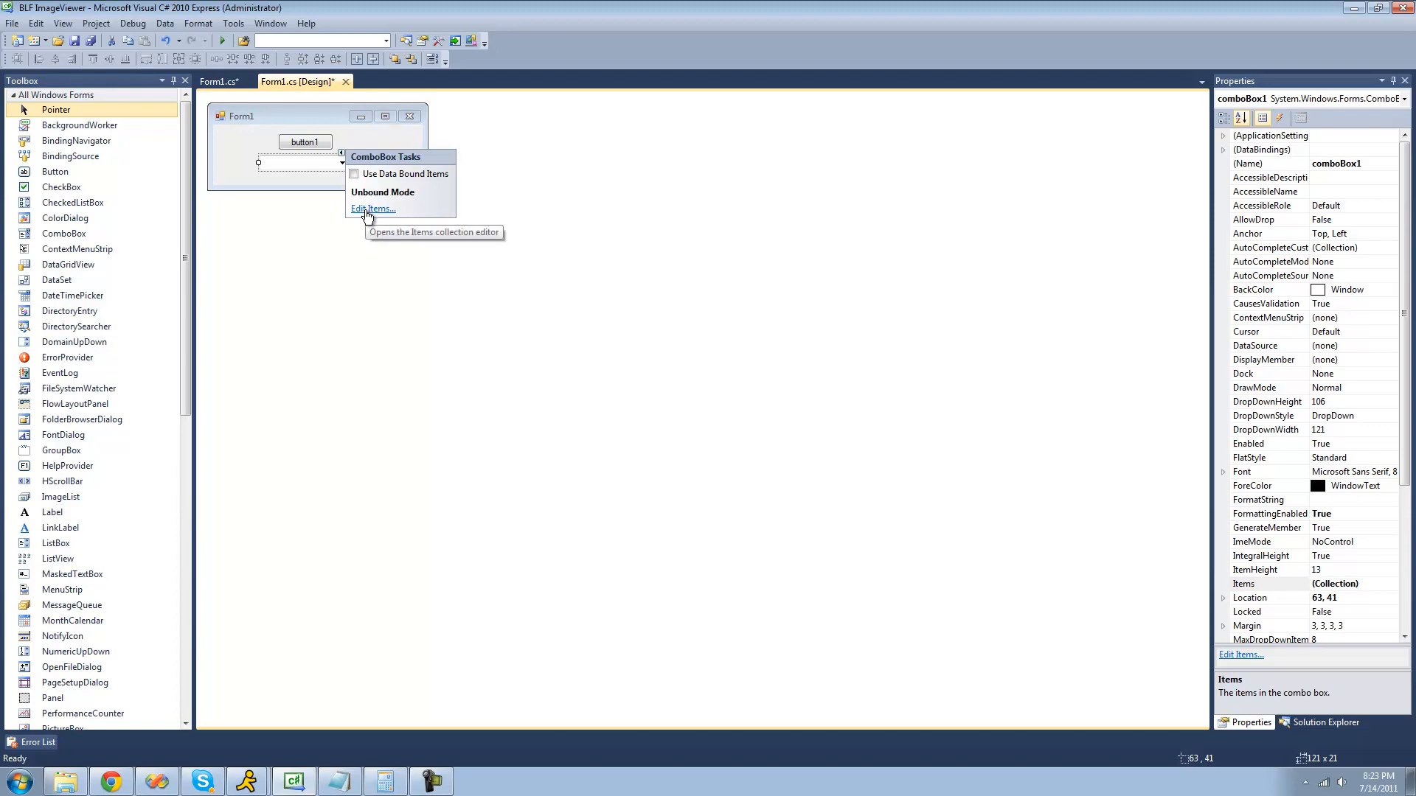
pyautogui.click(372, 208)
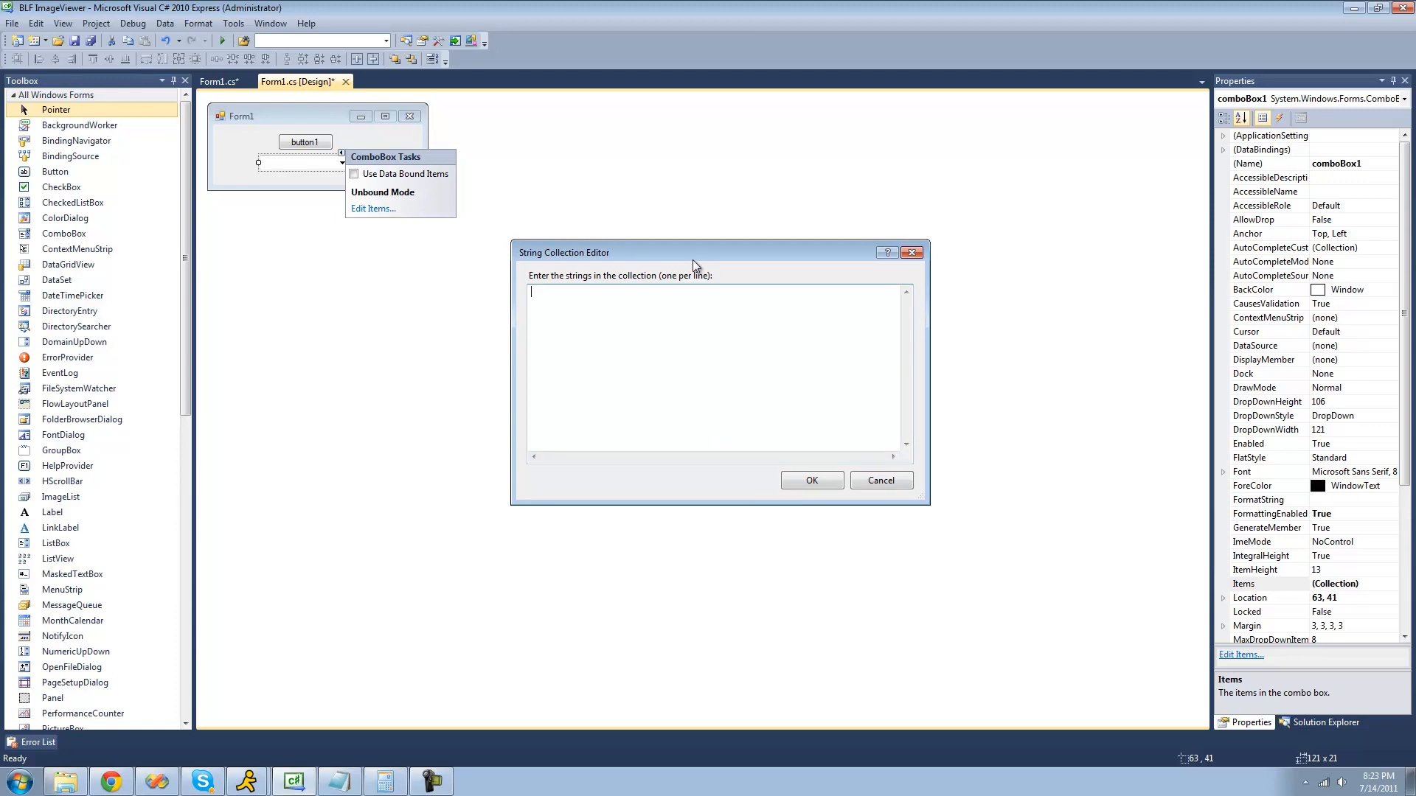
pyautogui.write('Ad')
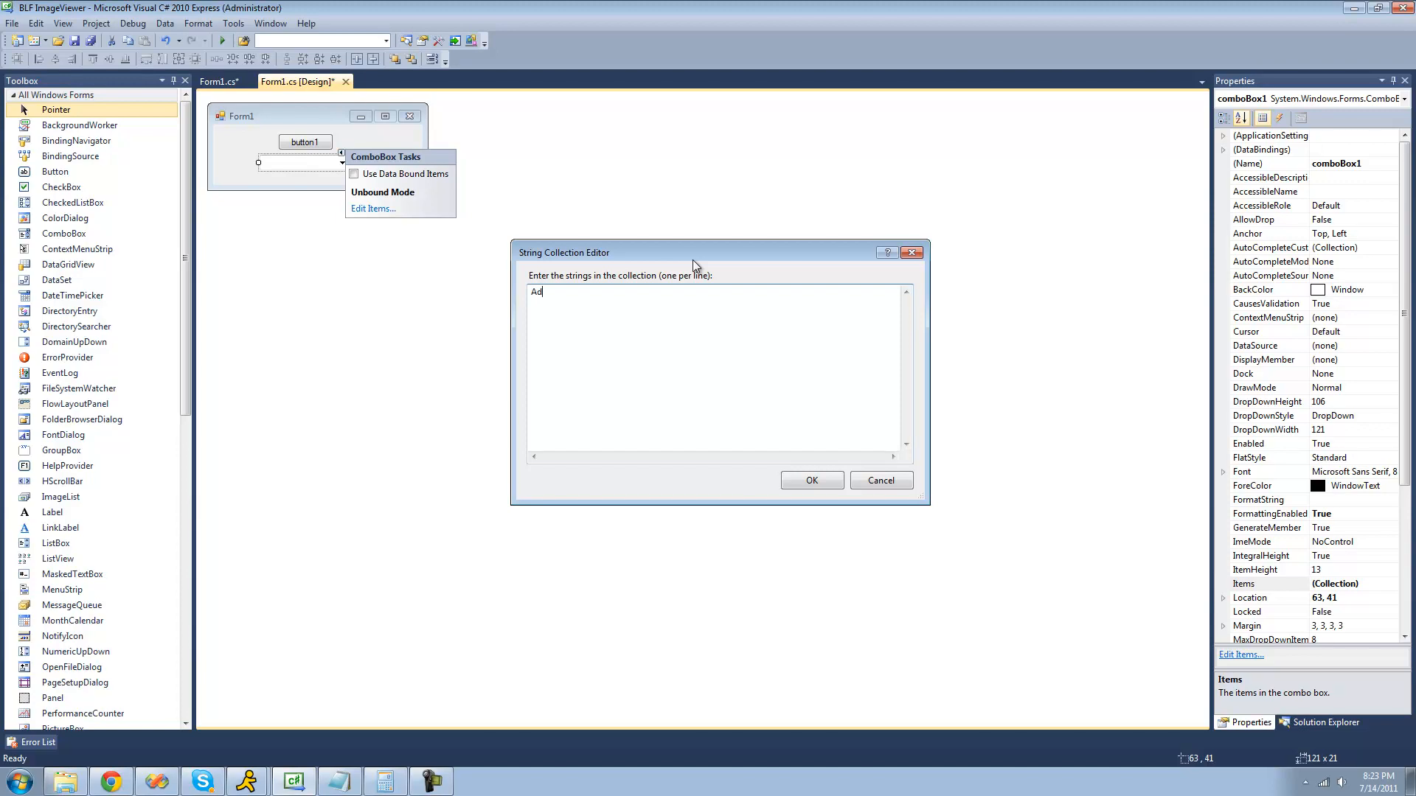
pyautogui.write('am')
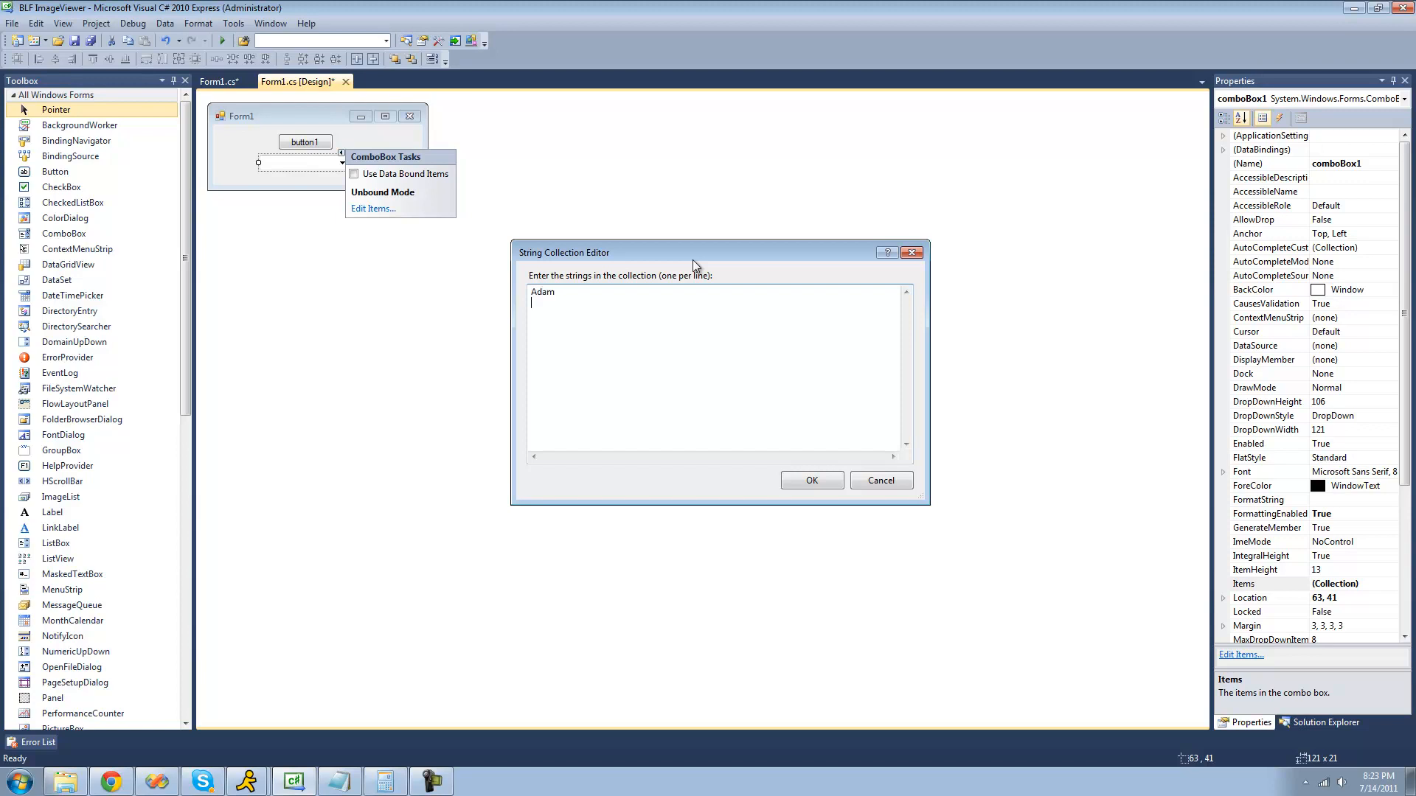
pyautogui.write('Bob')
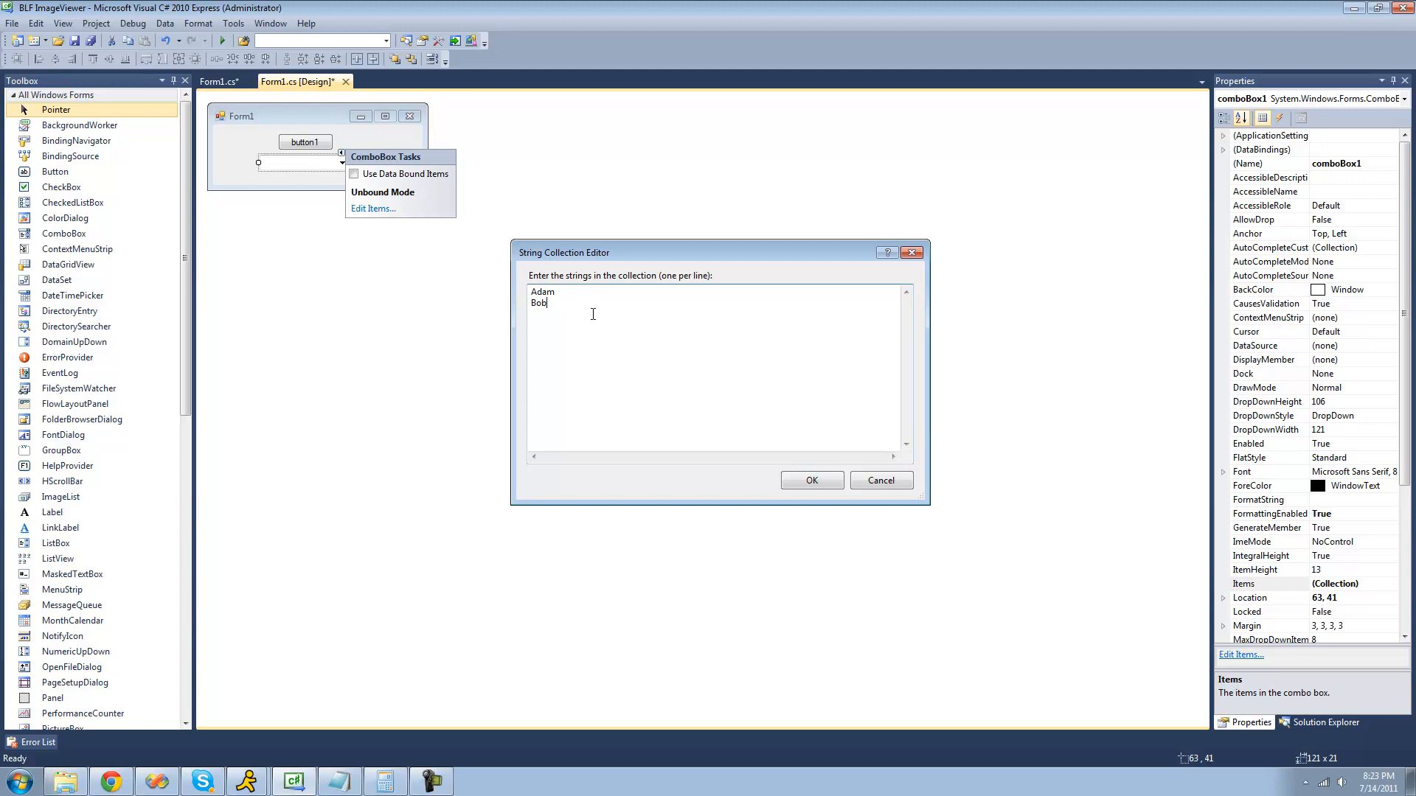
pyautogui.write('Joe')
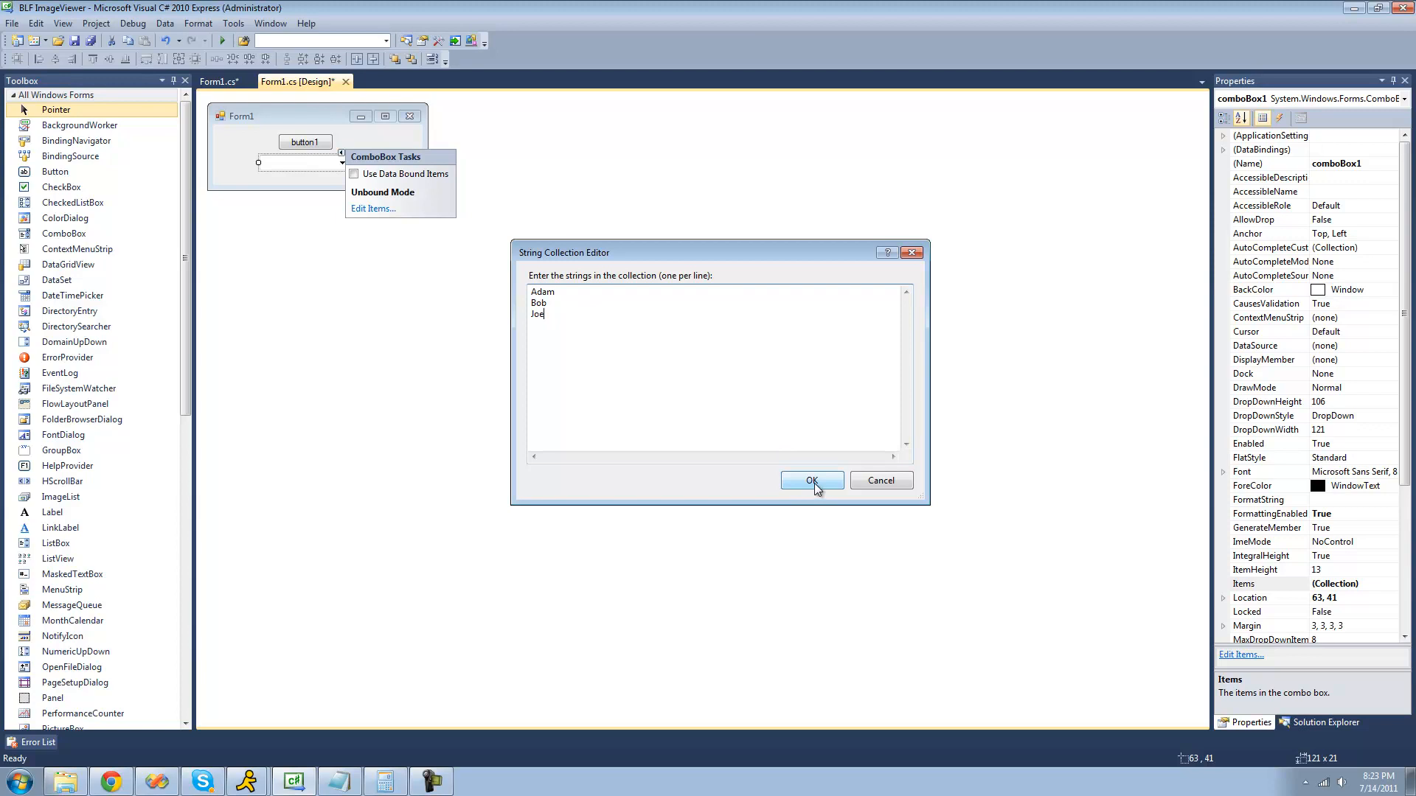
pyautogui.click(809, 479)
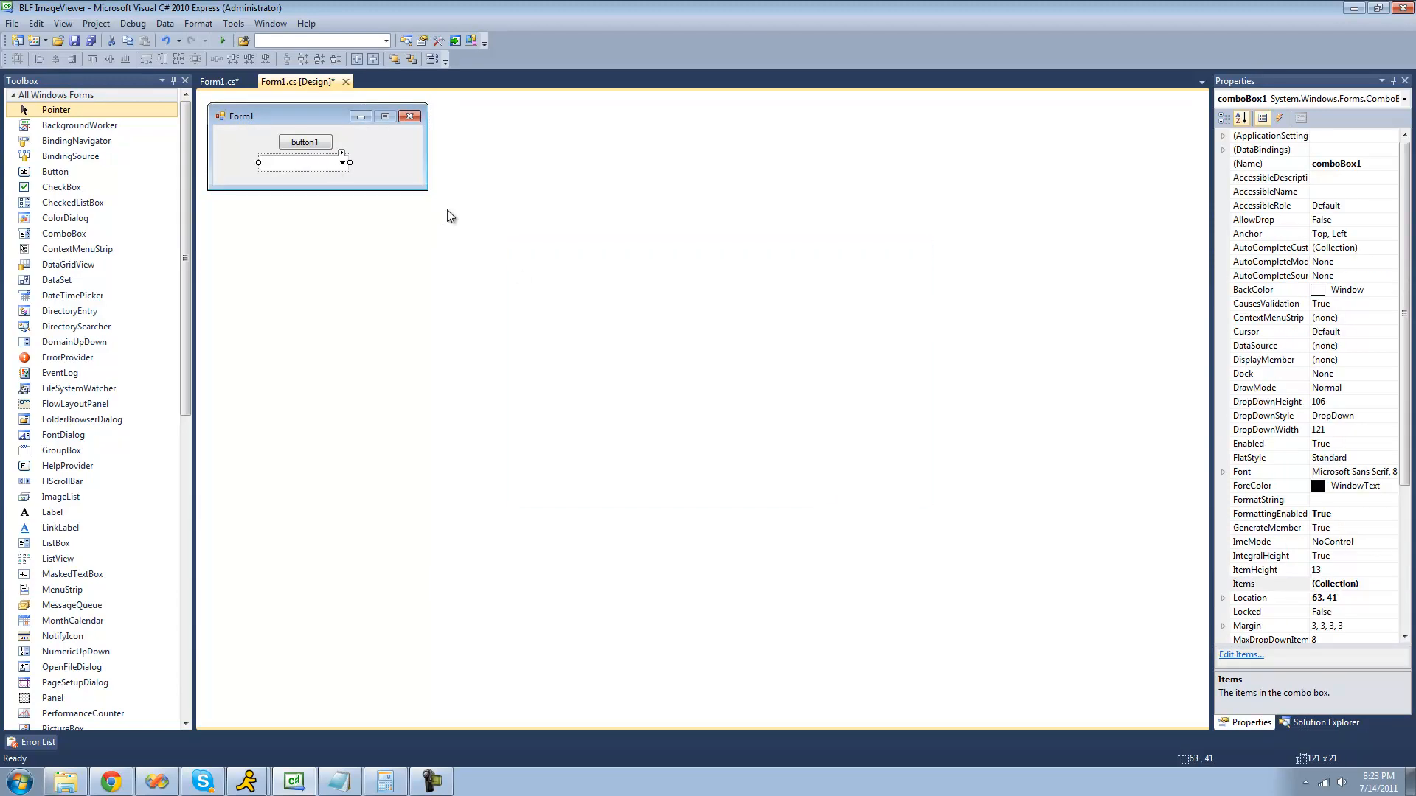
pyautogui.moveTo(448, 183)
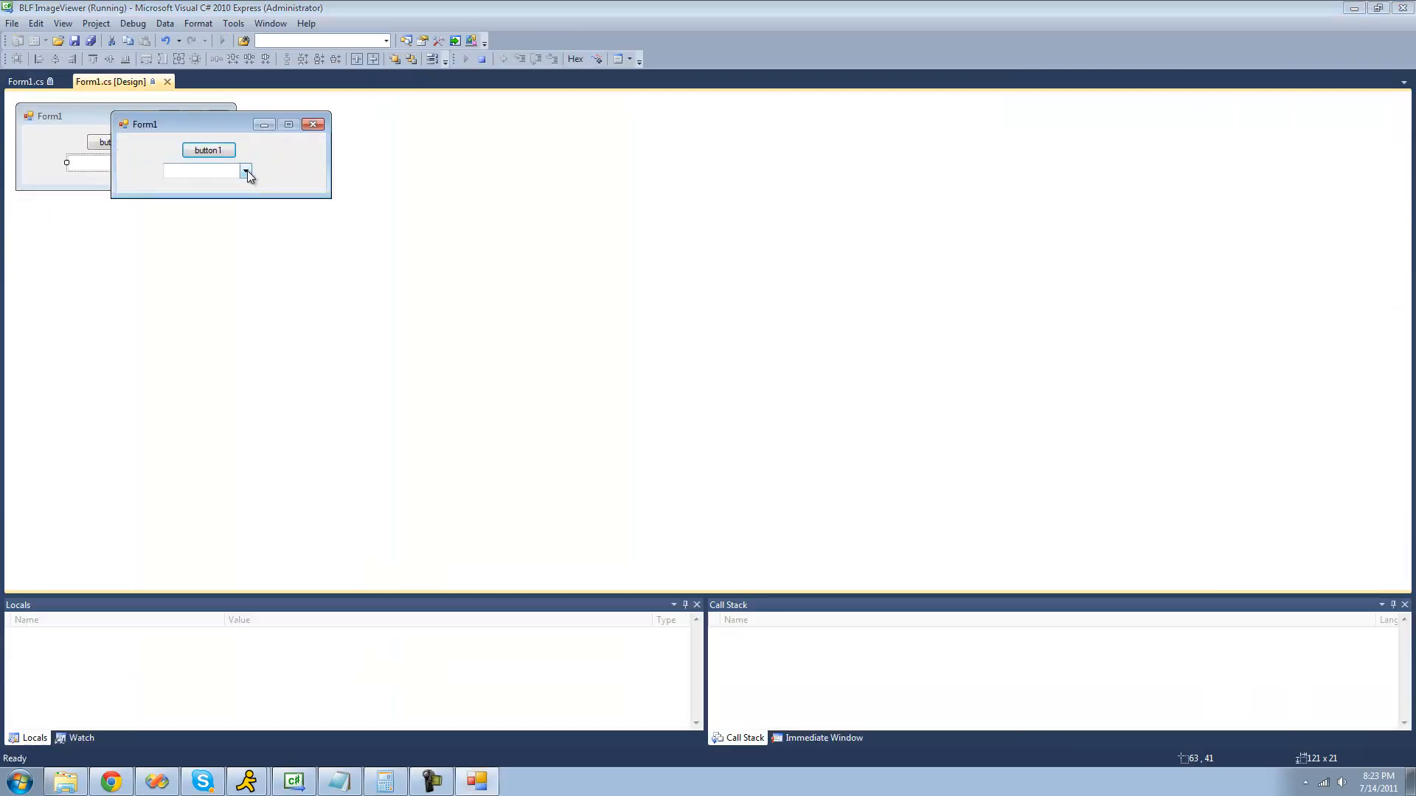
# - On the running form, pick Joe from the dropdown, then close the form
pyautogui.click(246, 171)
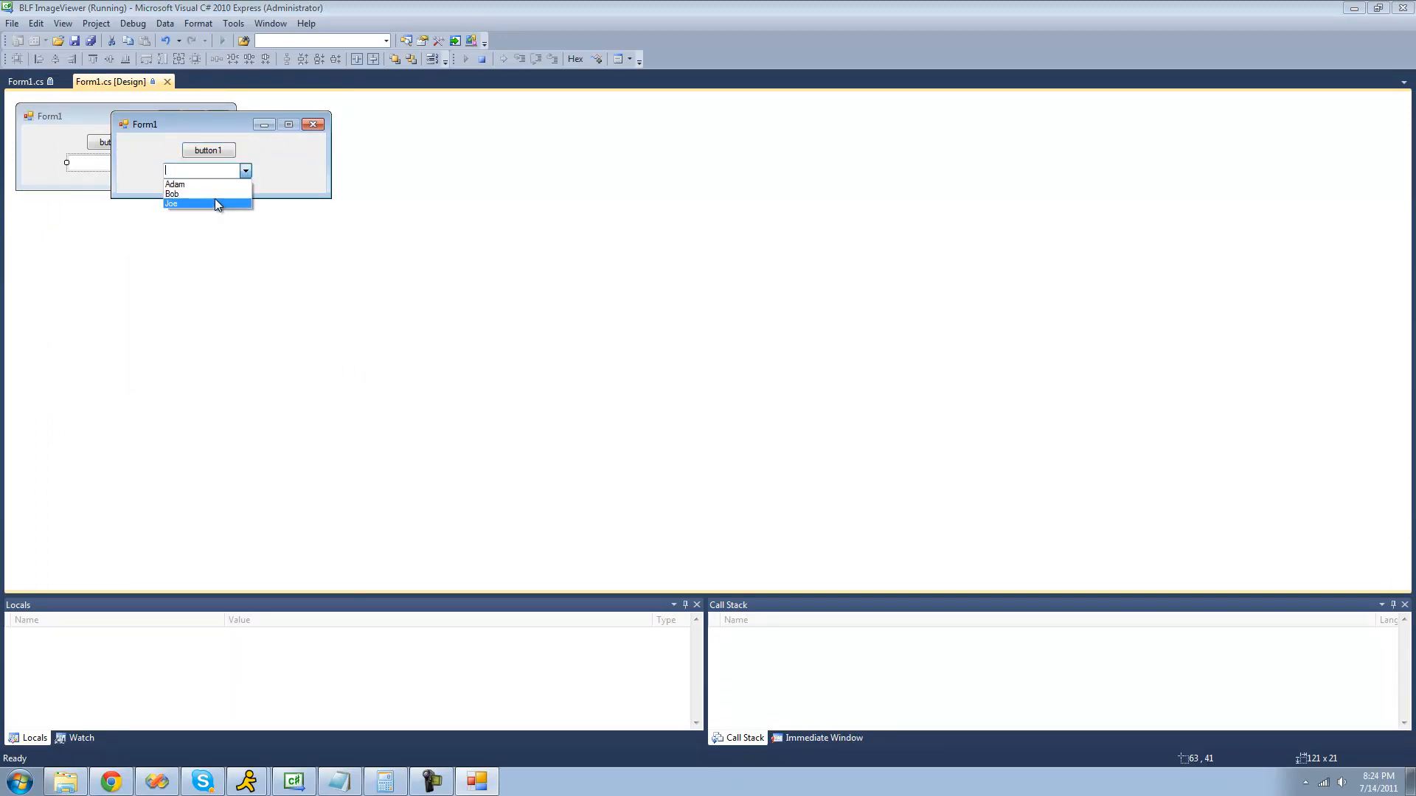
pyautogui.click(171, 204)
pyautogui.write('ad')
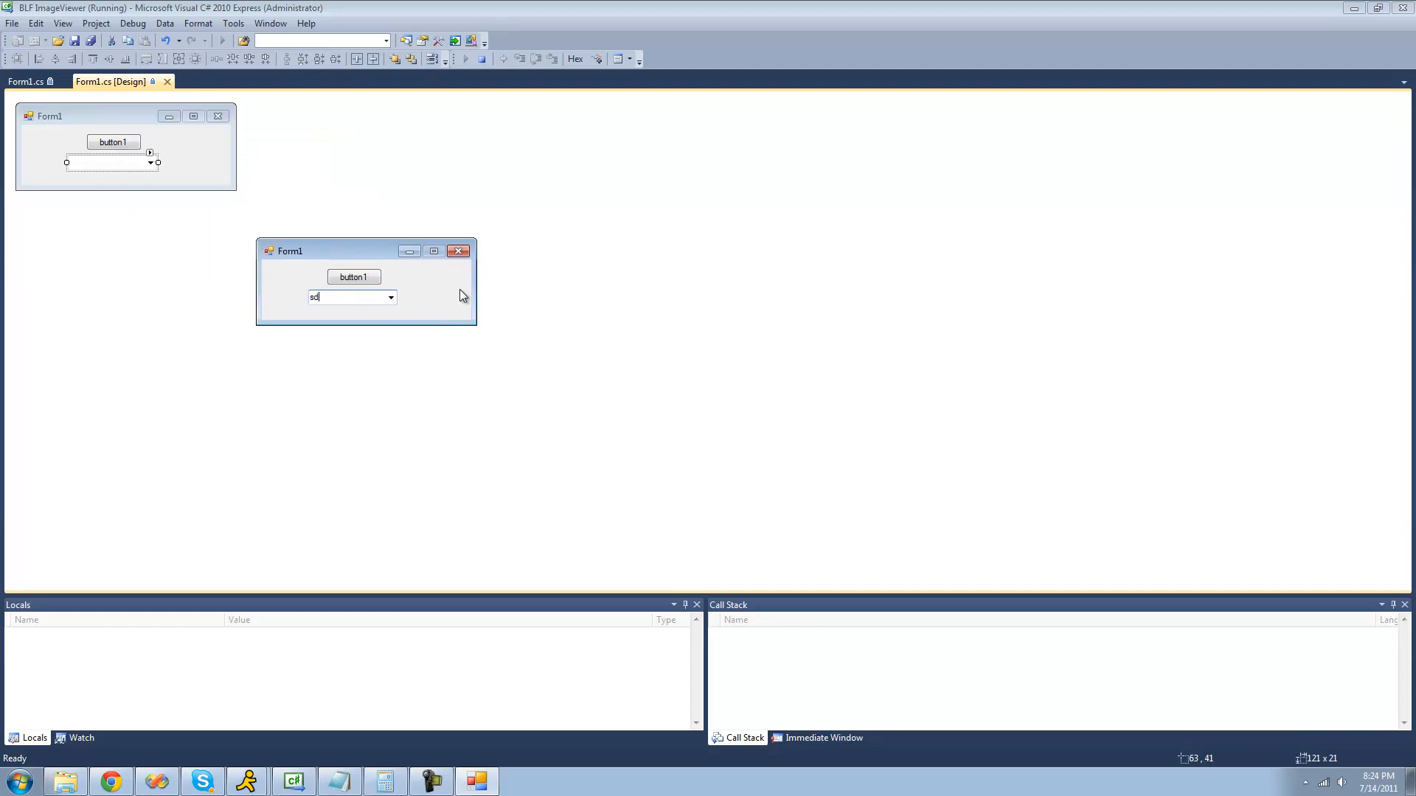
pyautogui.click(457, 251)
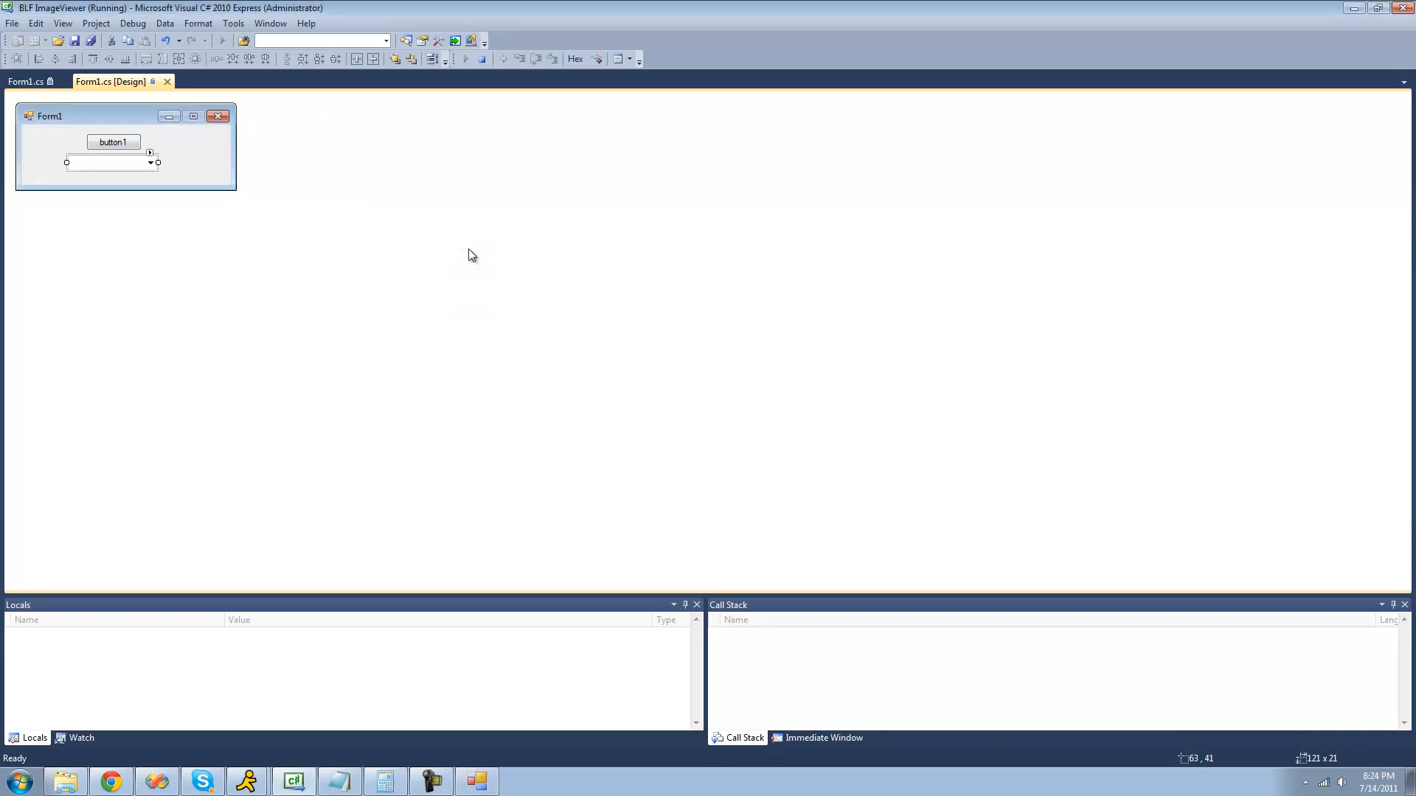
pyautogui.click(241, 40)
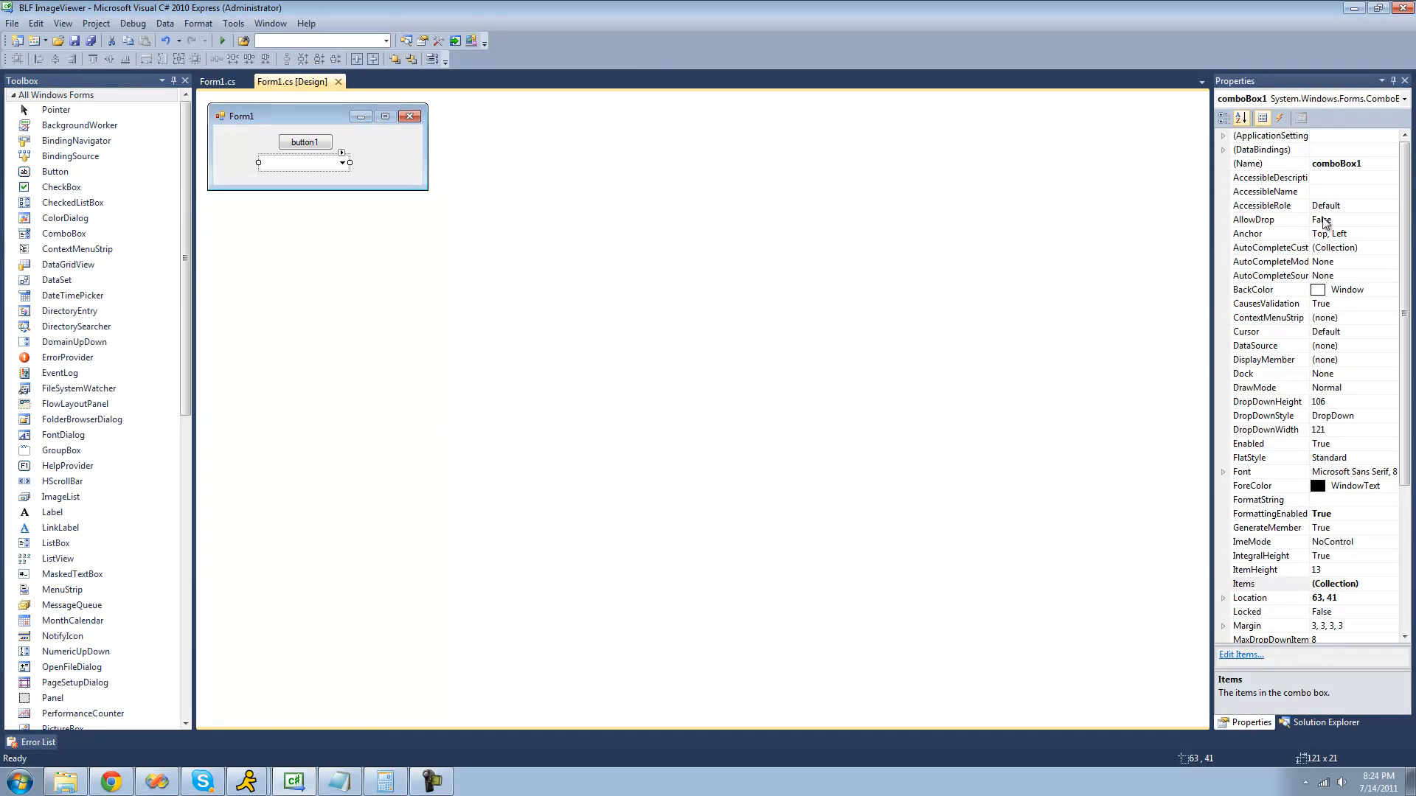
# - Set the combo box's DropDownStyle to DropDownList in Properties
pyautogui.click(1268, 416)
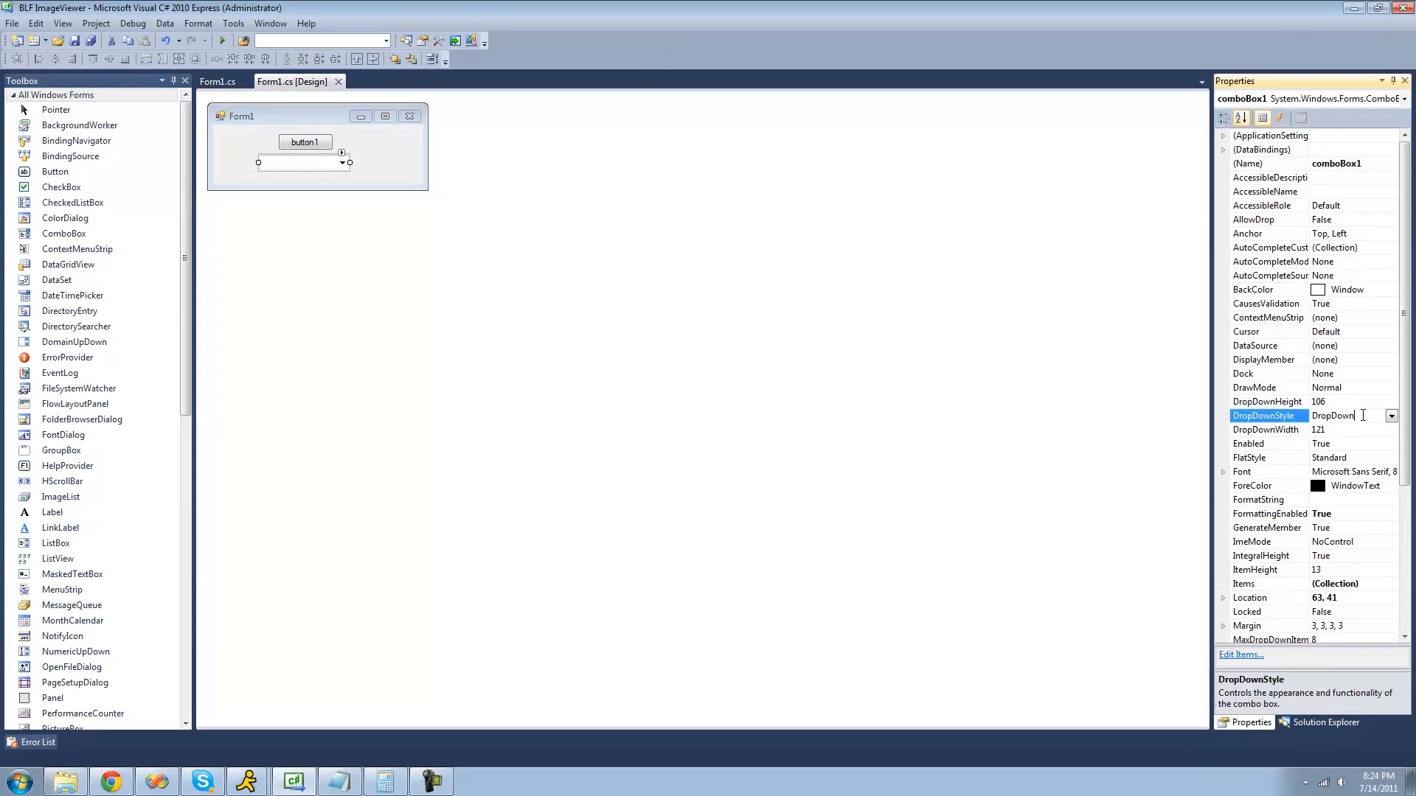
pyautogui.click(1391, 416)
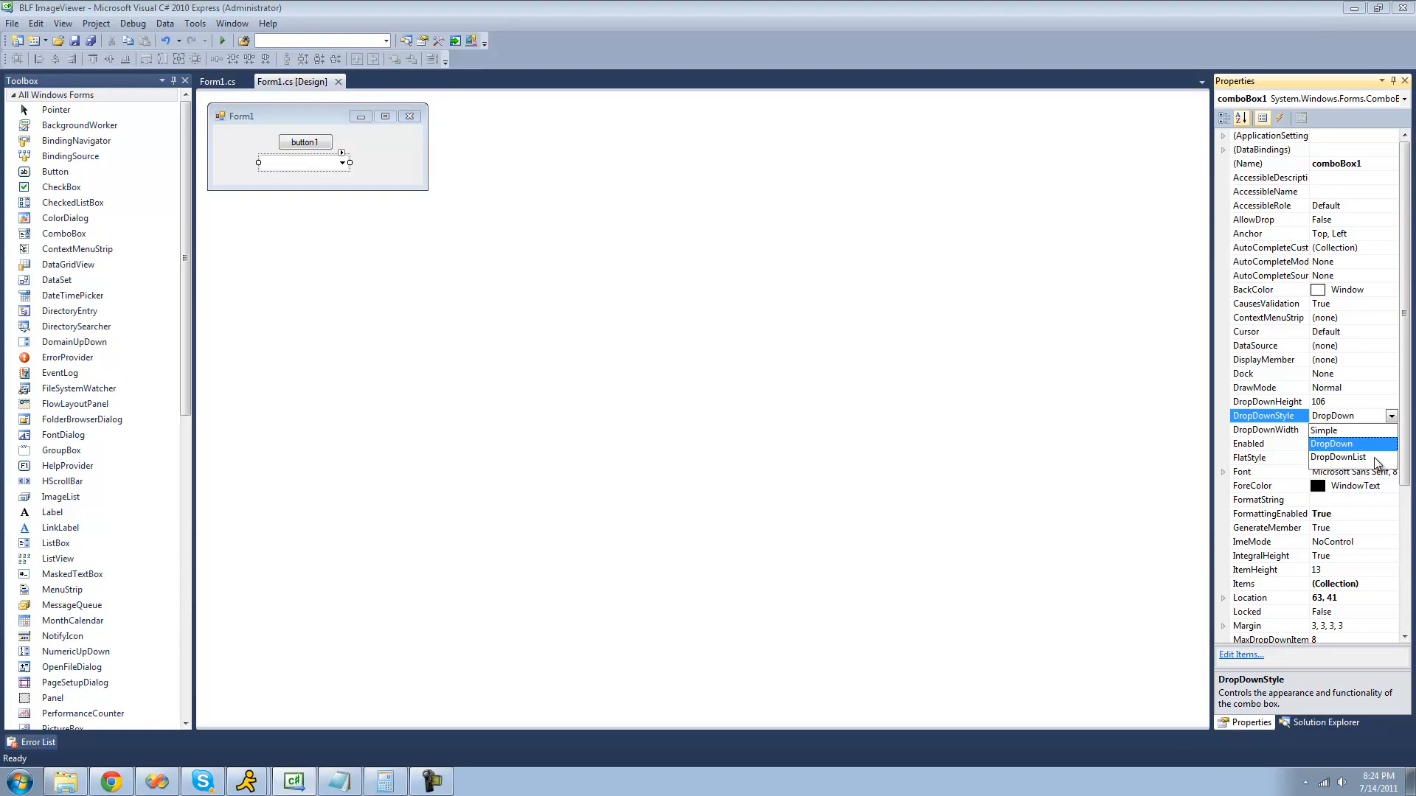
pyautogui.click(1337, 458)
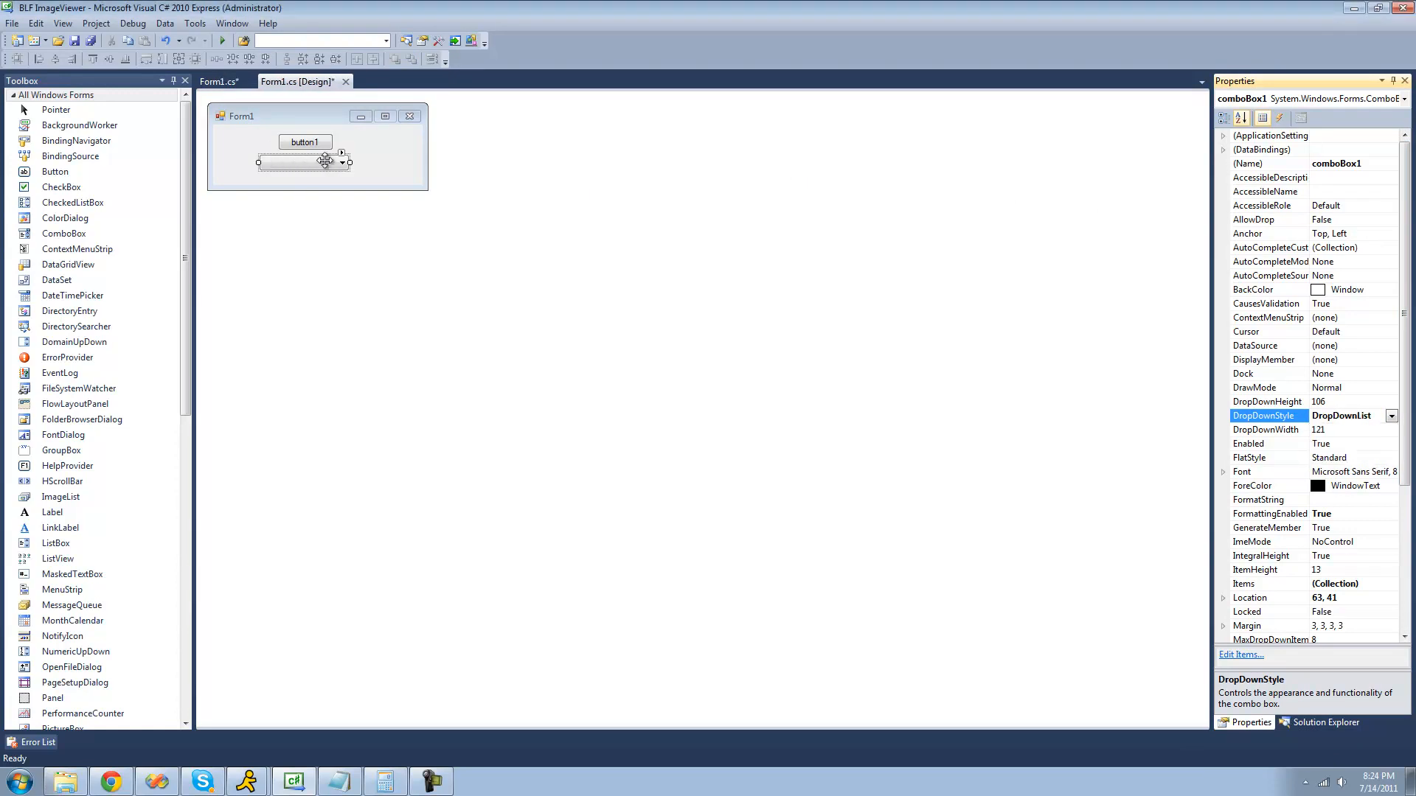
# - Run the form, pick a name from the list-only dropdown, then close it
pyautogui.click(222, 41)
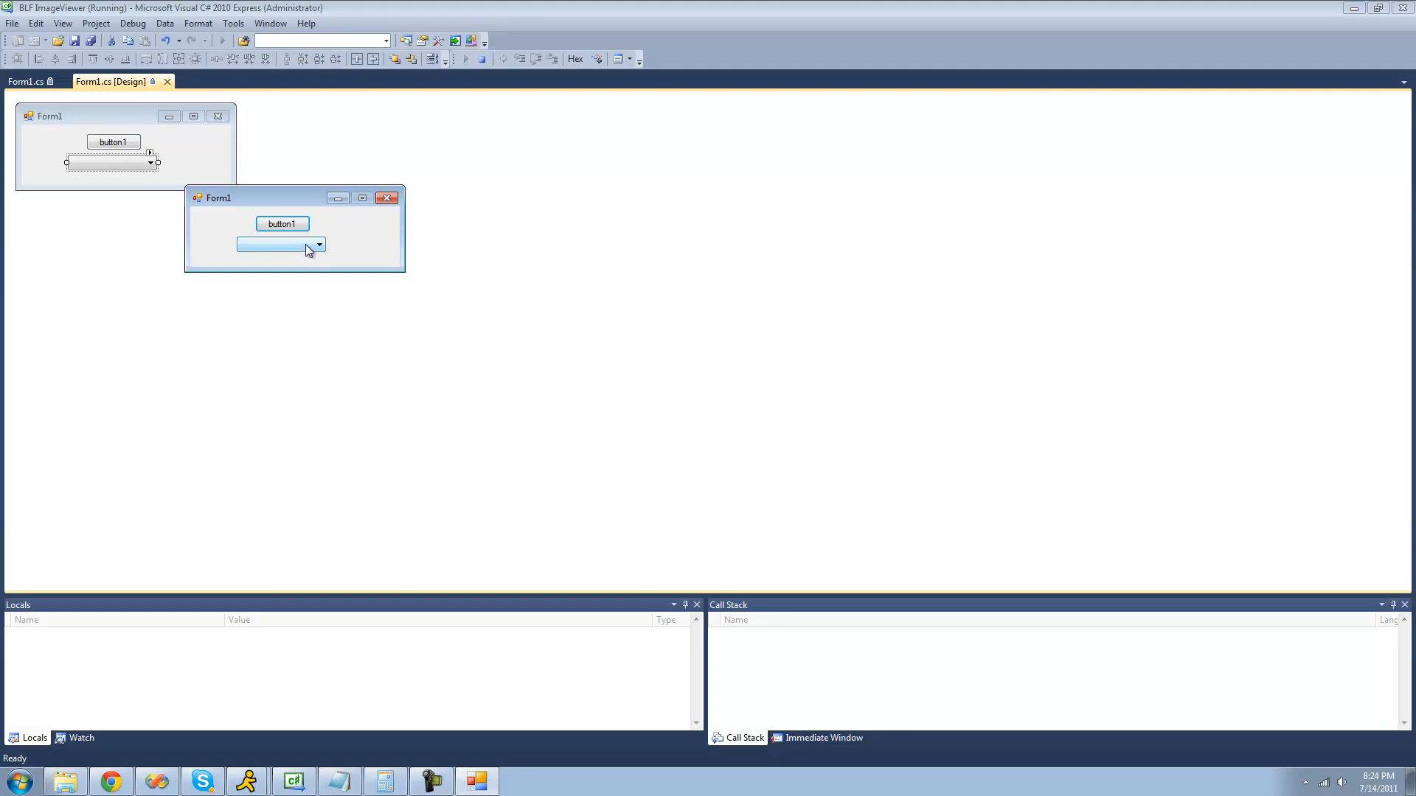
pyautogui.click(319, 245)
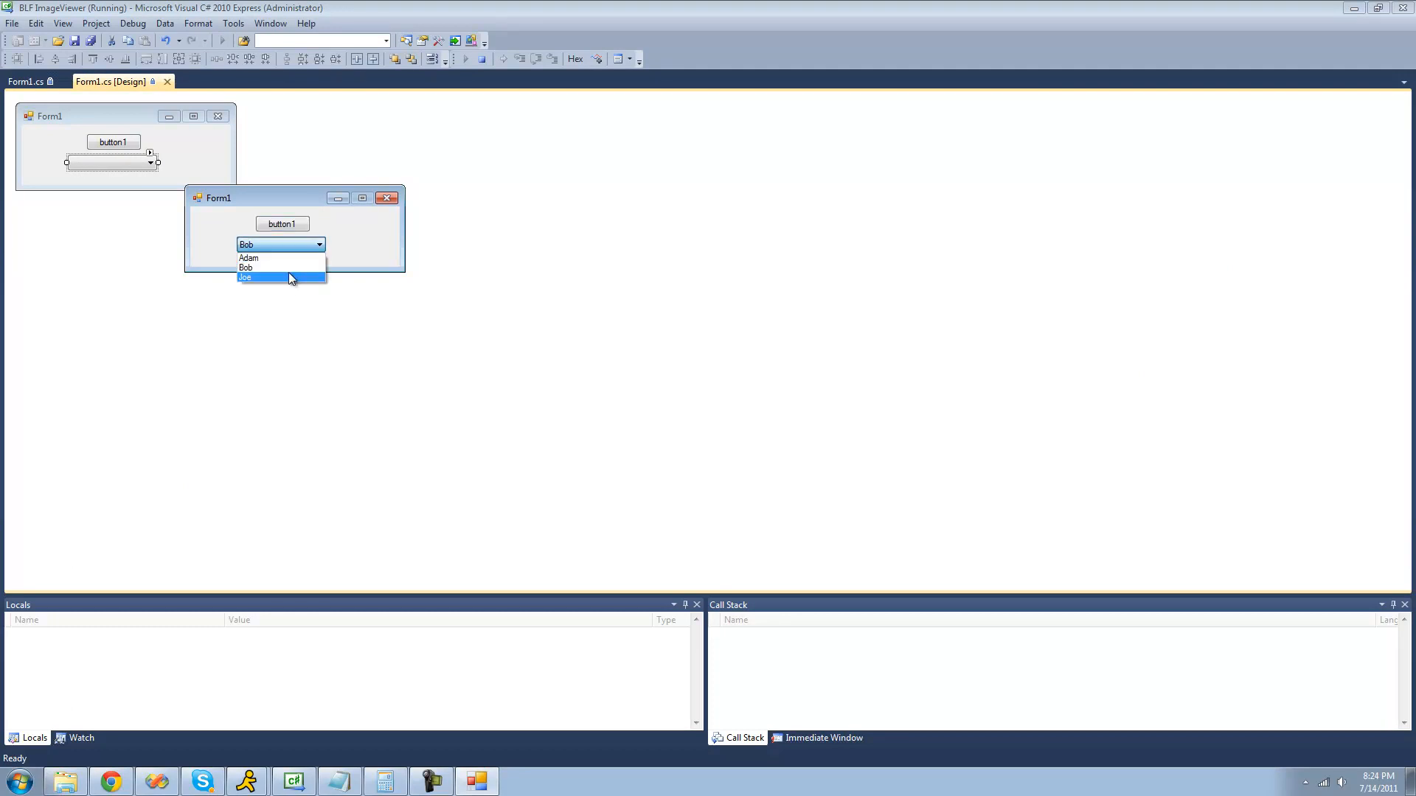
pyautogui.click(249, 258)
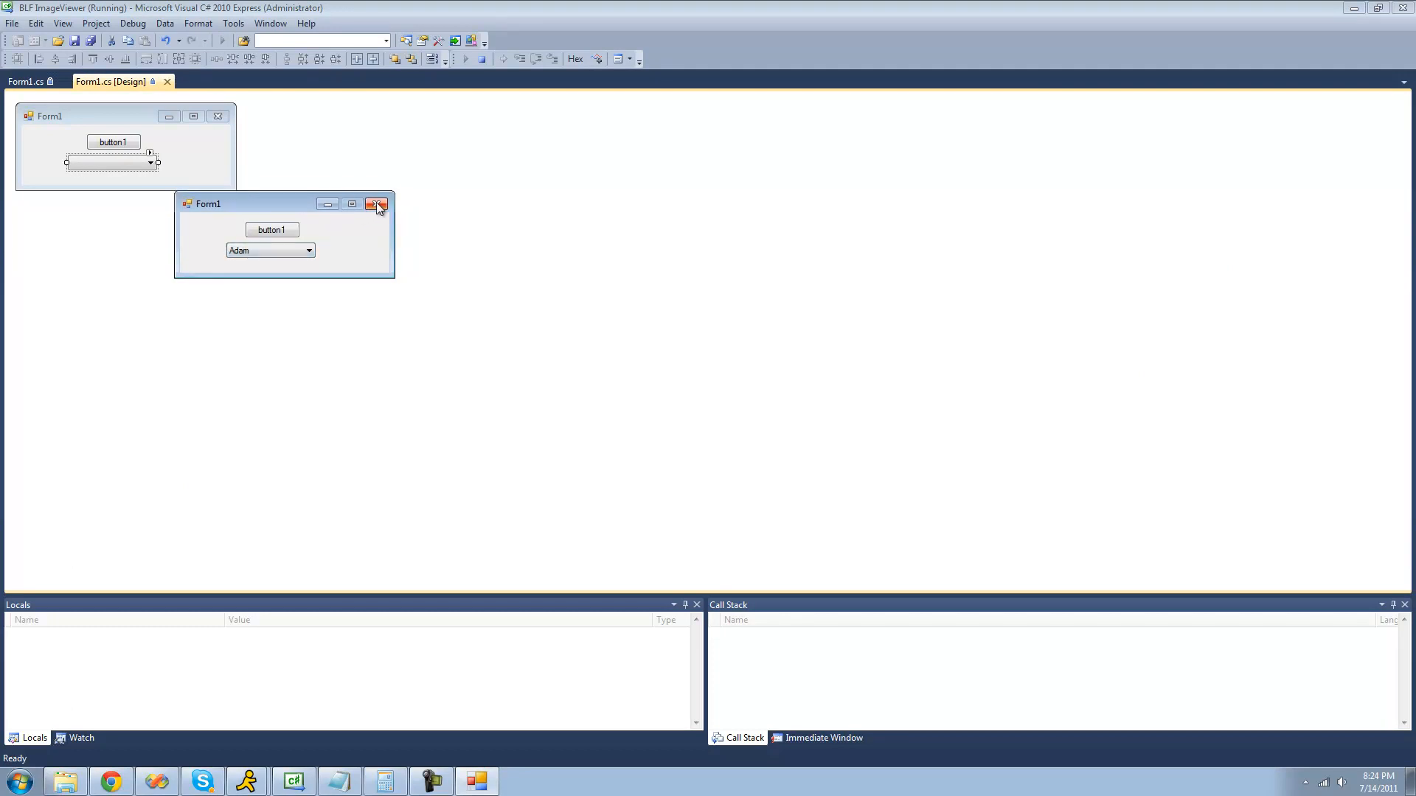
pyautogui.click(378, 203)
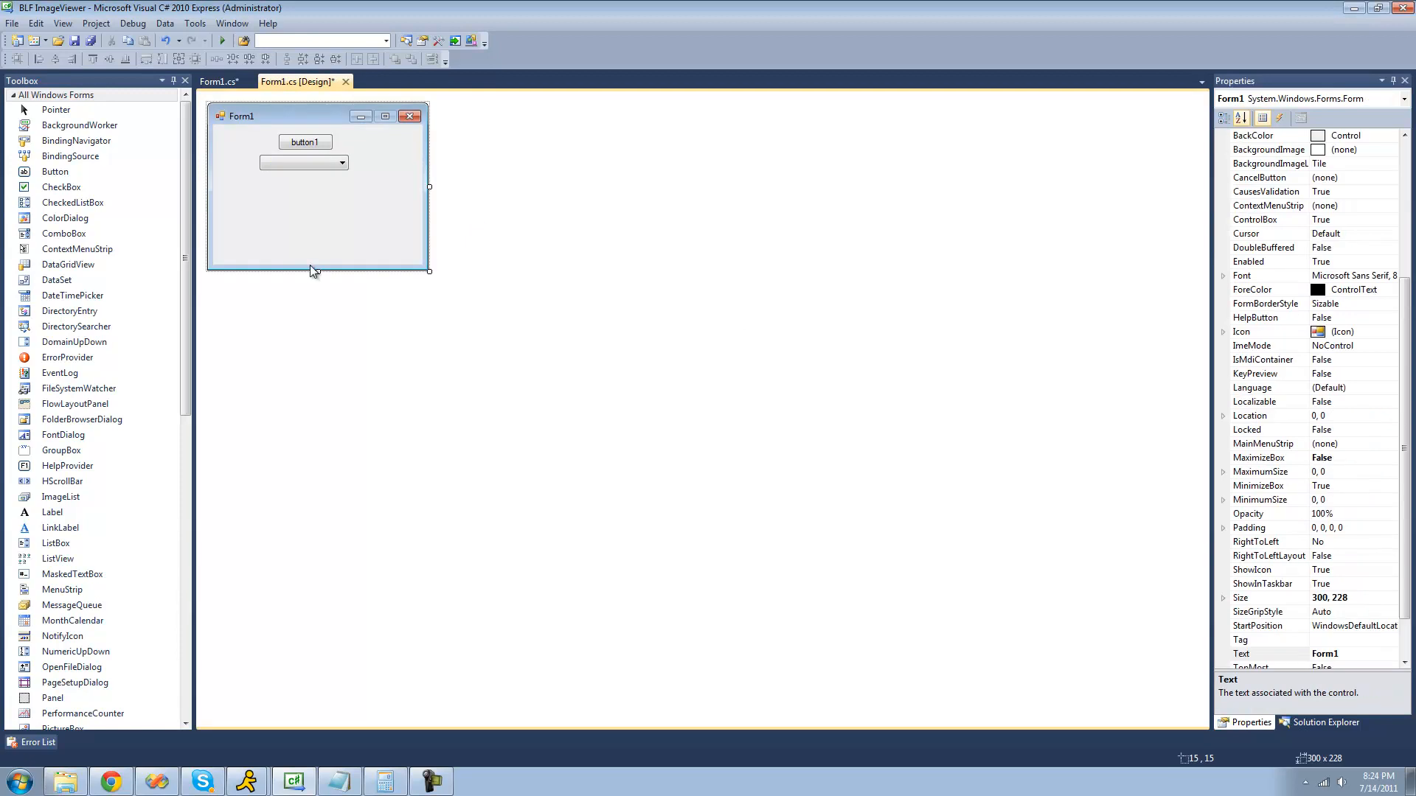
# - Shrink Form1 to about 300x114 around its controls and select the combo box
pyautogui.moveTo(318, 272); pyautogui.dragTo(323, 187)
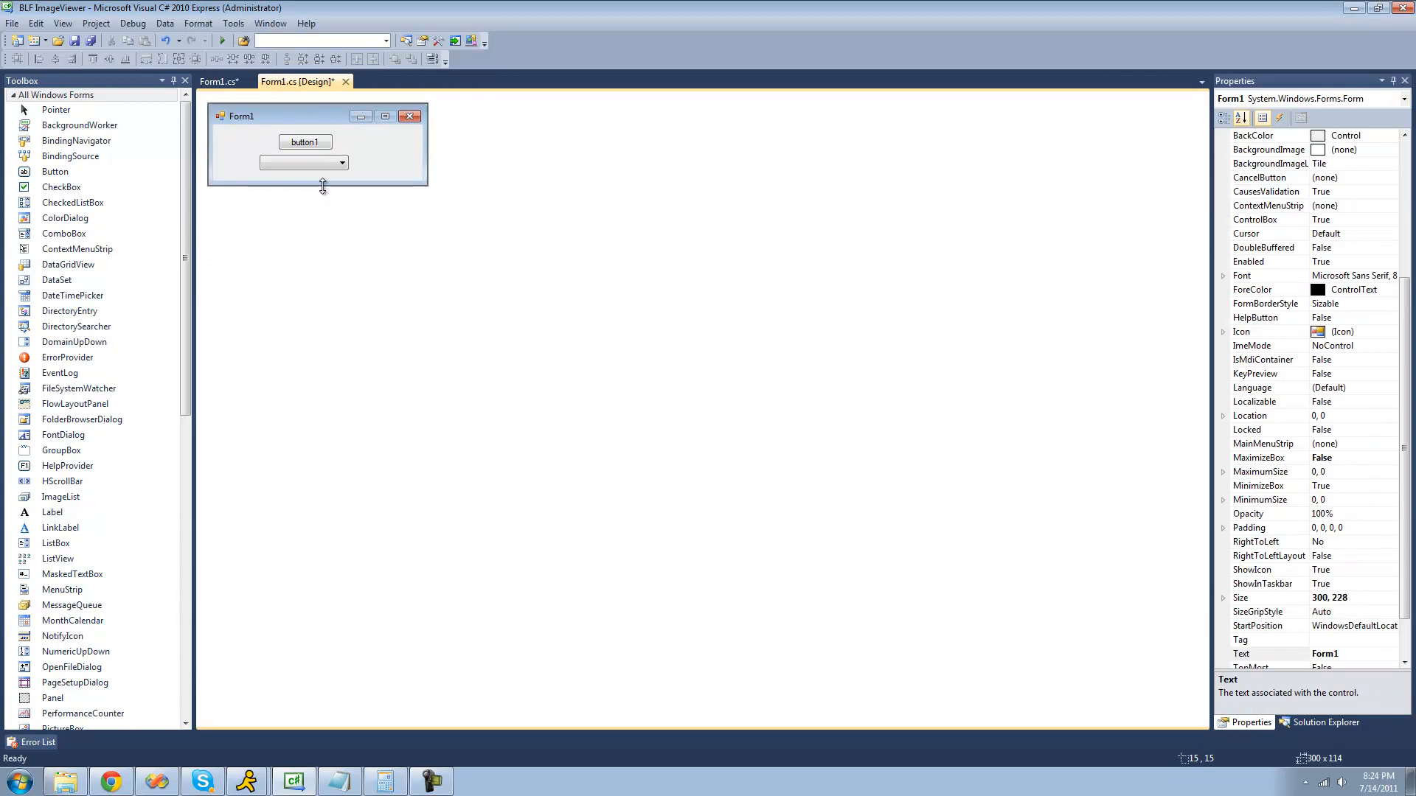
pyautogui.click(302, 163)
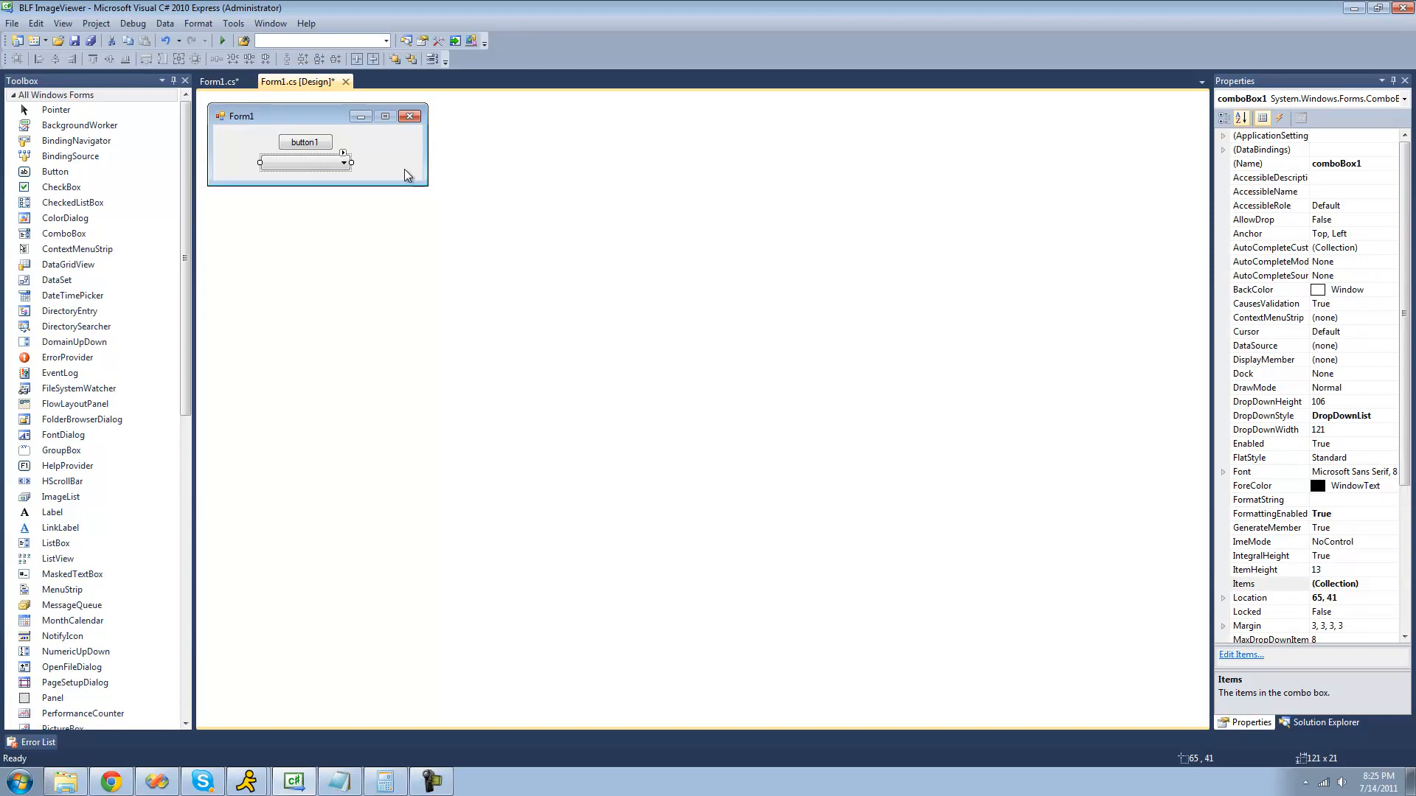
pyautogui.moveTo(395, 175)
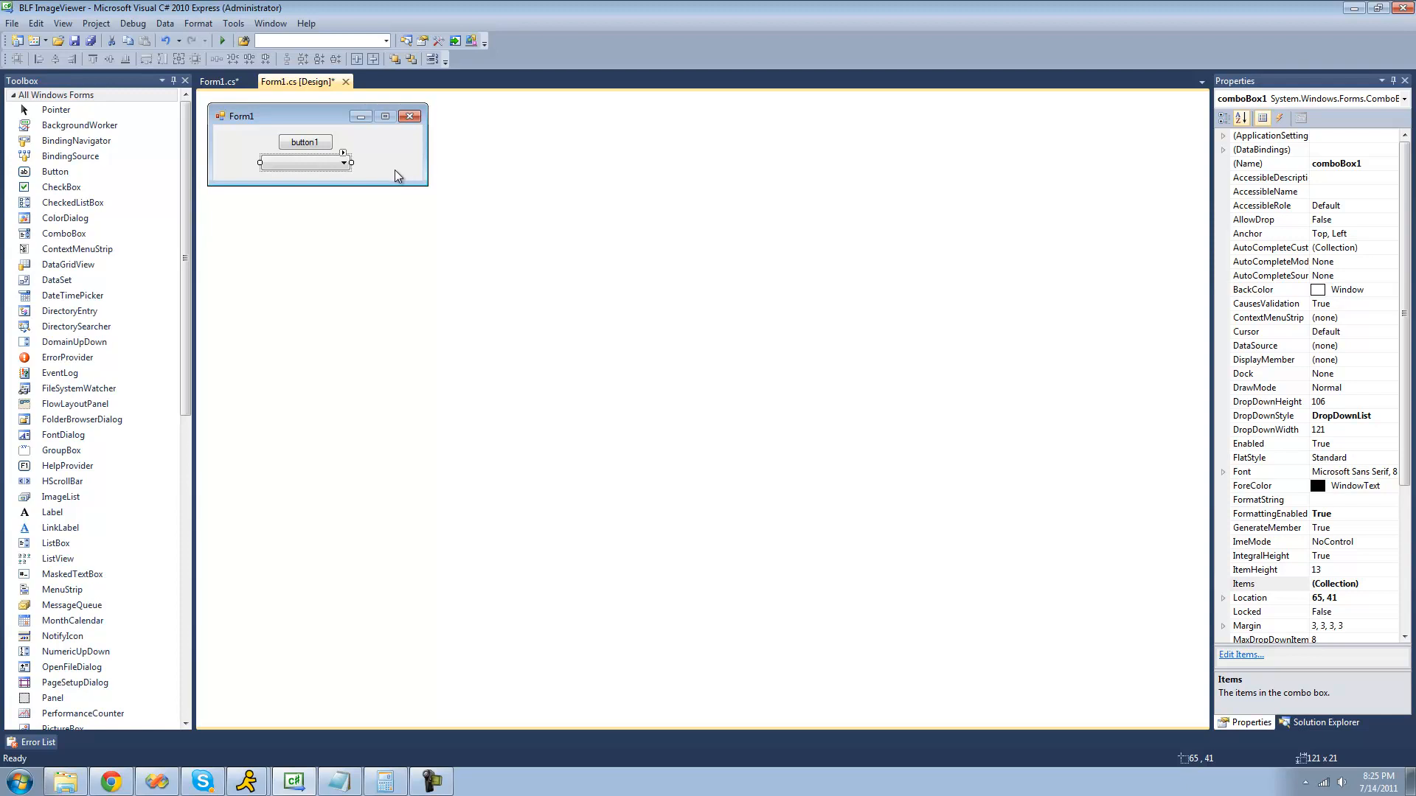
# - In button1_Click write if (comboBox1.Text == "Adam") MessageBox.Show("Test"); and run the form
pyautogui.doubleClick(305, 142)
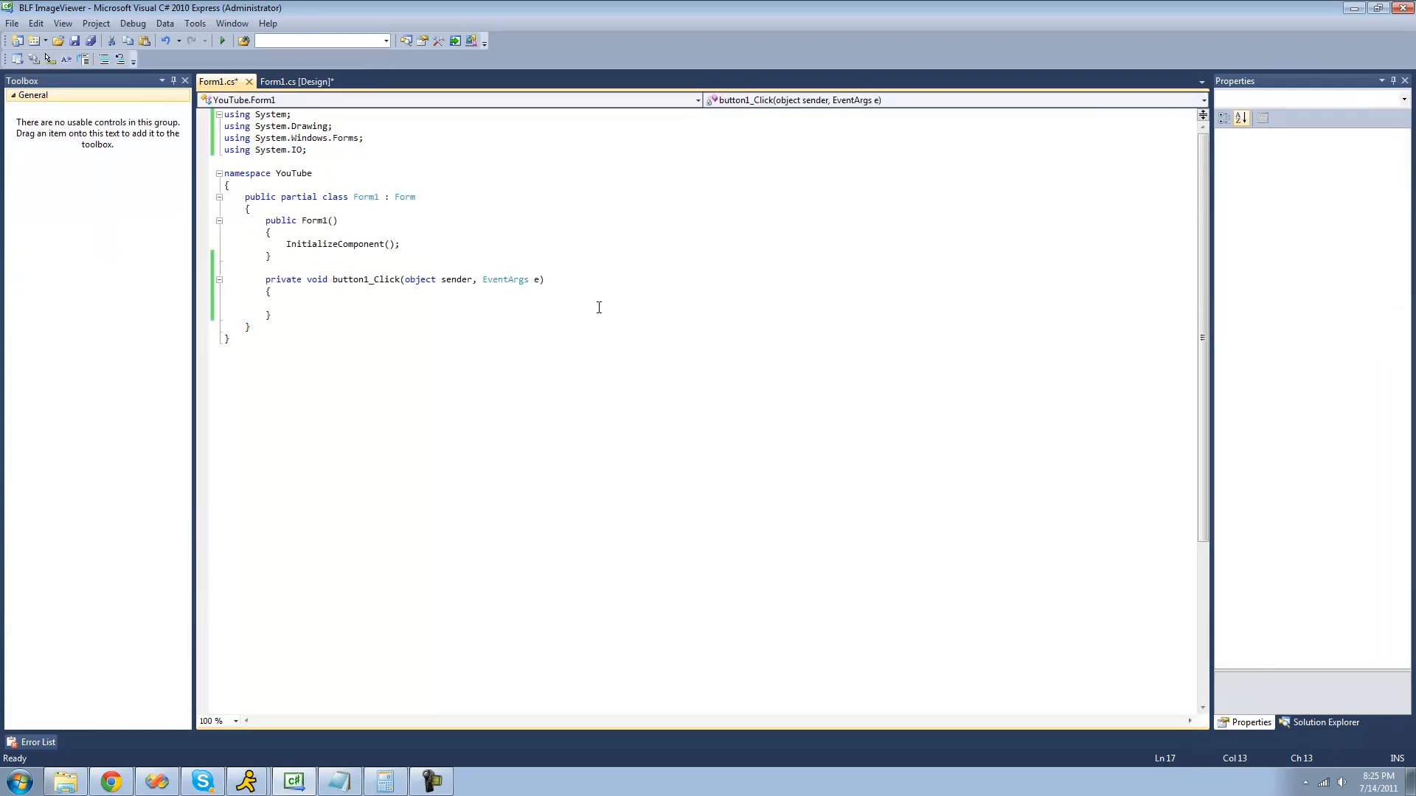
pyautogui.write('if (')
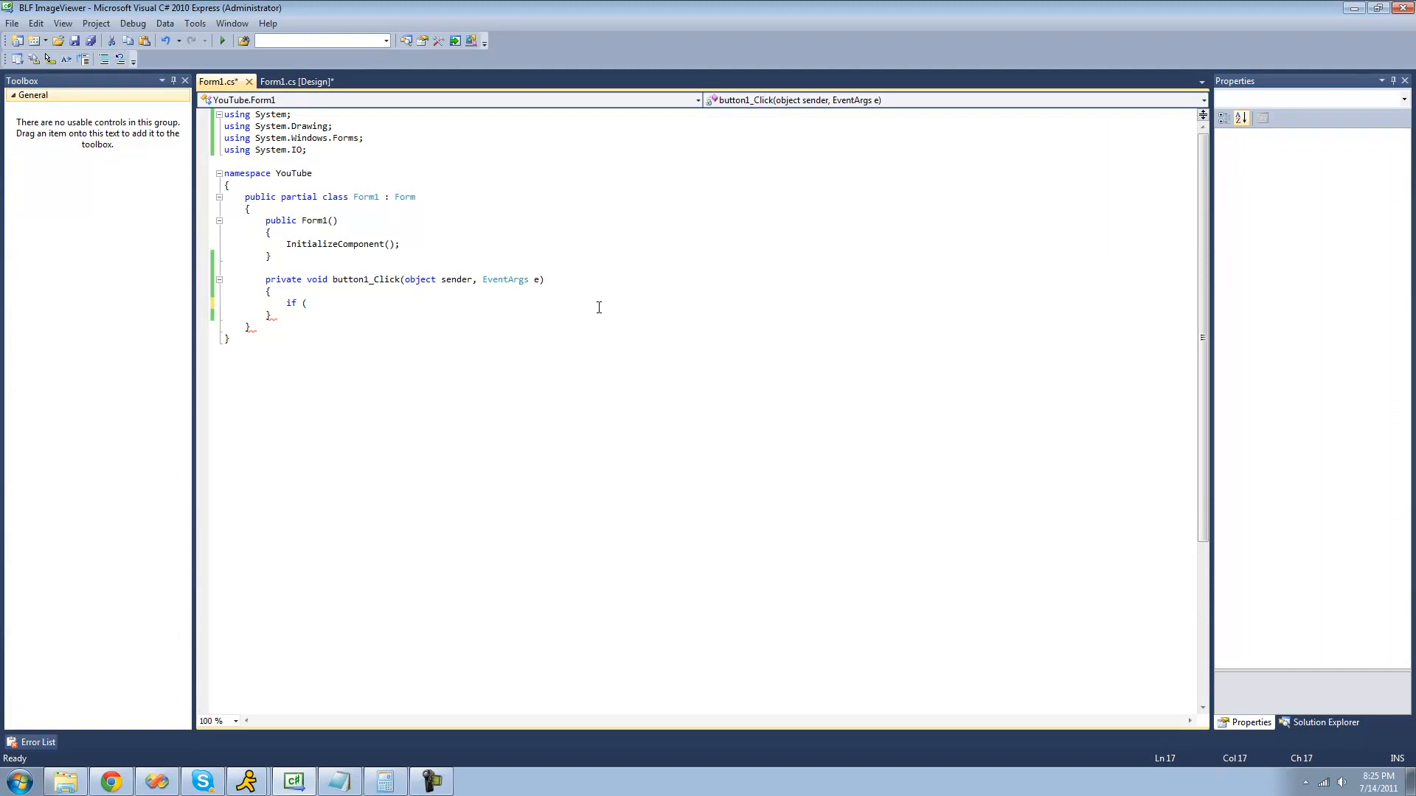
pyautogui.write('comboBox1.Text')
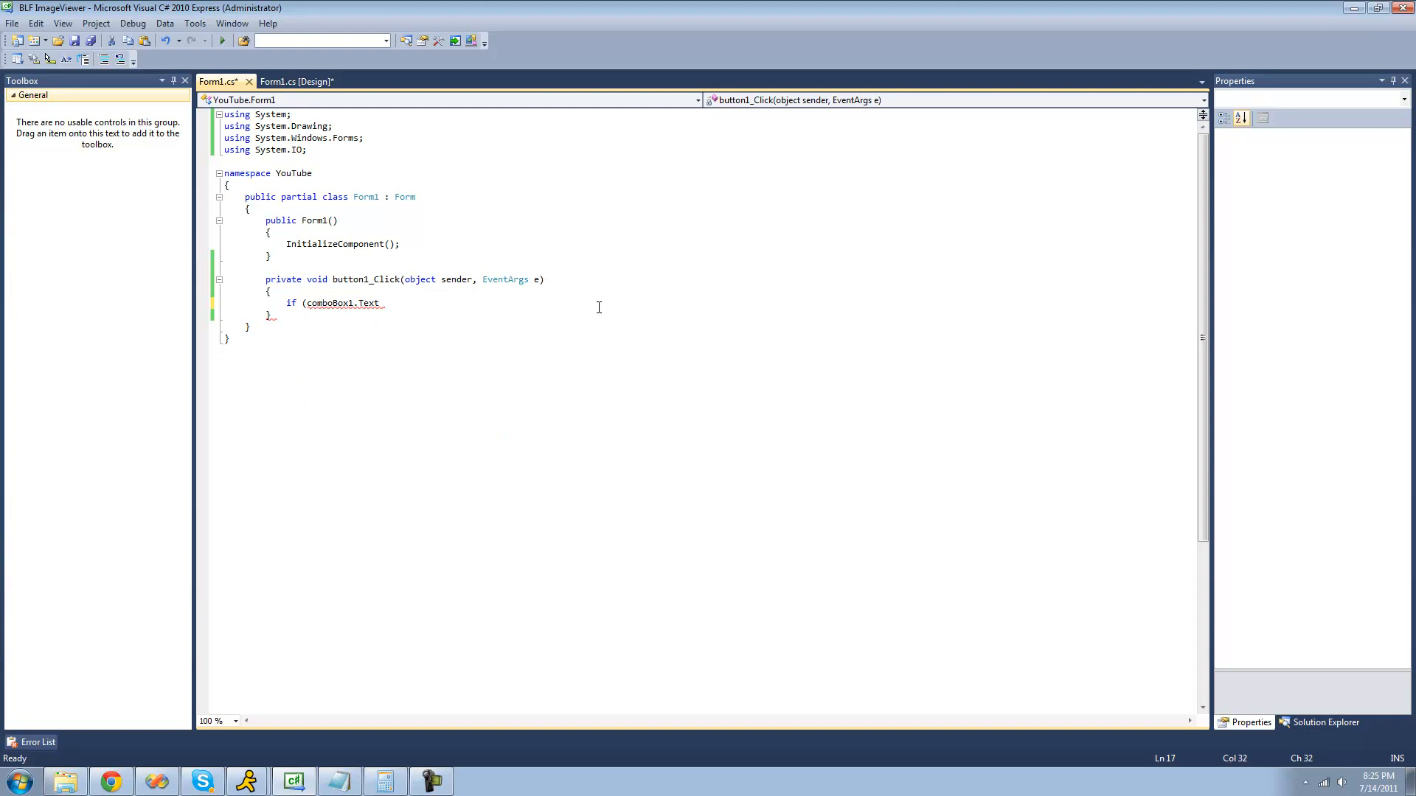
pyautogui.write('== ""')
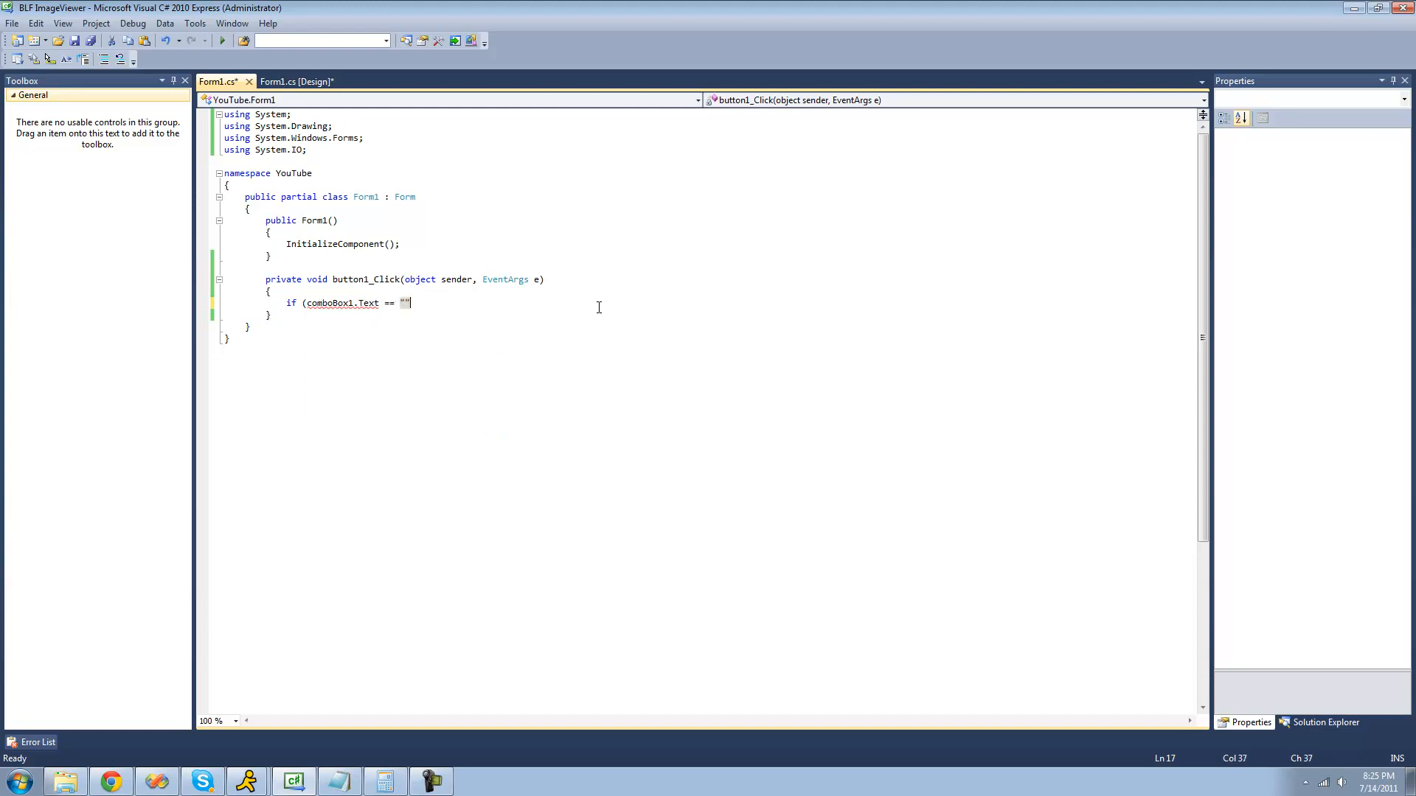
pyautogui.write('Adam')
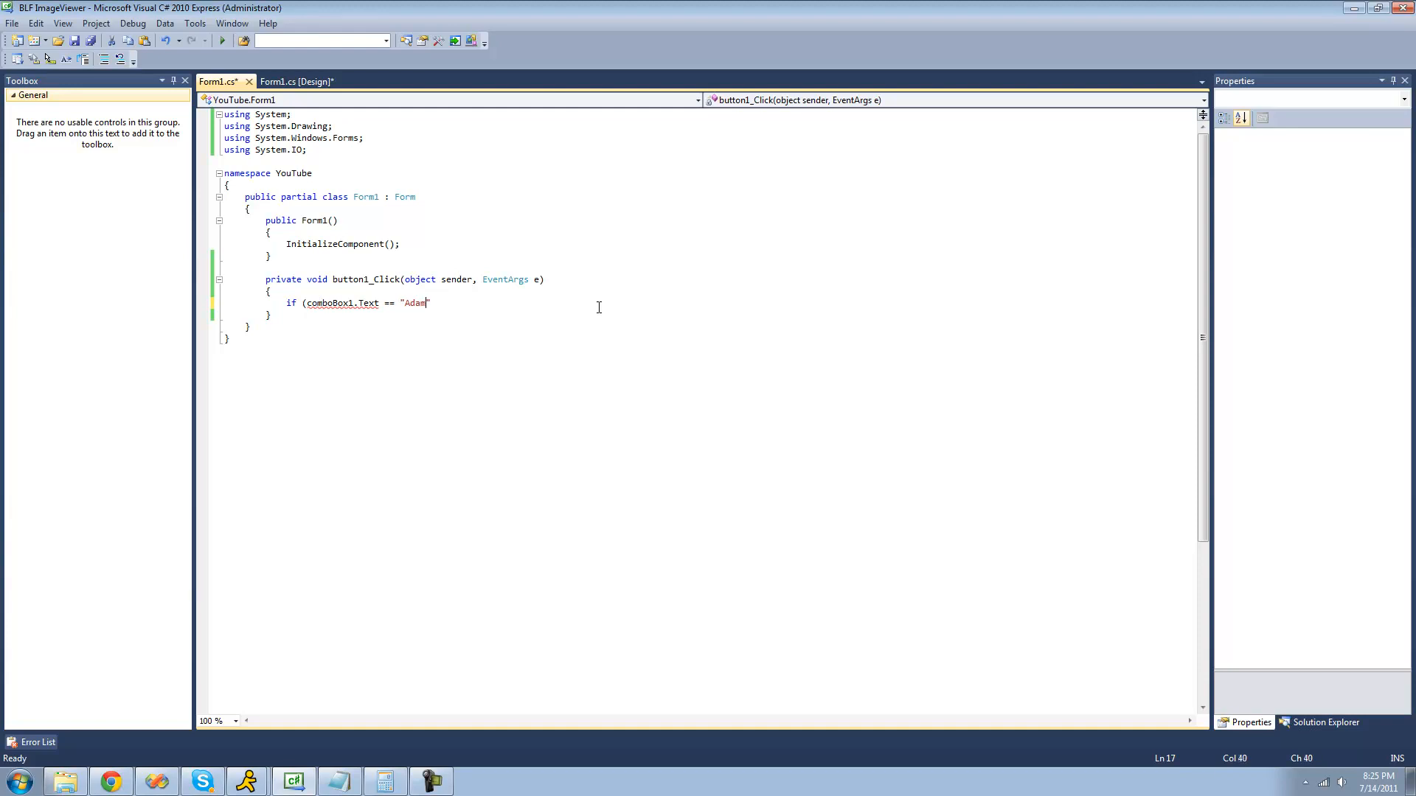
pyautogui.write('"')
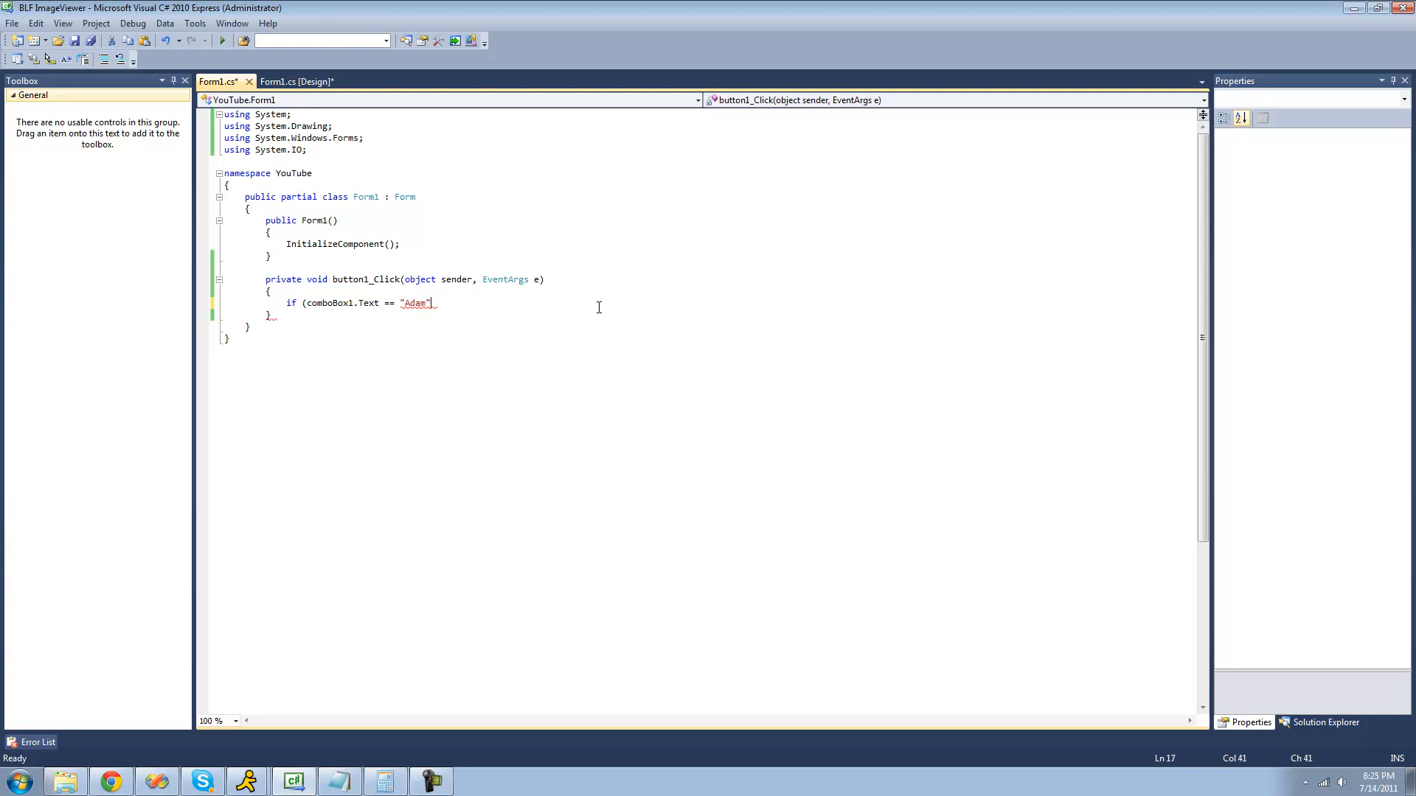
pyautogui.write(')')
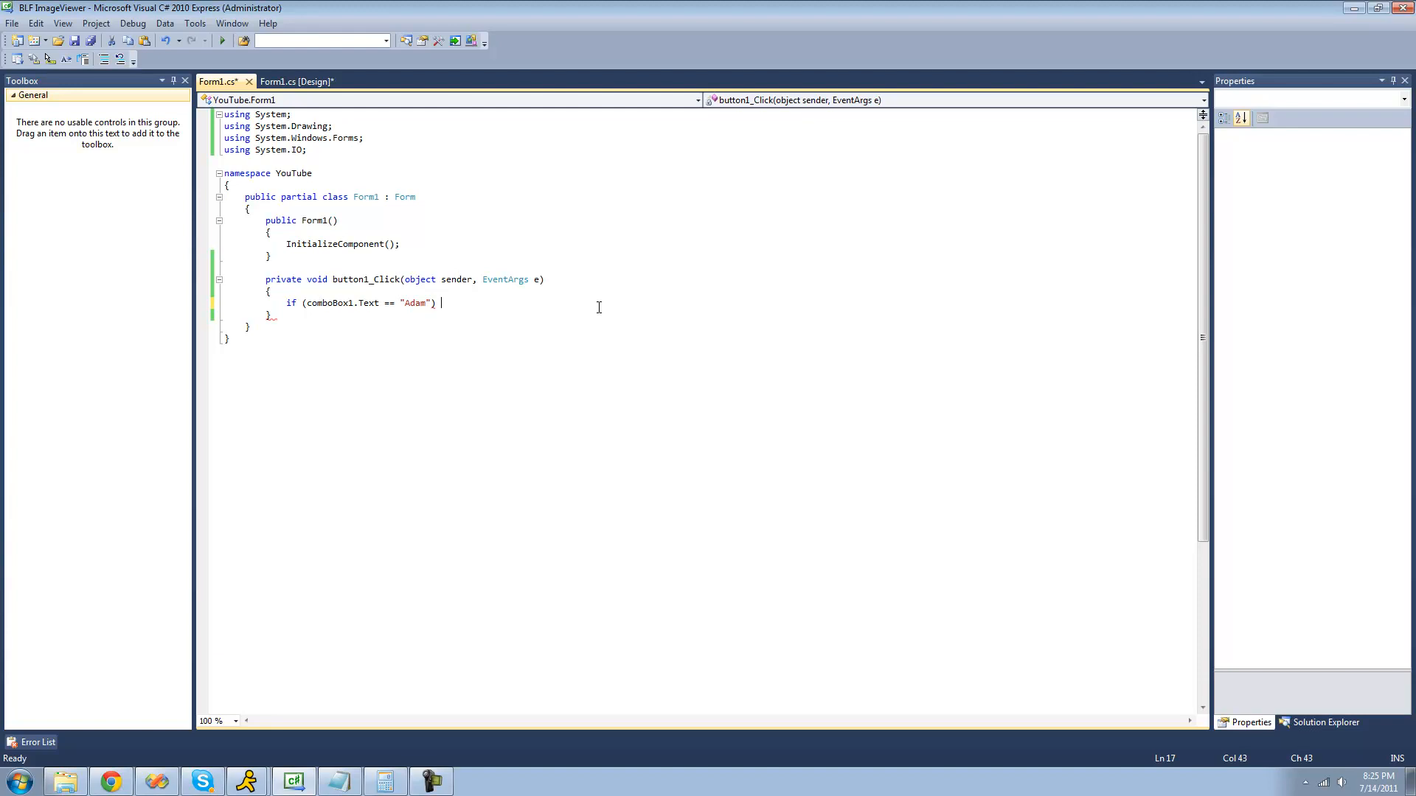
pyautogui.write('MessageBox.Show("Test");')
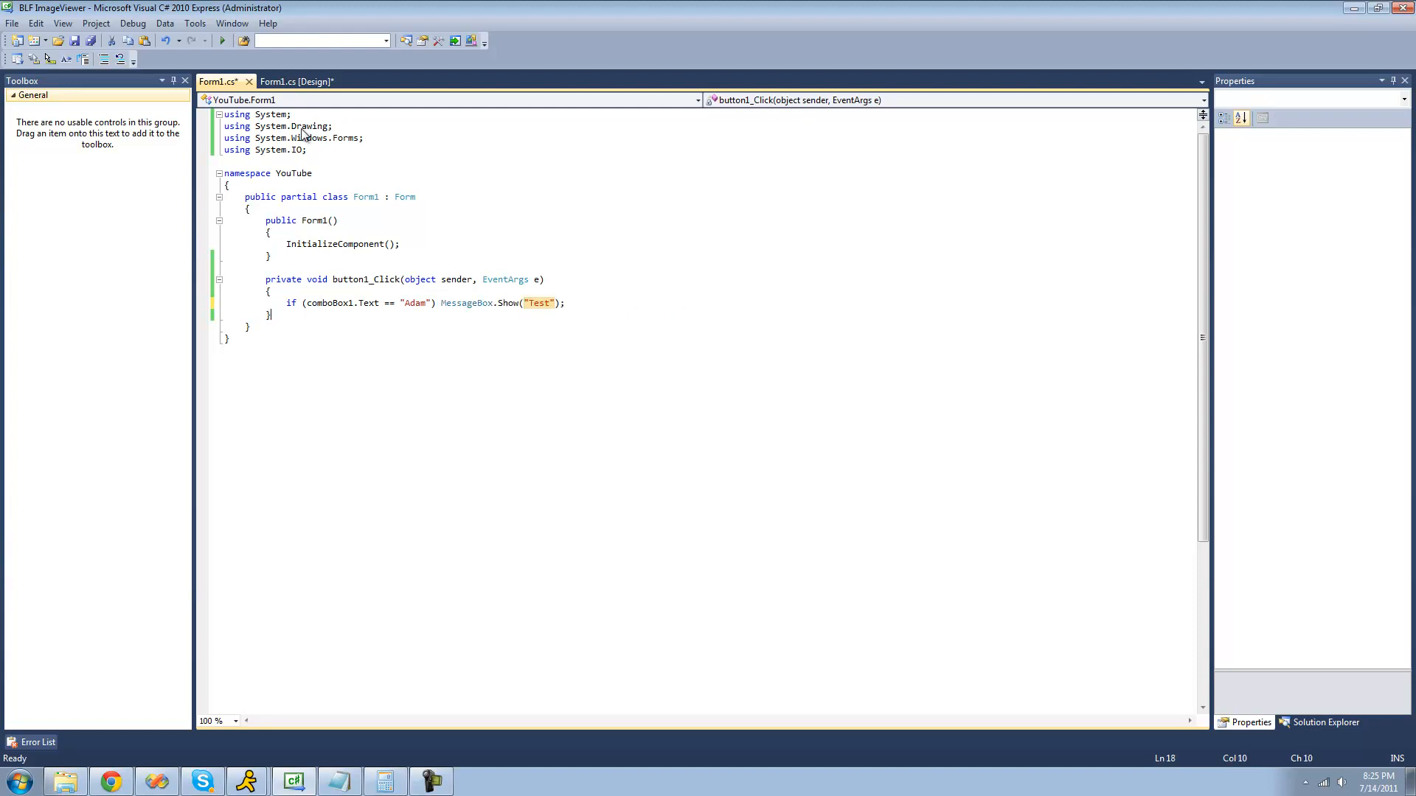
pyautogui.click(222, 40)
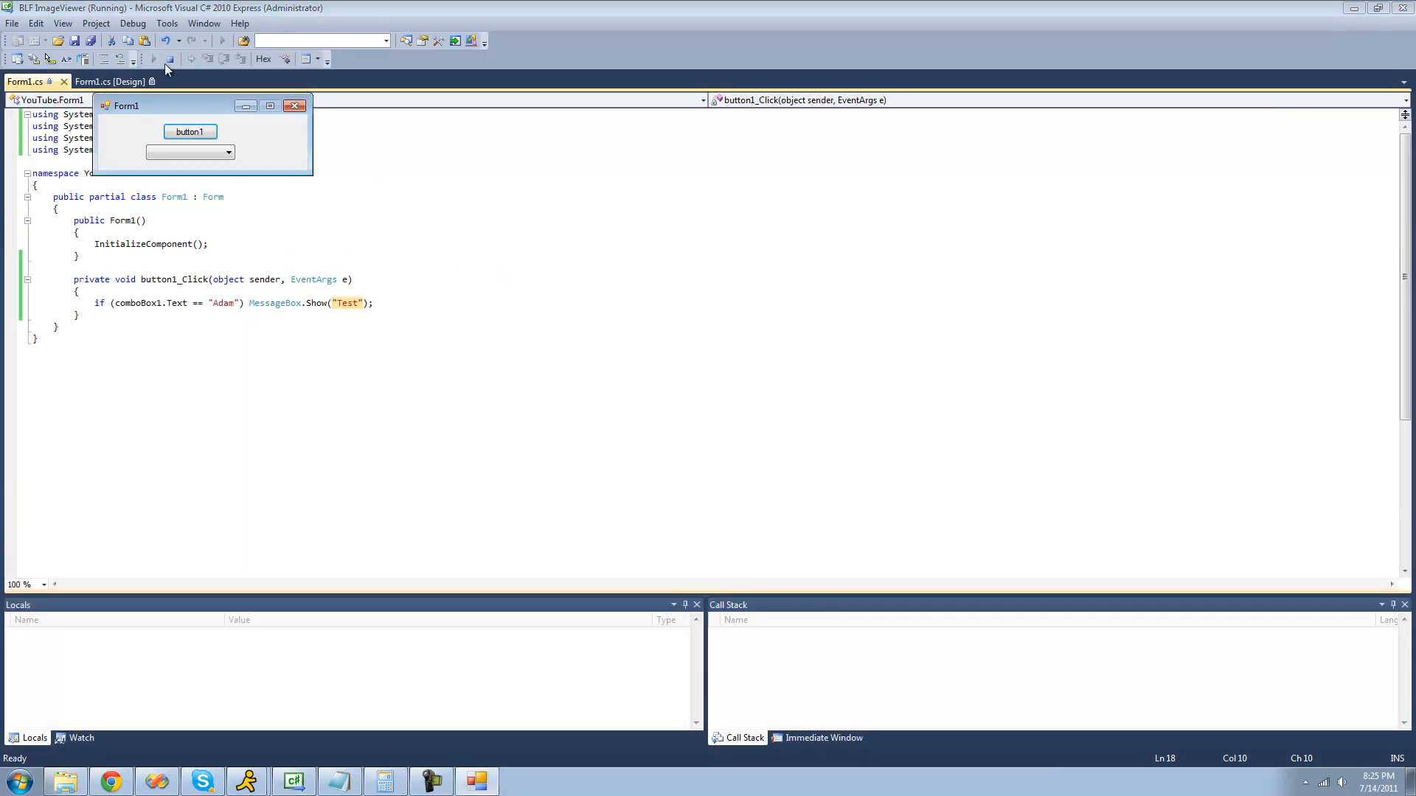
# - On the running form, try button1, then choose Adam from the list of names
pyautogui.moveTo(123, 106); pyautogui.dragTo(174, 126)
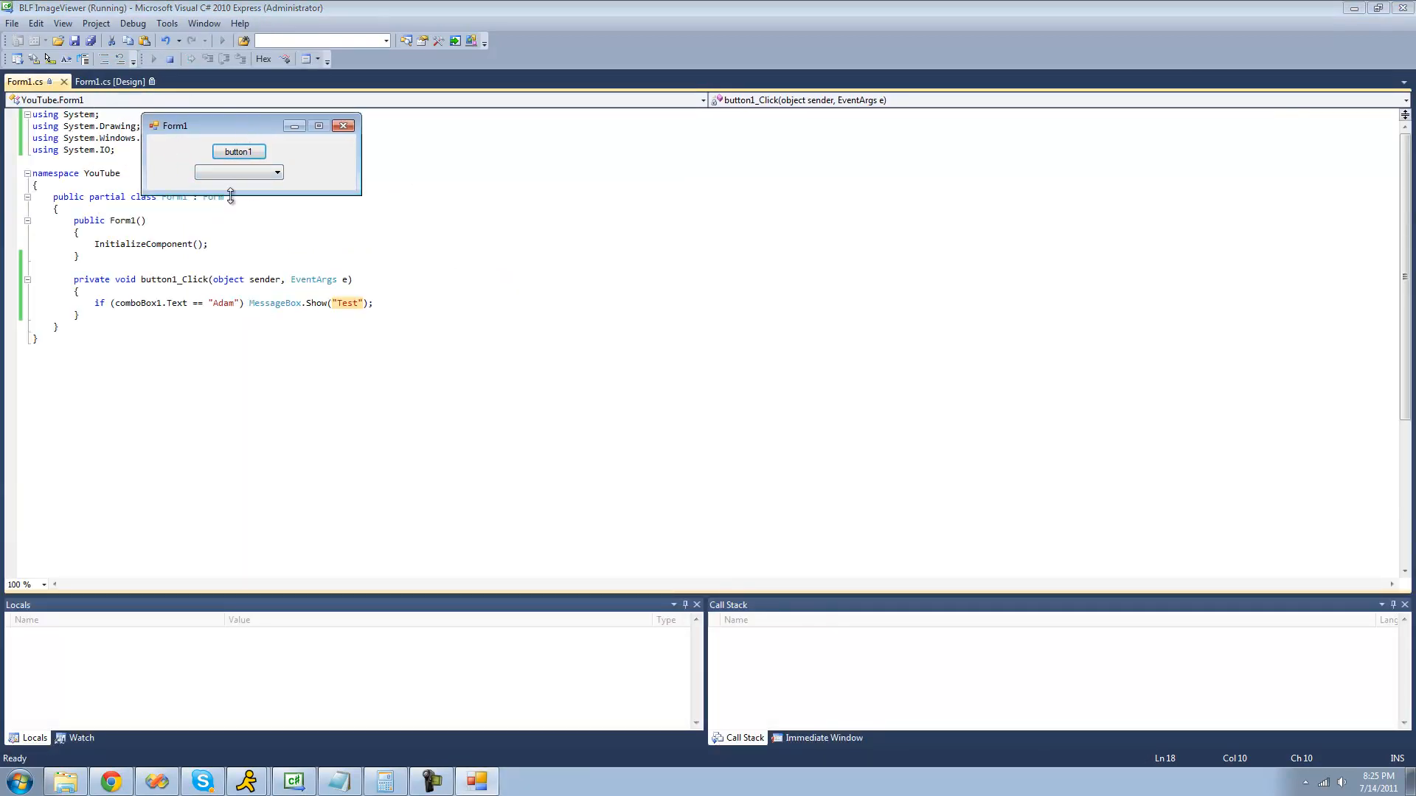
pyautogui.moveTo(260, 161)
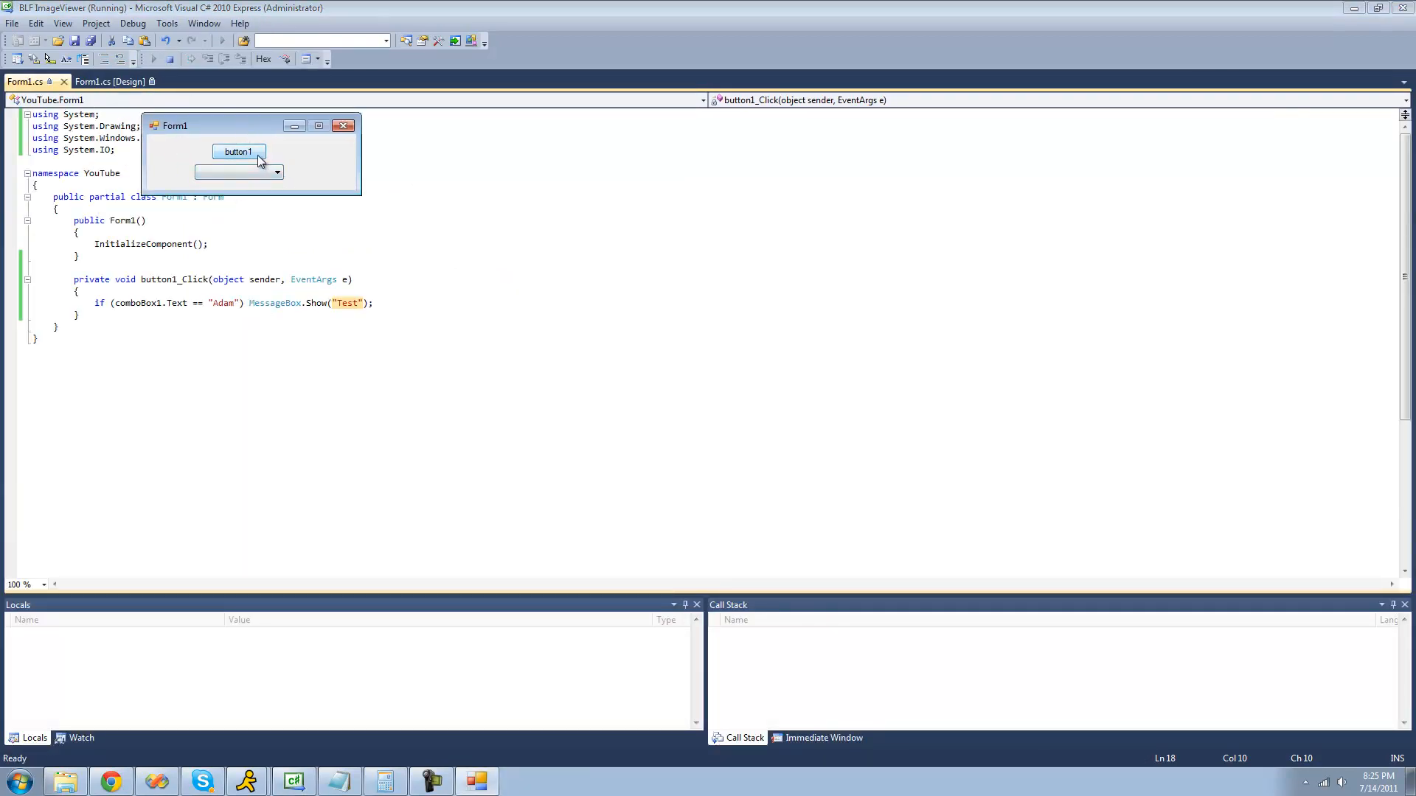
pyautogui.click(276, 173)
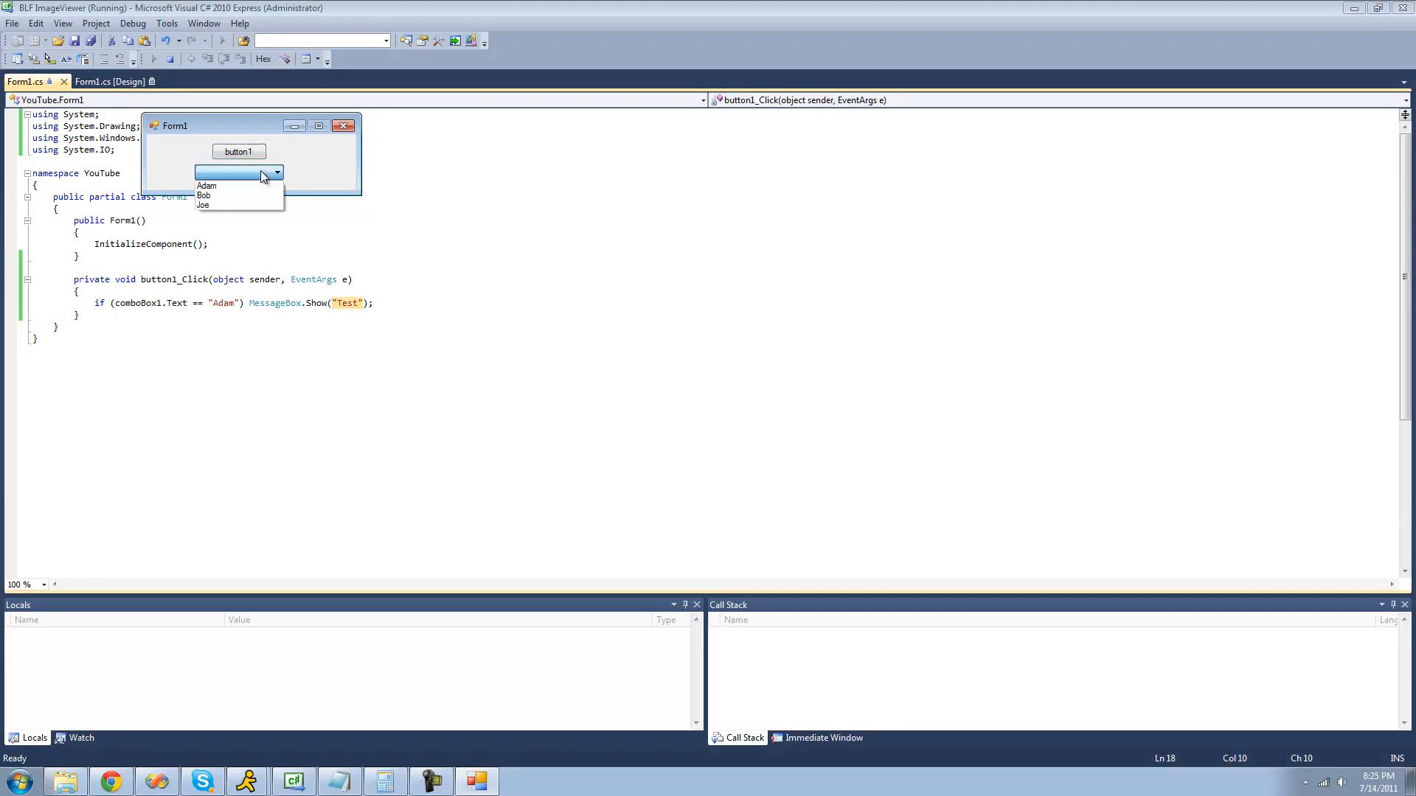
pyautogui.click(207, 186)
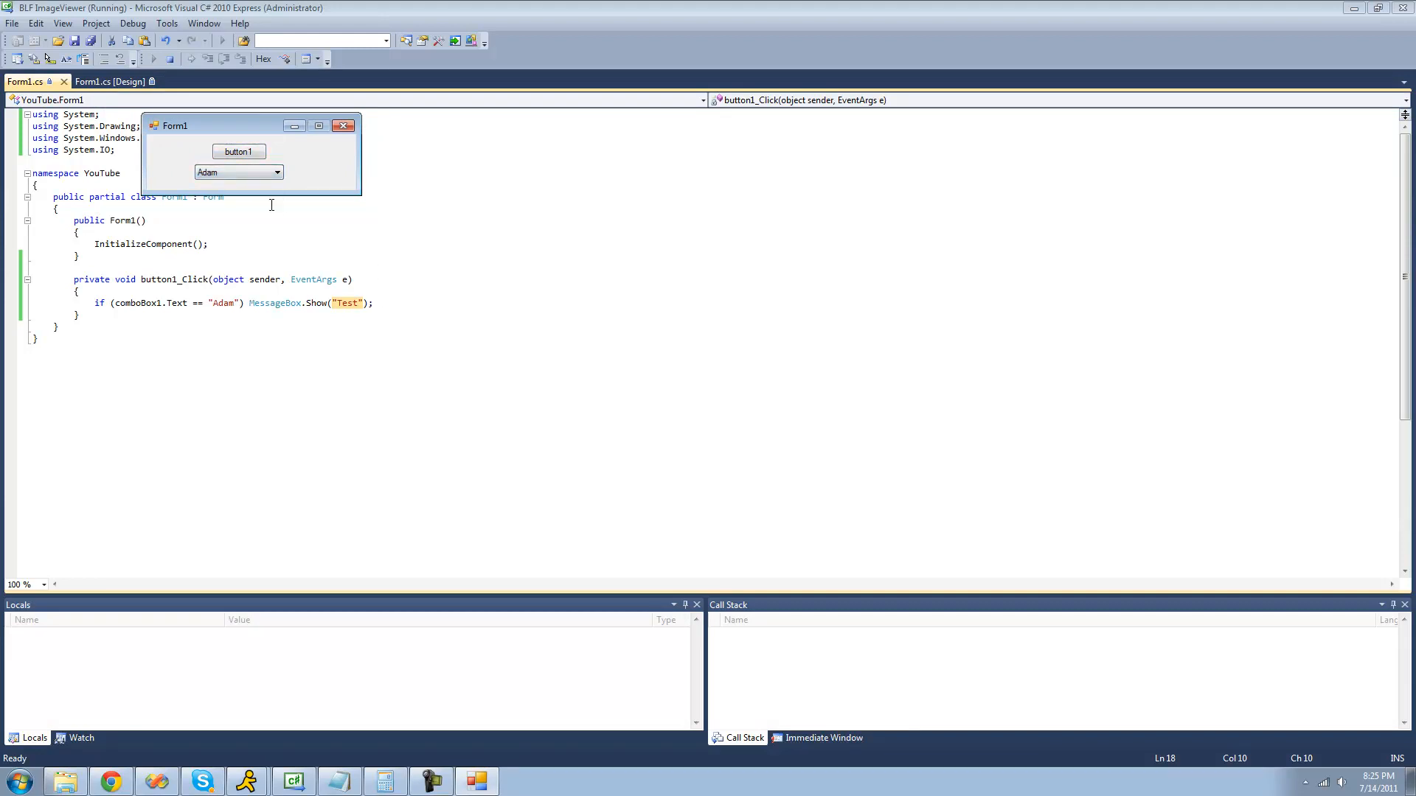
pyautogui.click(275, 173)
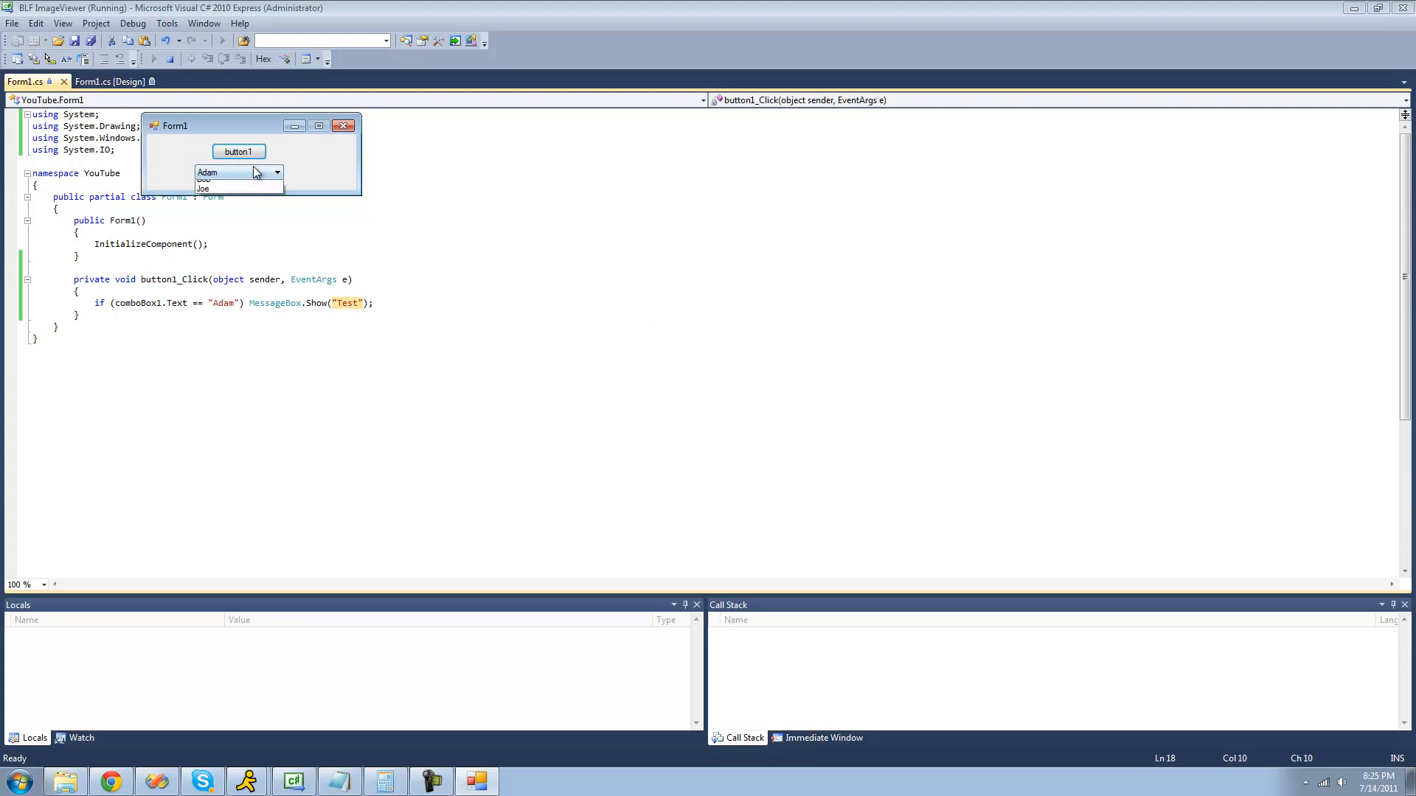
pyautogui.click(221, 180)
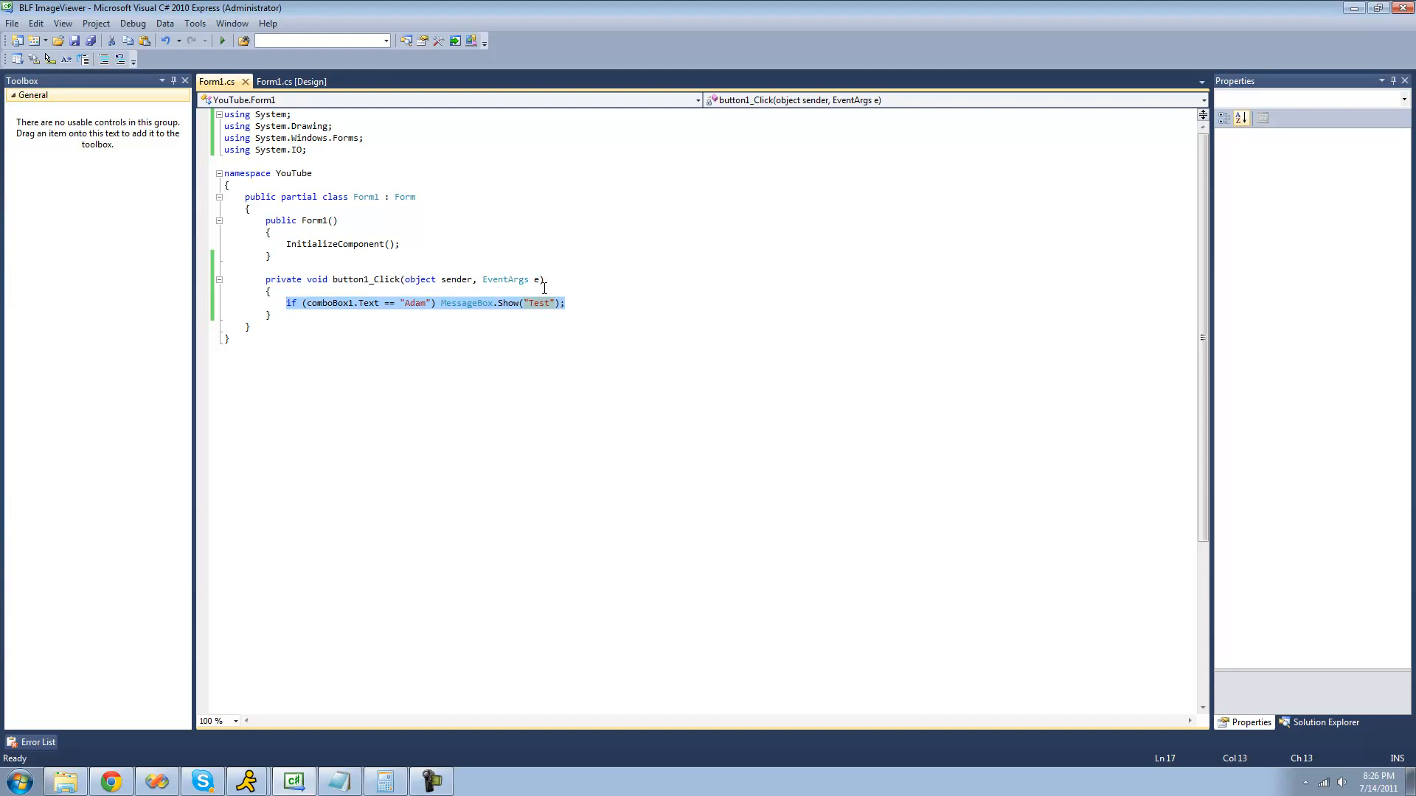
# - Replace the if statement with comboBox1.Items[0] = "Steve"; in button1_Click
pyautogui.write('comboBox1')
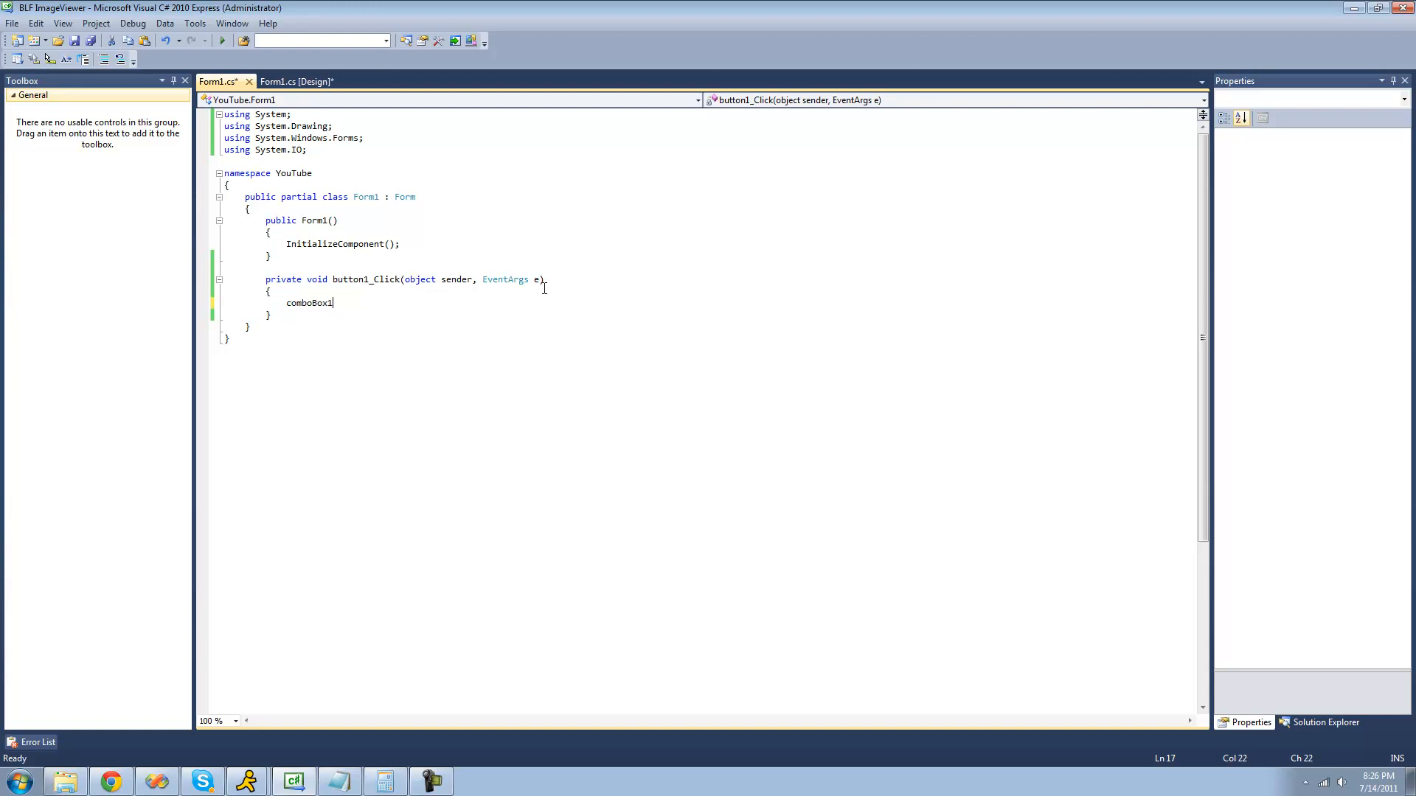
pyautogui.write('.i')
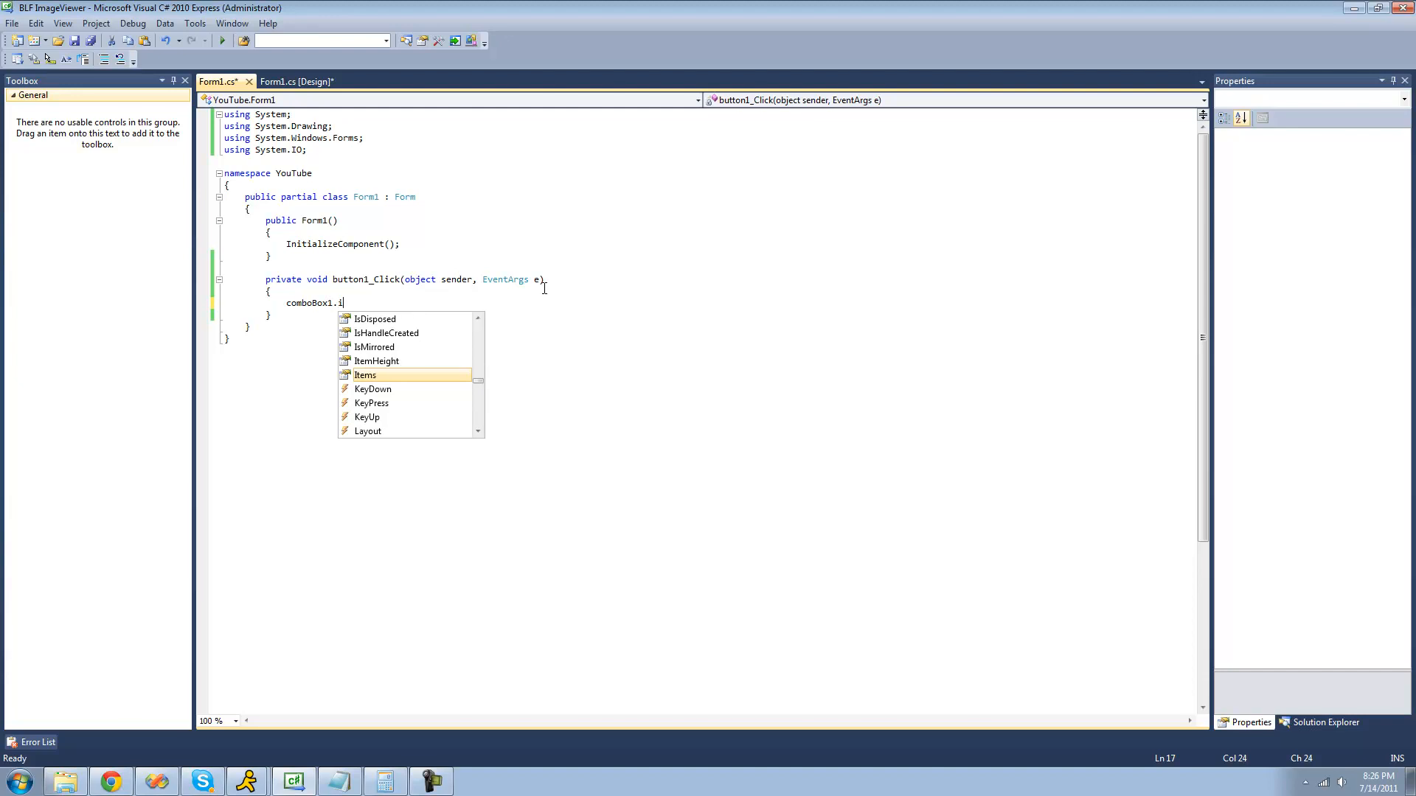
pyautogui.moveTo(365, 374)
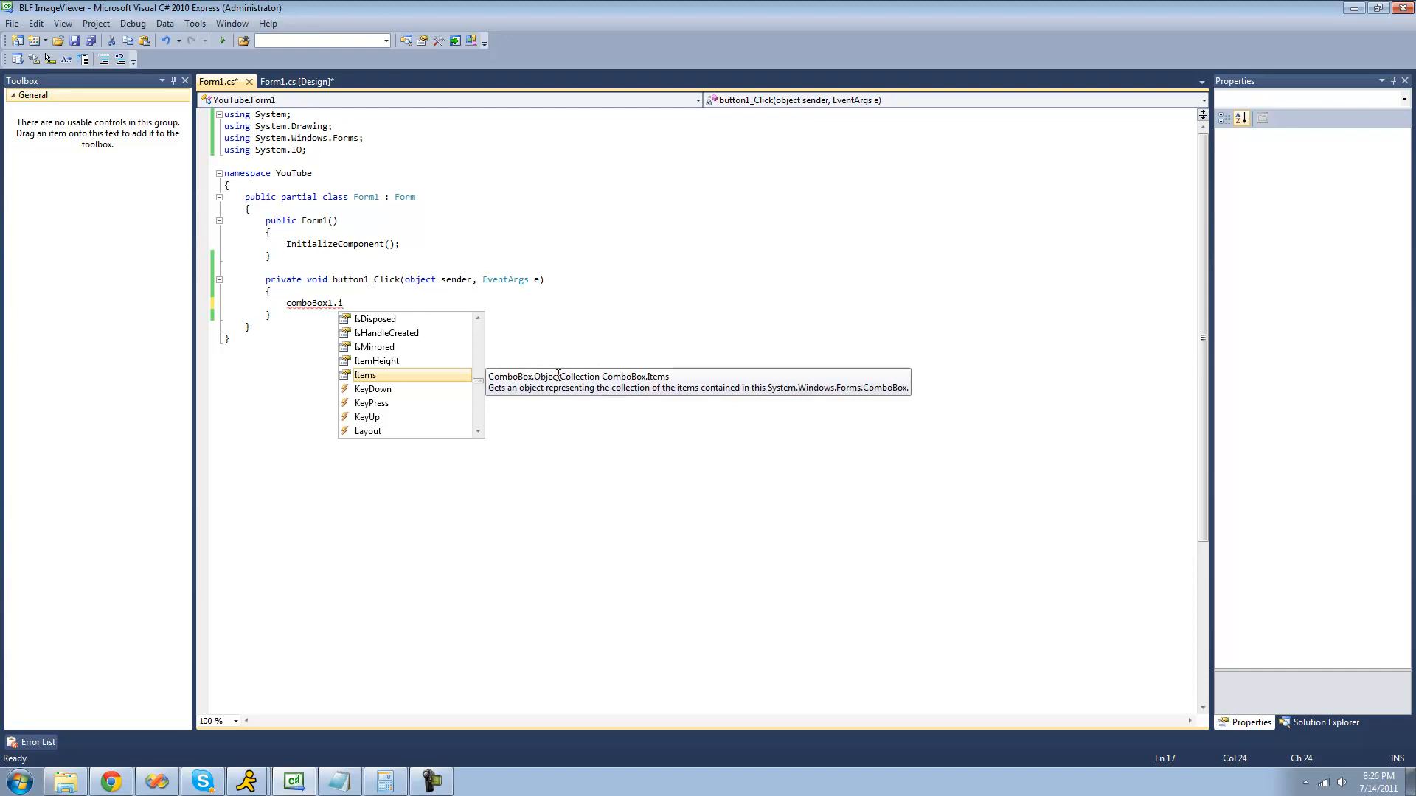
pyautogui.moveTo(763, 341)
pyautogui.write('Items')
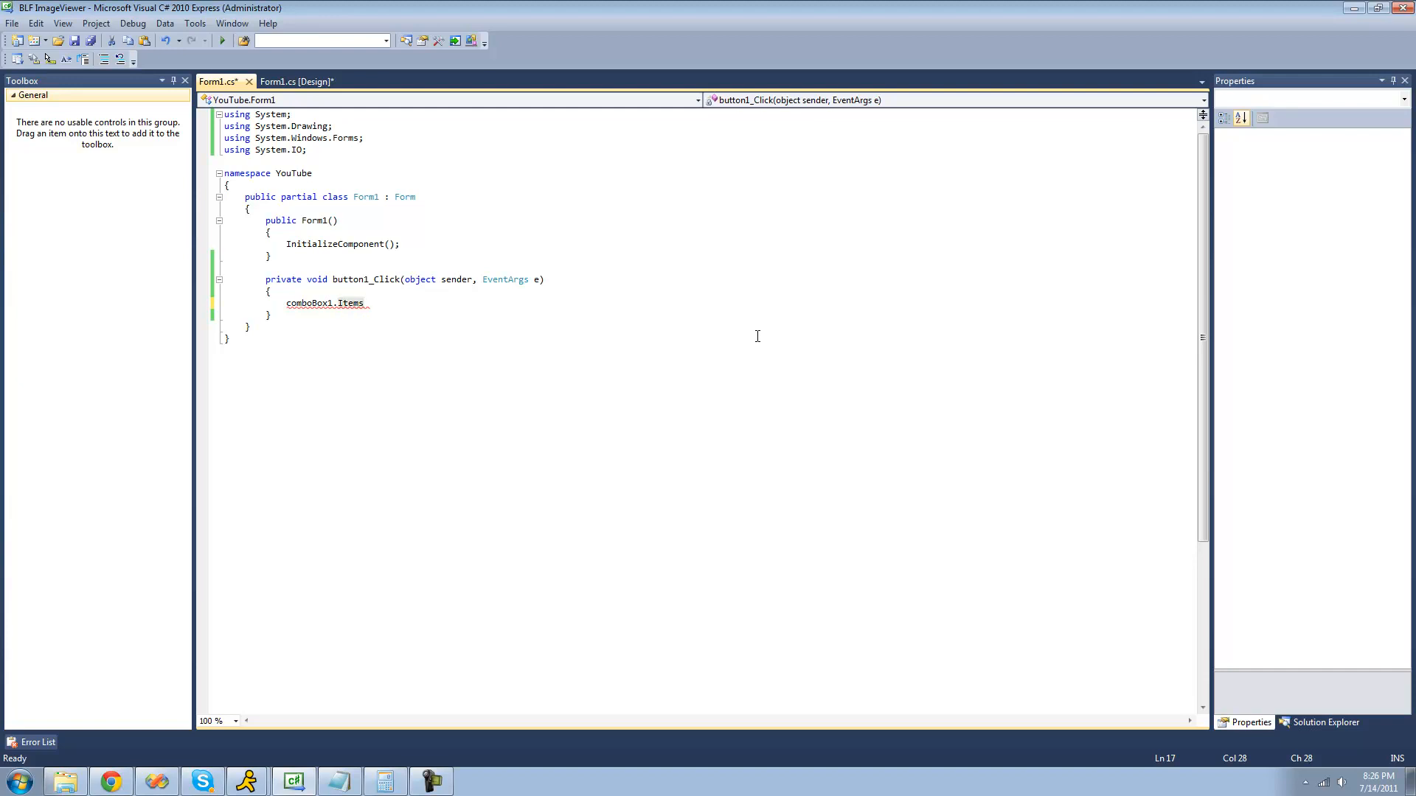
pyautogui.write('[')
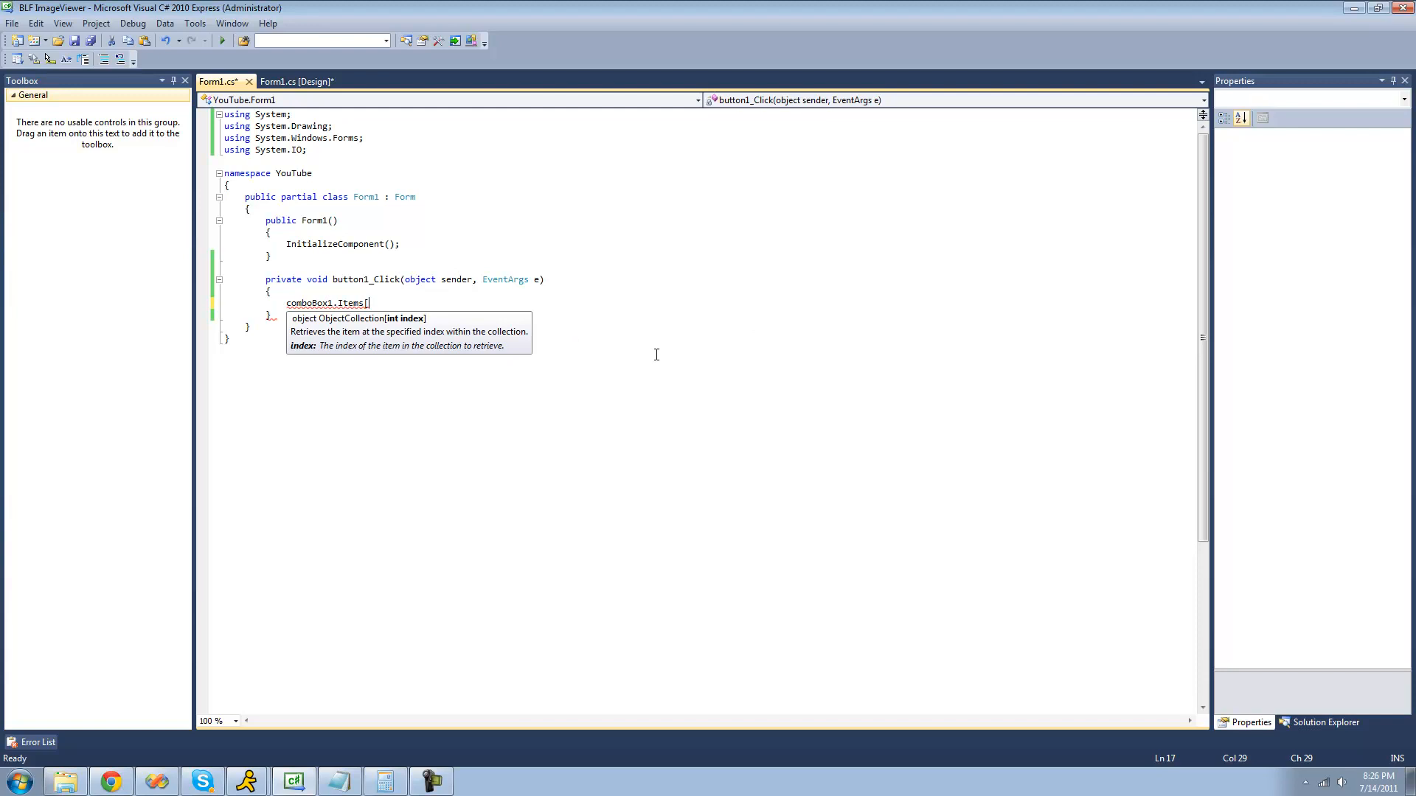
pyautogui.write('0')
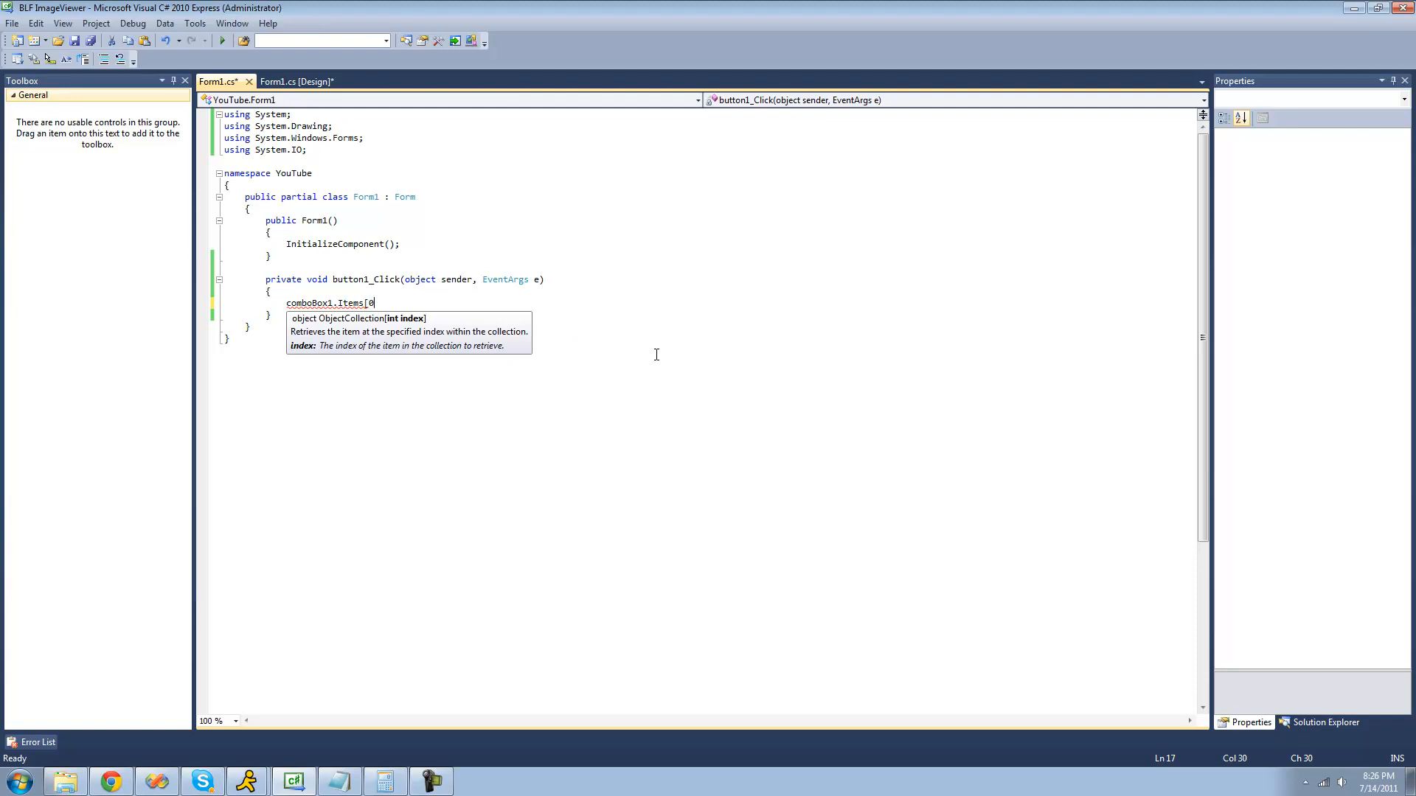
pyautogui.write(']')
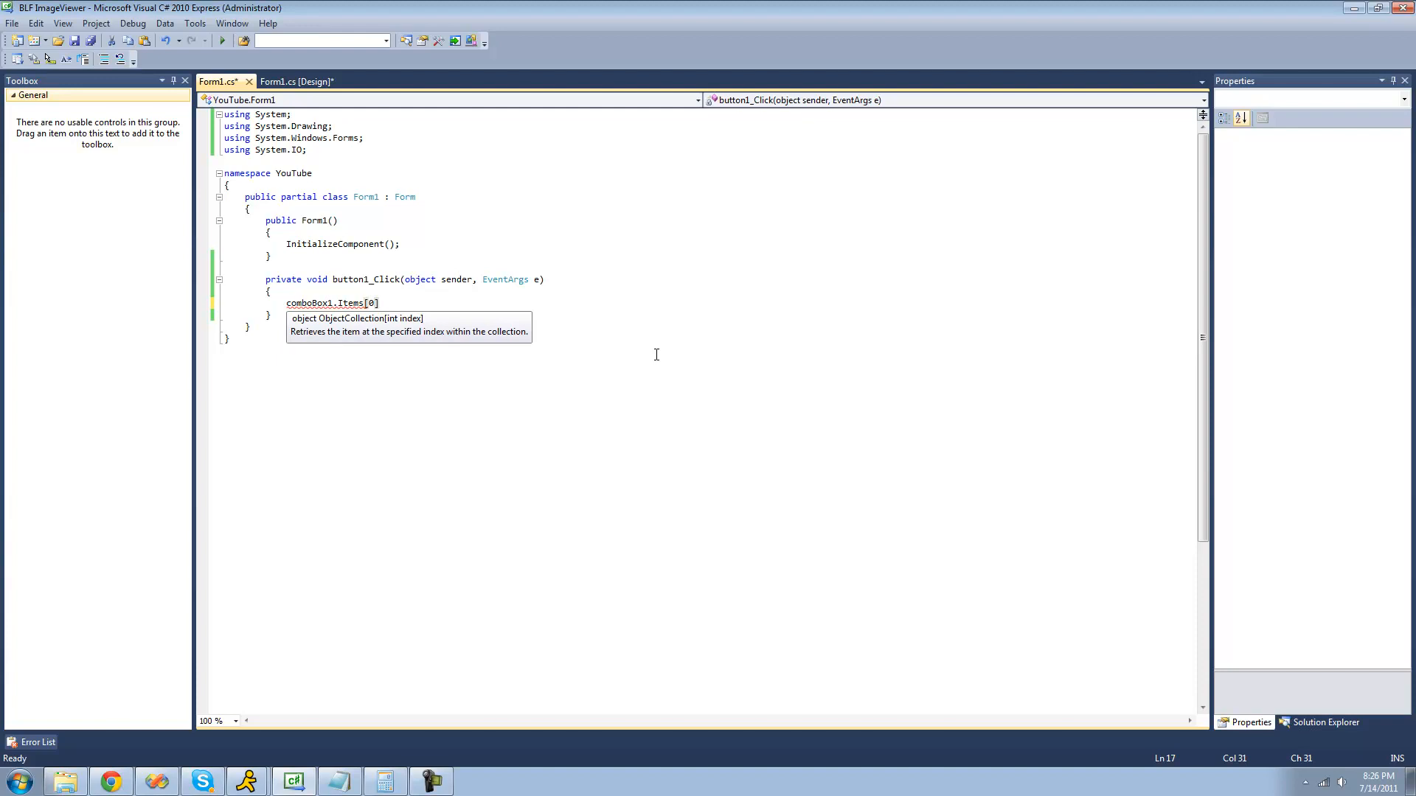
pyautogui.write('.')
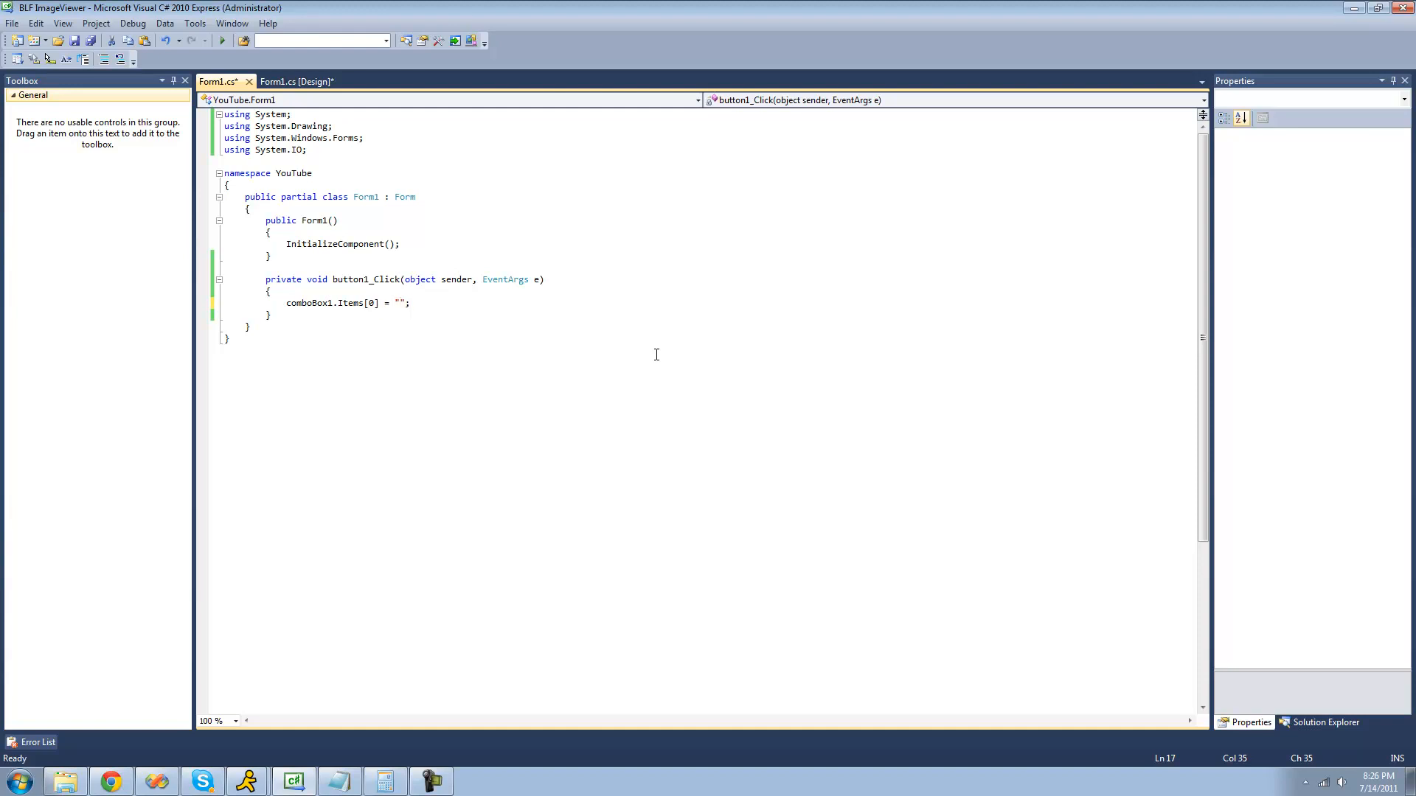
pyautogui.write('S')
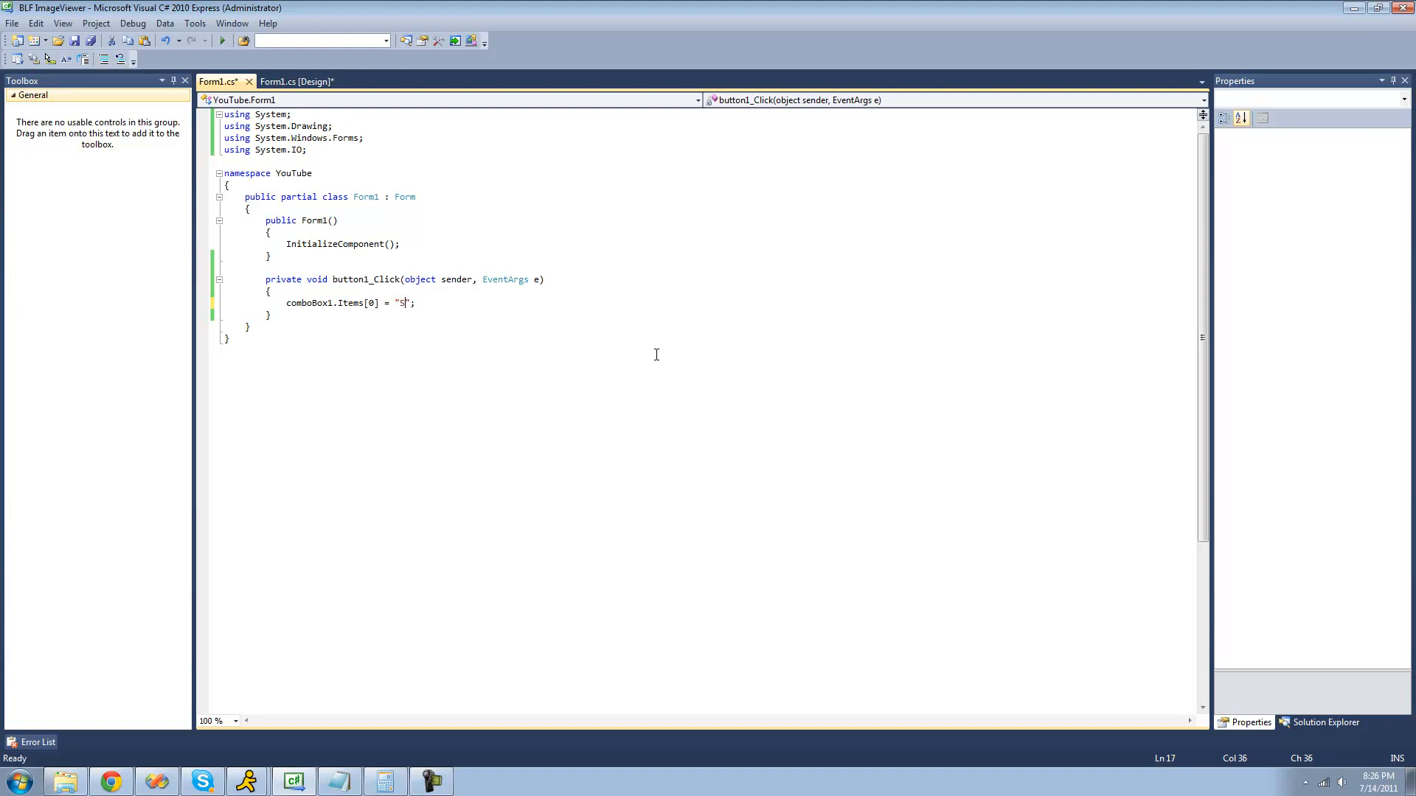
pyautogui.write('teve')
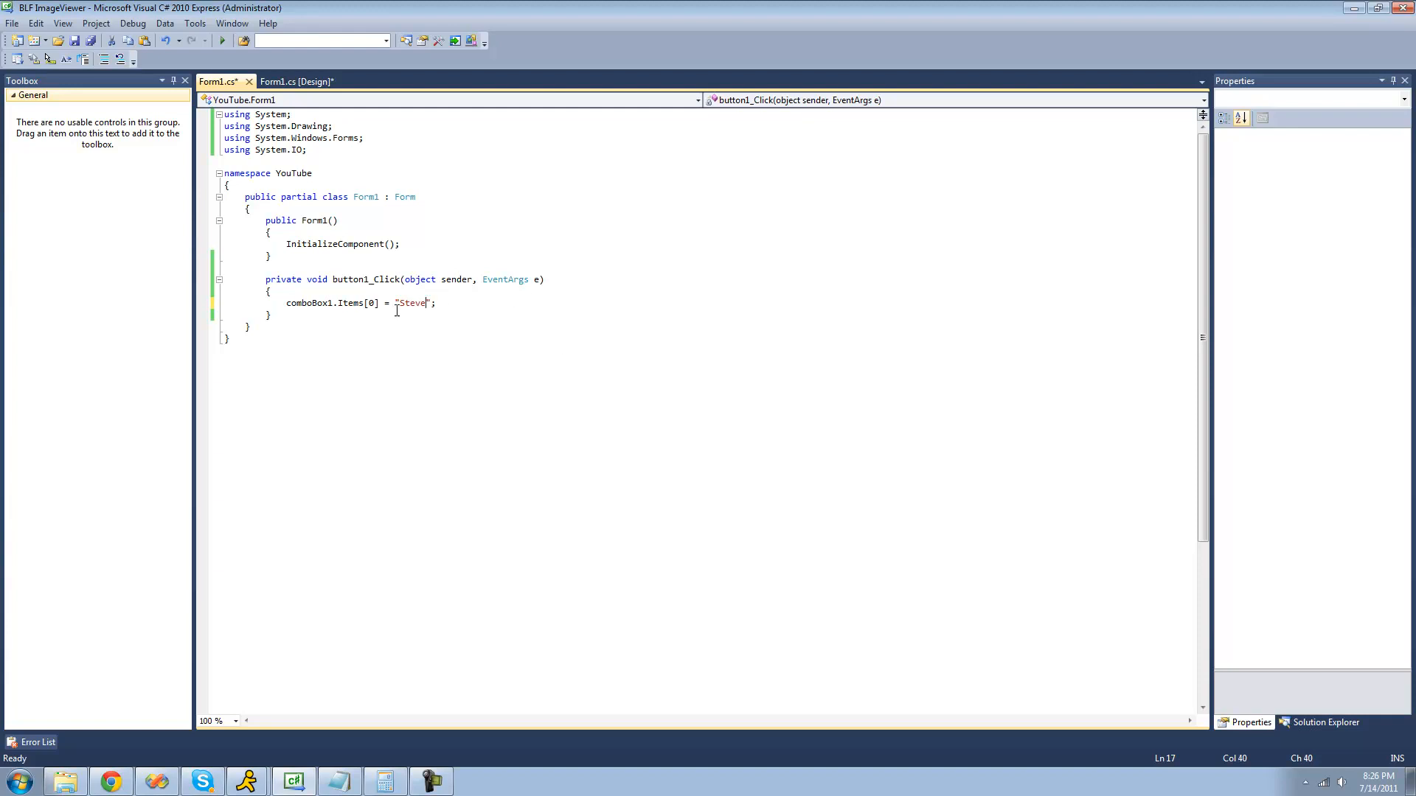
pyautogui.moveTo(351, 303)
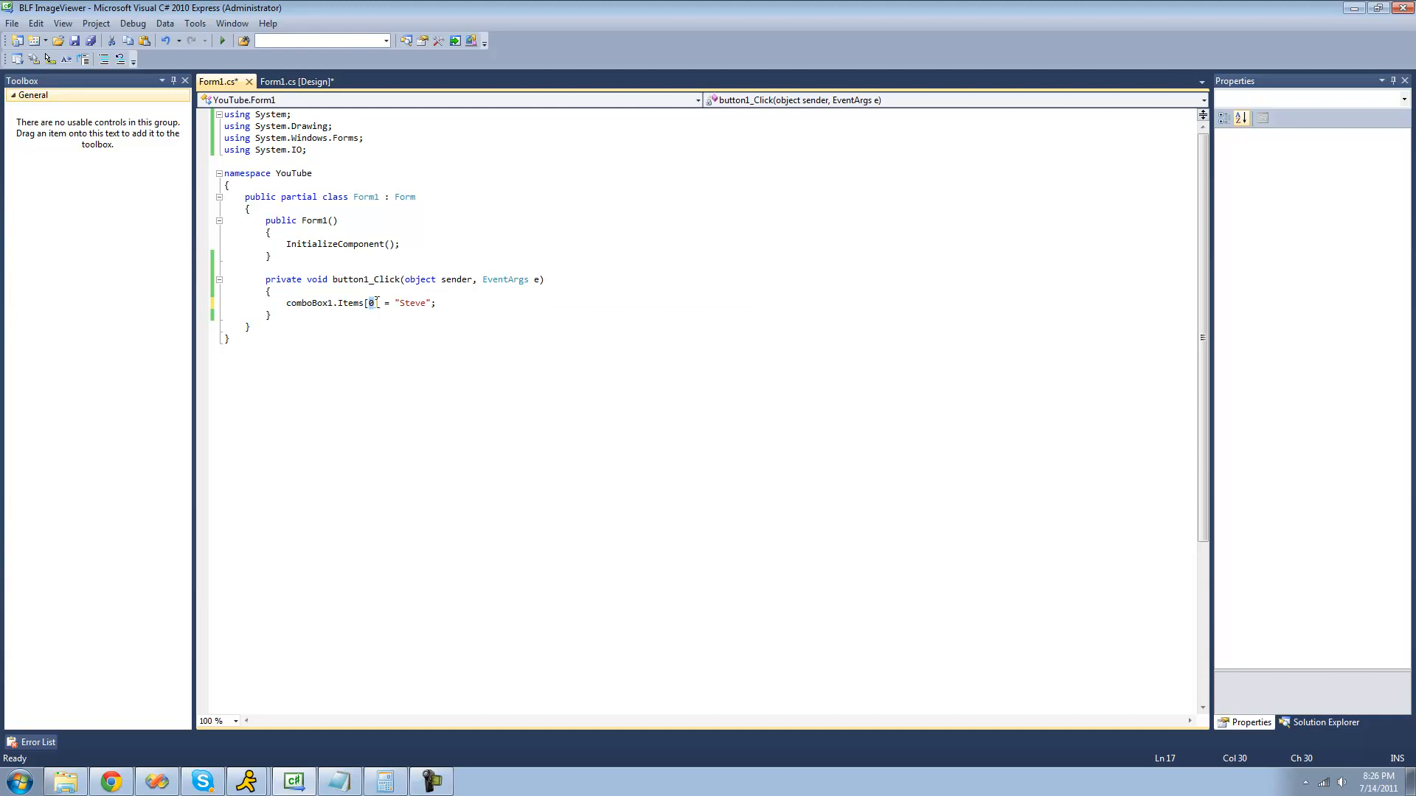
pyautogui.doubleClick(411, 302)
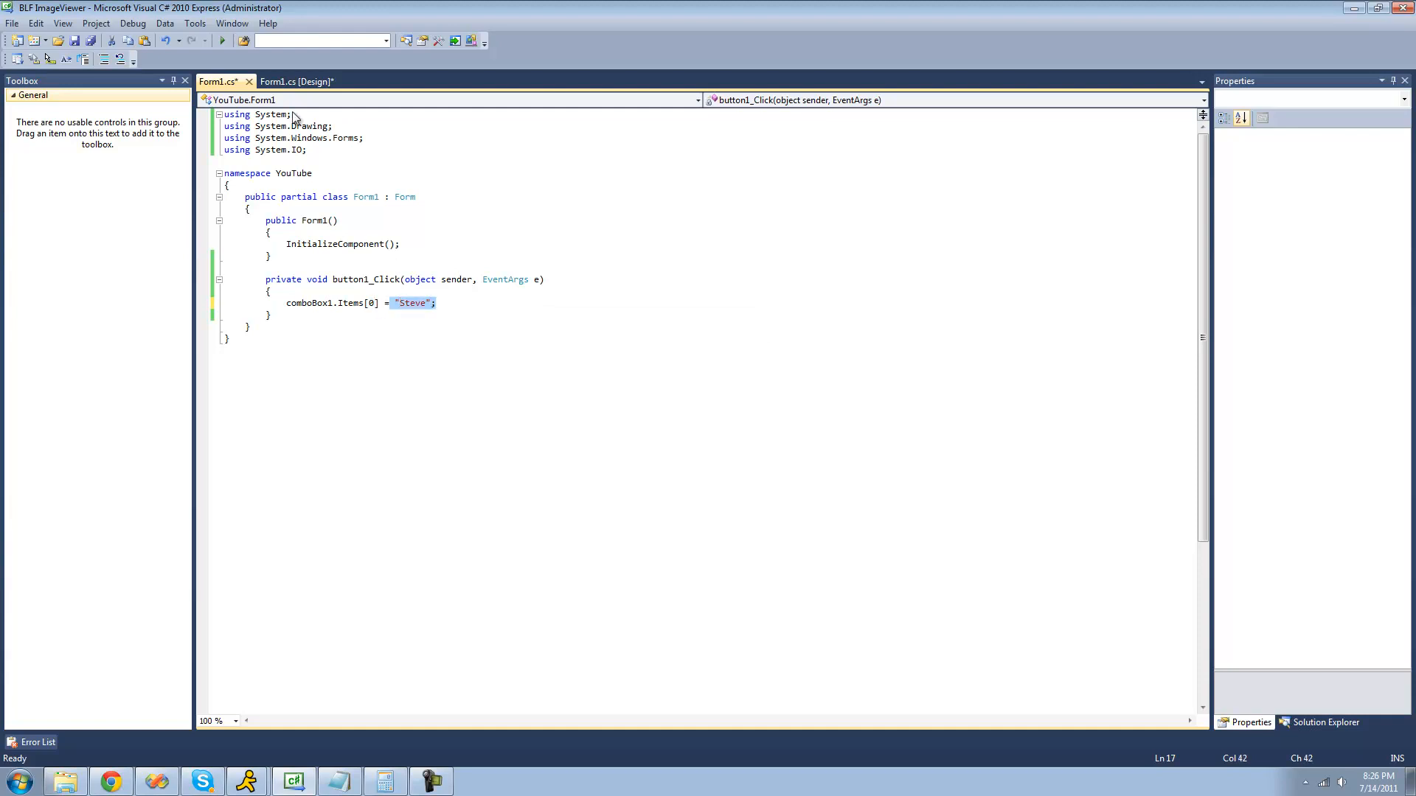
# - Run the form and click button1 so the dropdown's first entry Adam becomes Steve
pyautogui.click(223, 40)
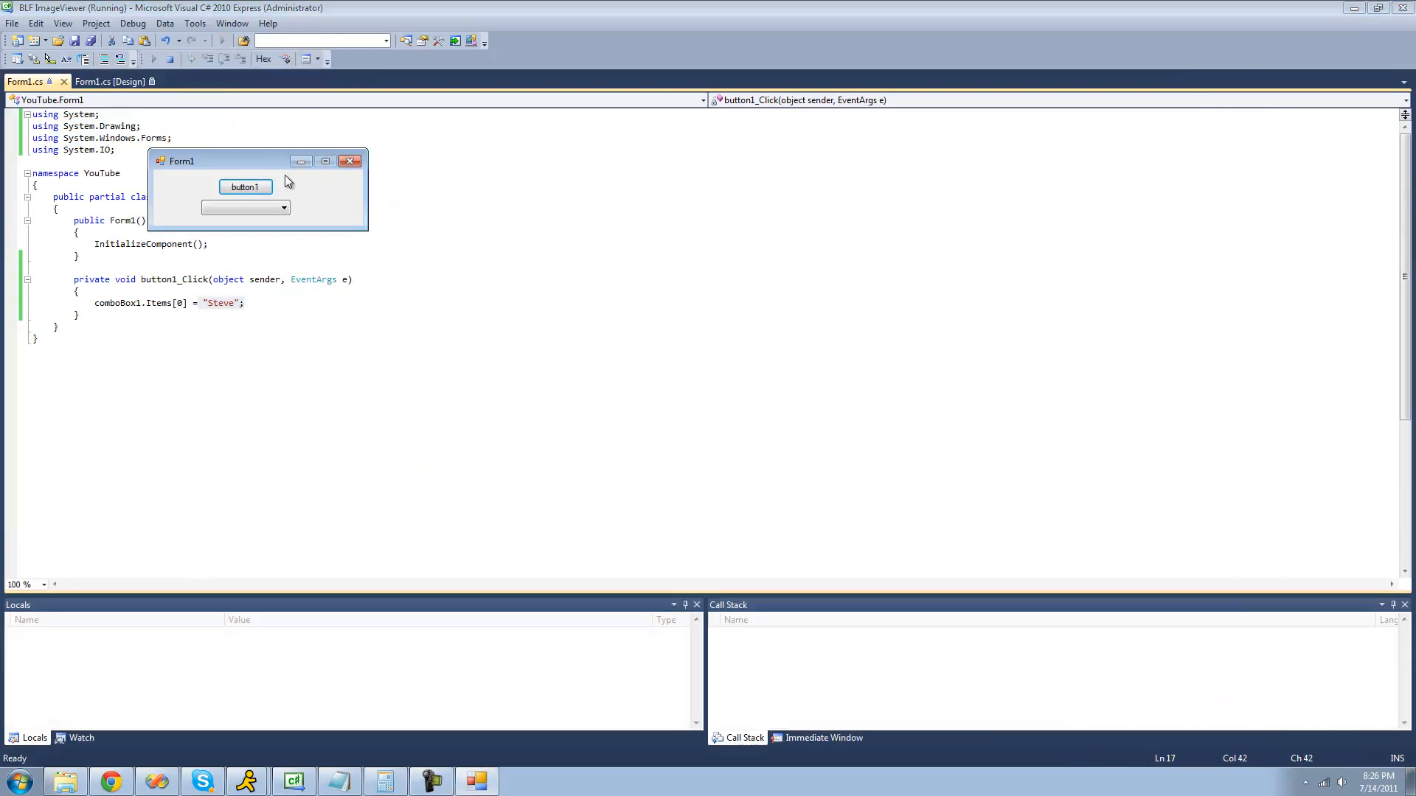
pyautogui.moveTo(182, 161); pyautogui.dragTo(294, 162)
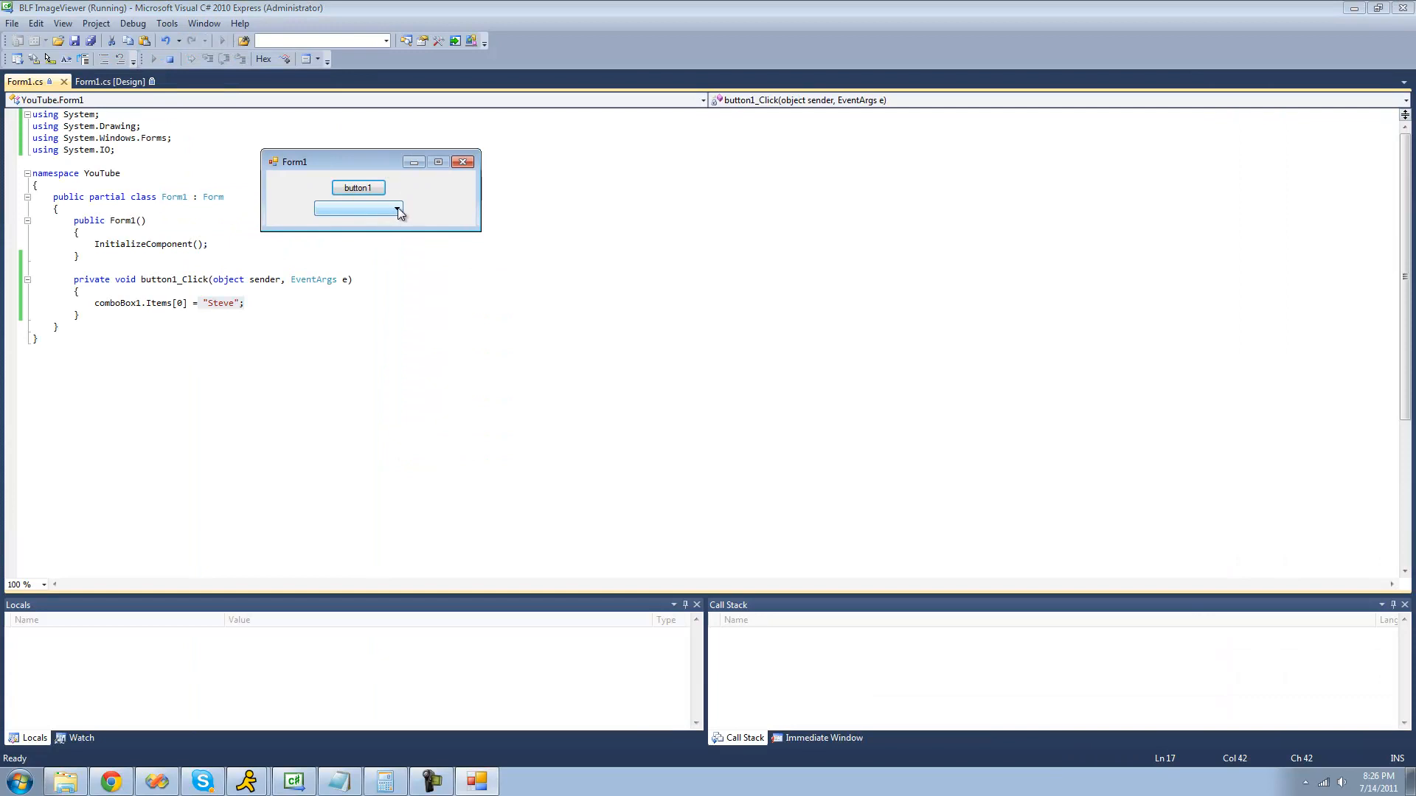
pyautogui.click(396, 208)
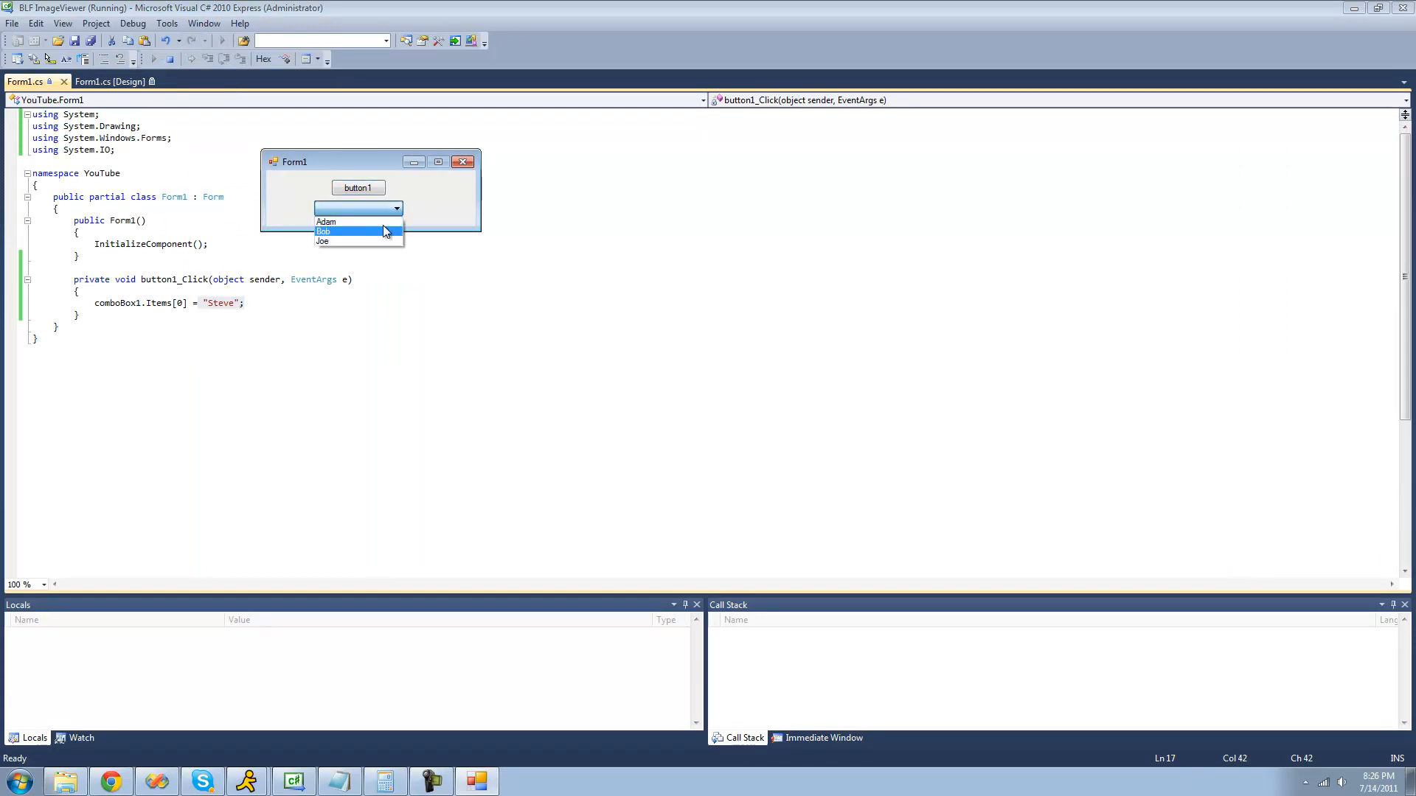
pyautogui.moveTo(348, 223)
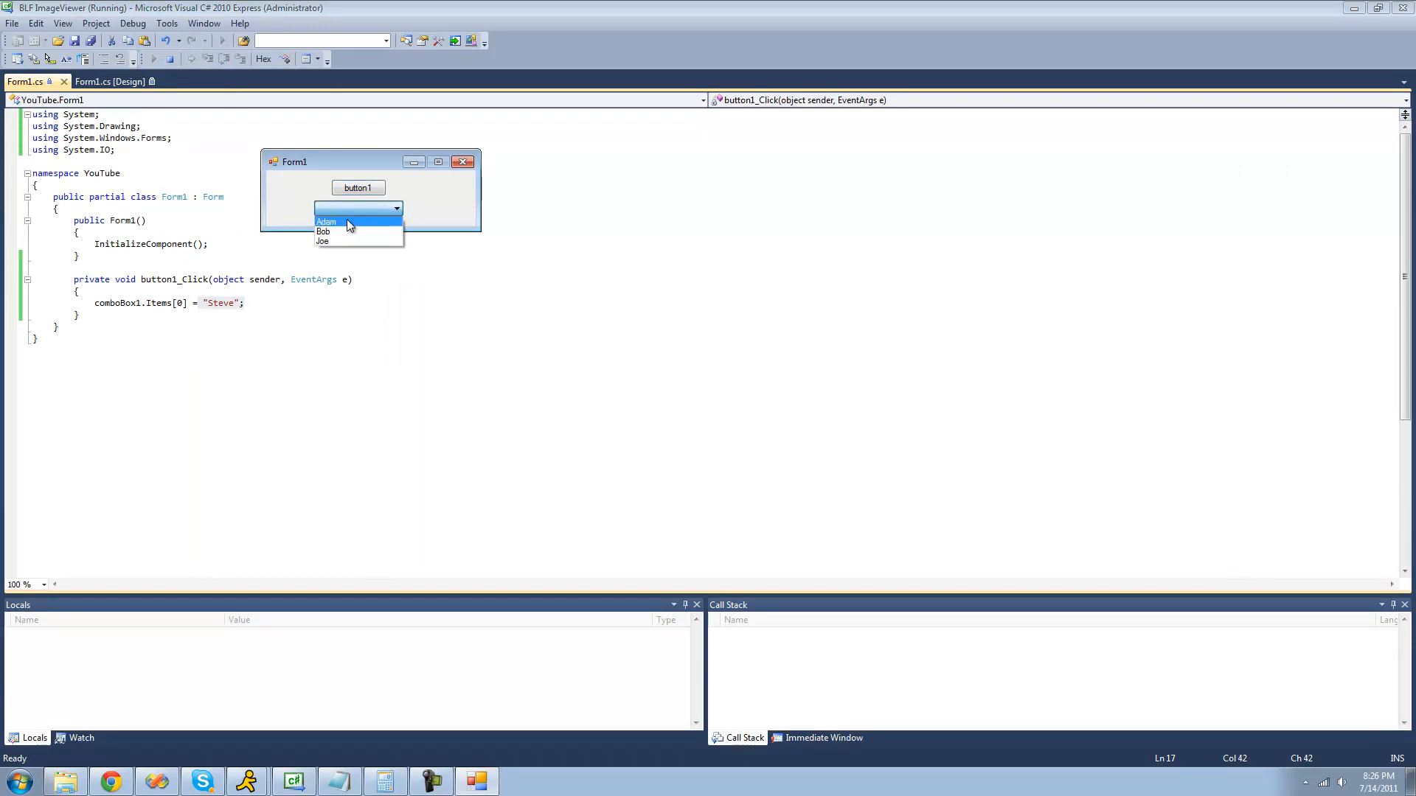
pyautogui.moveTo(358, 187)
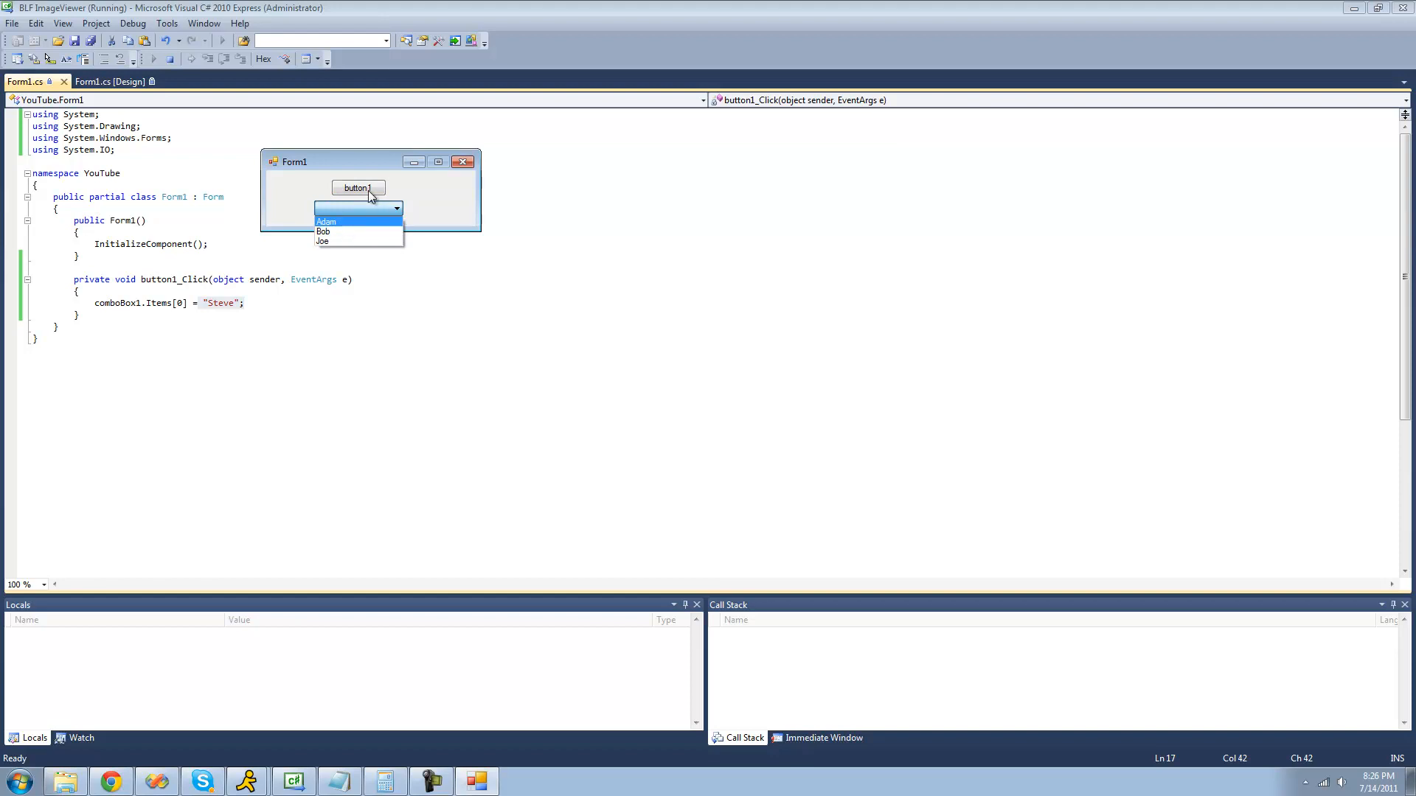
pyautogui.click(357, 187)
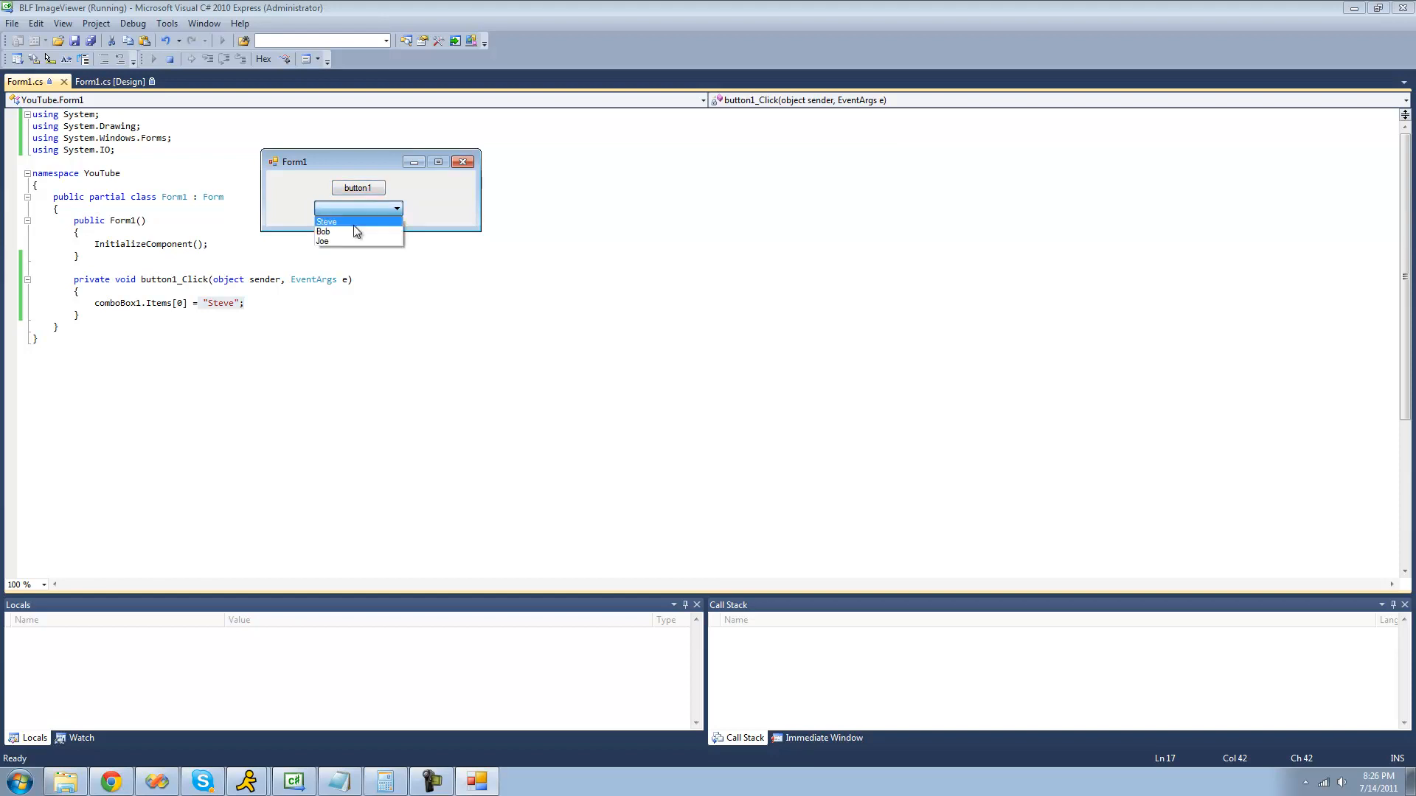
pyautogui.moveTo(357, 187)
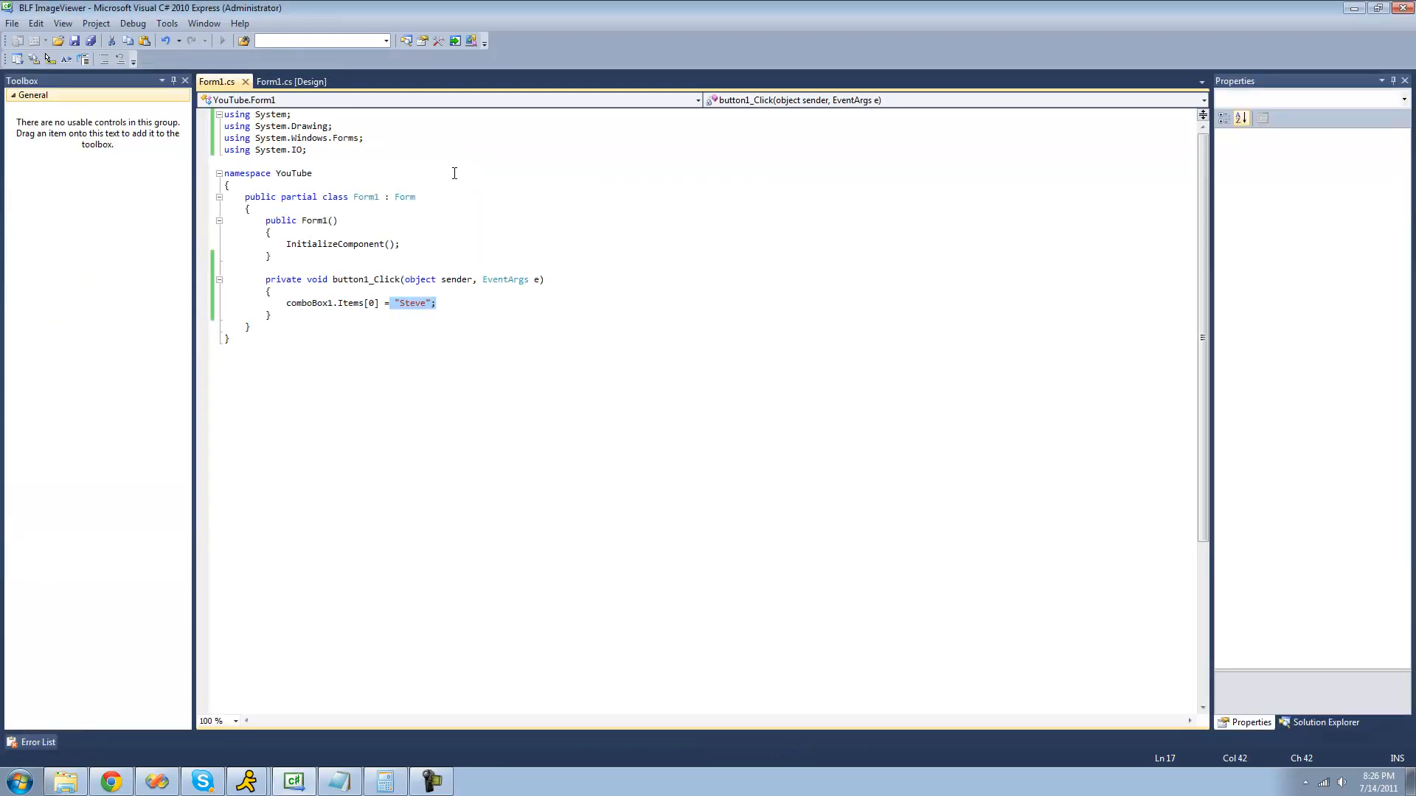
# - Rewrite the handler line as comboBox1.Items.Add("Steve"); and launch the form
pyautogui.click(334, 302)
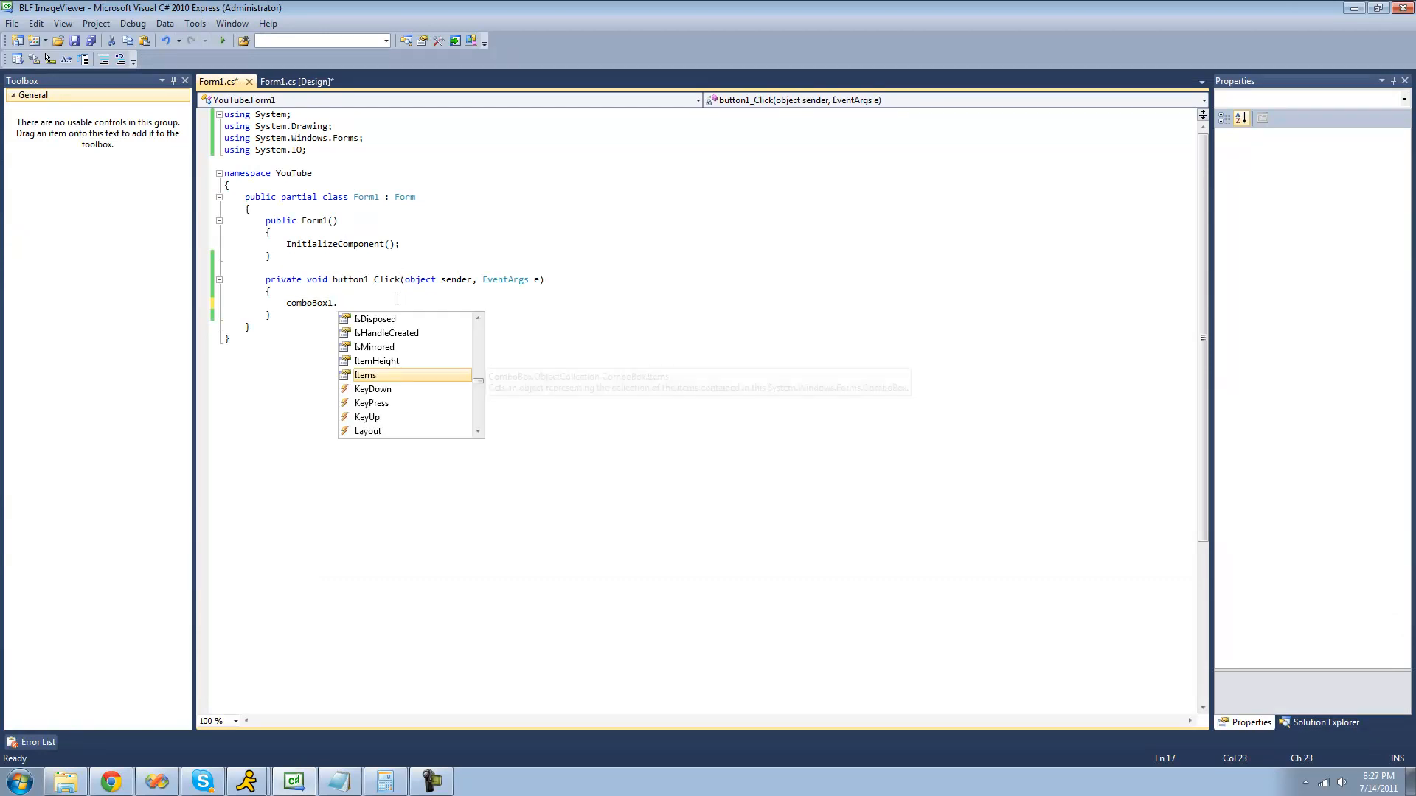
pyautogui.moveTo(364, 374)
pyautogui.write('Items.Add("");')
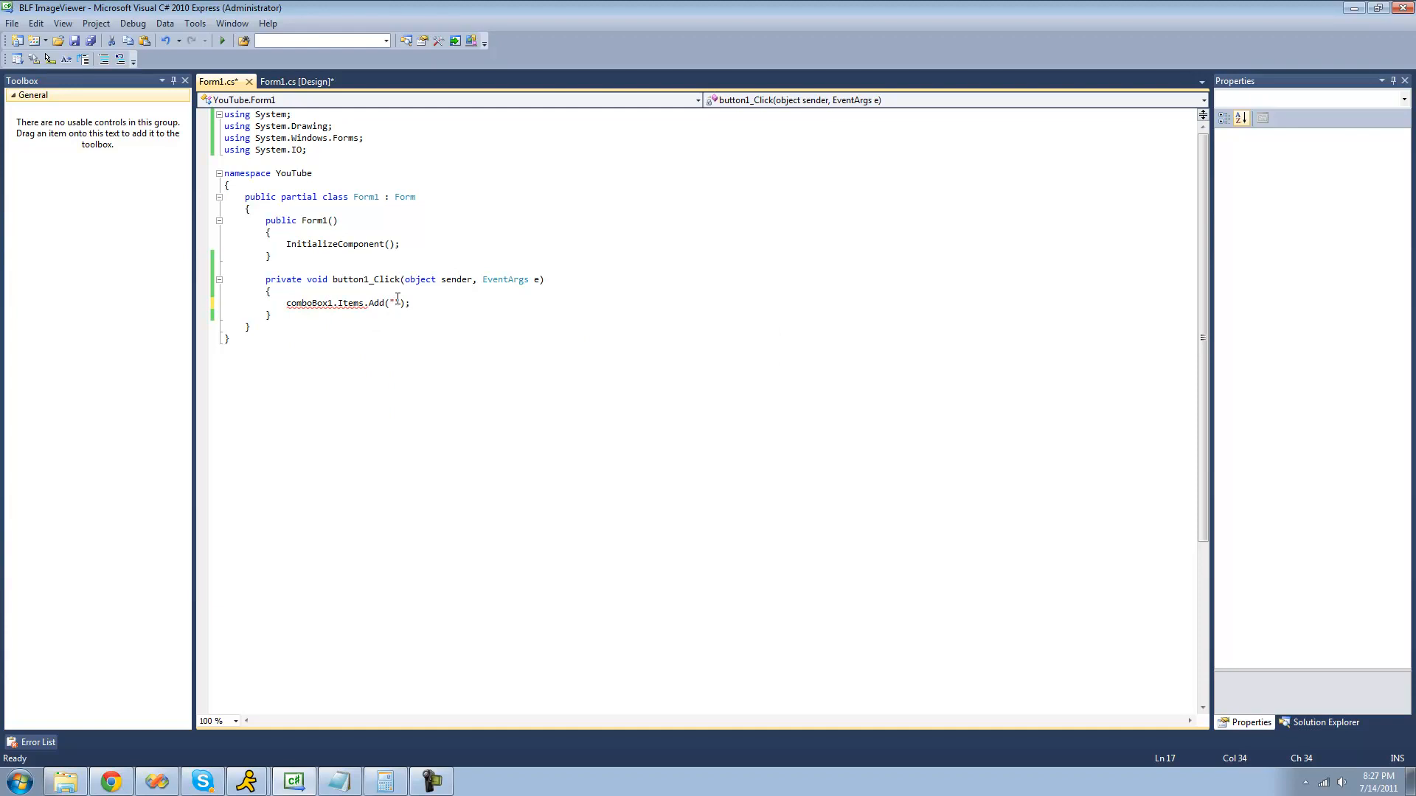
pyautogui.write('Ste')
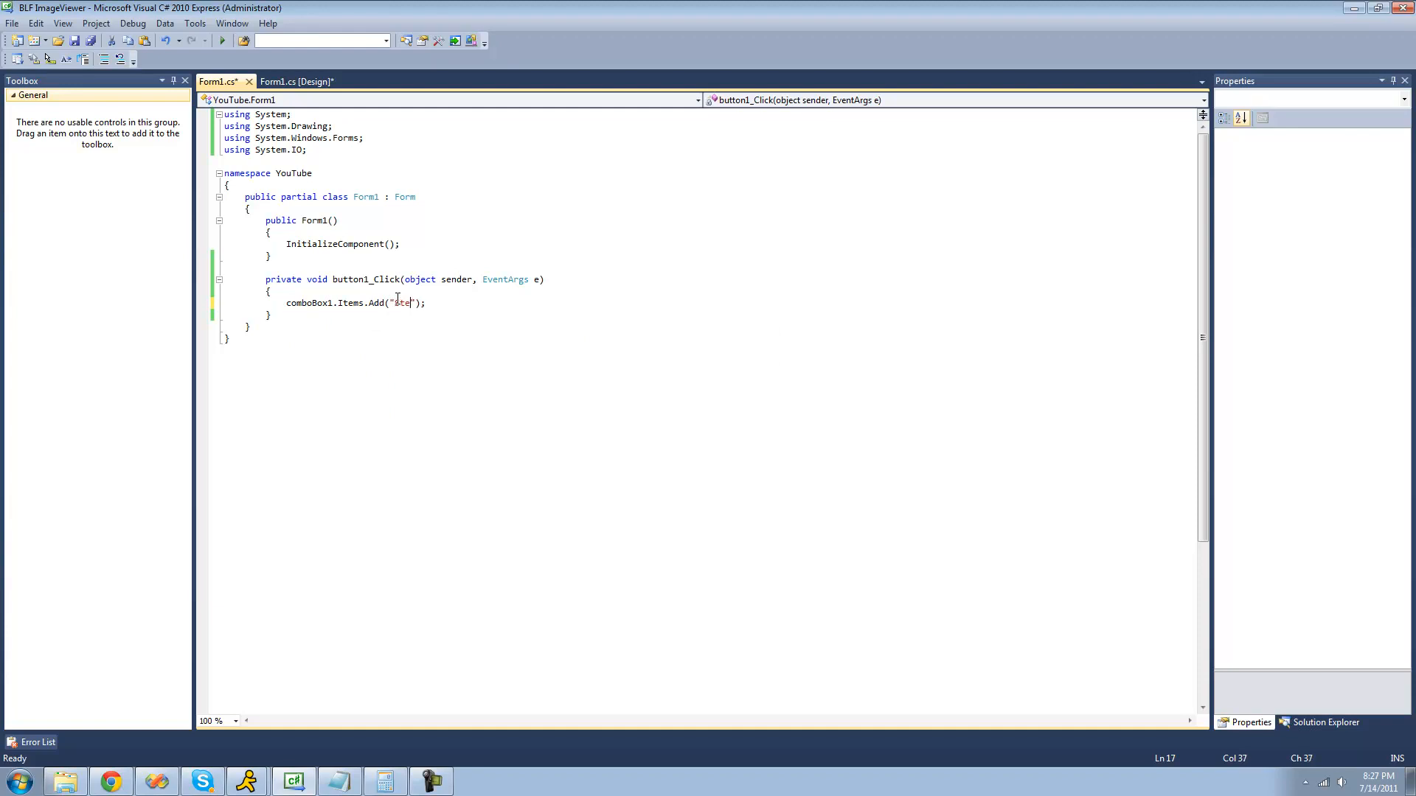
pyautogui.write('eve')
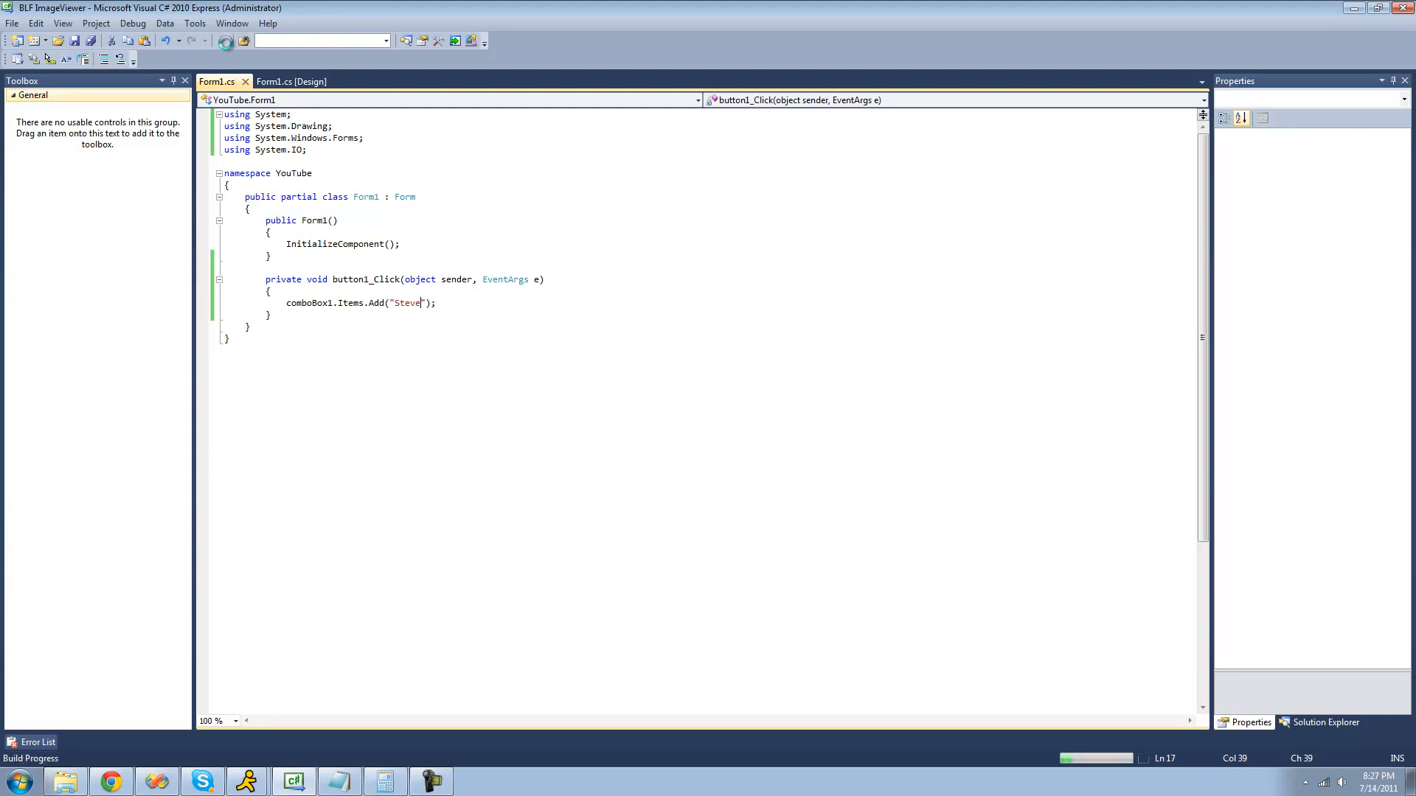
pyautogui.click(226, 40)
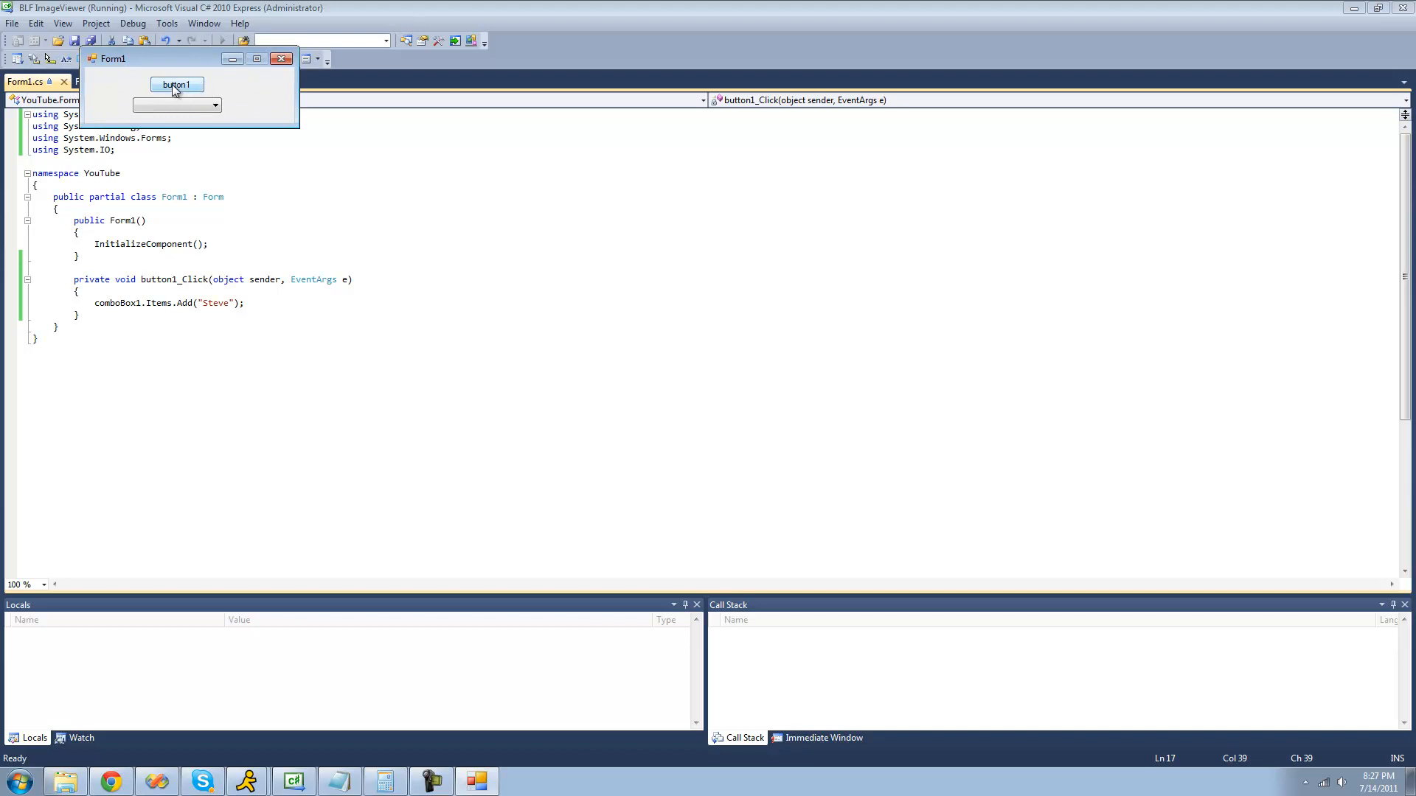
# - Try button1 in the running form and close the form
pyautogui.click(213, 105)
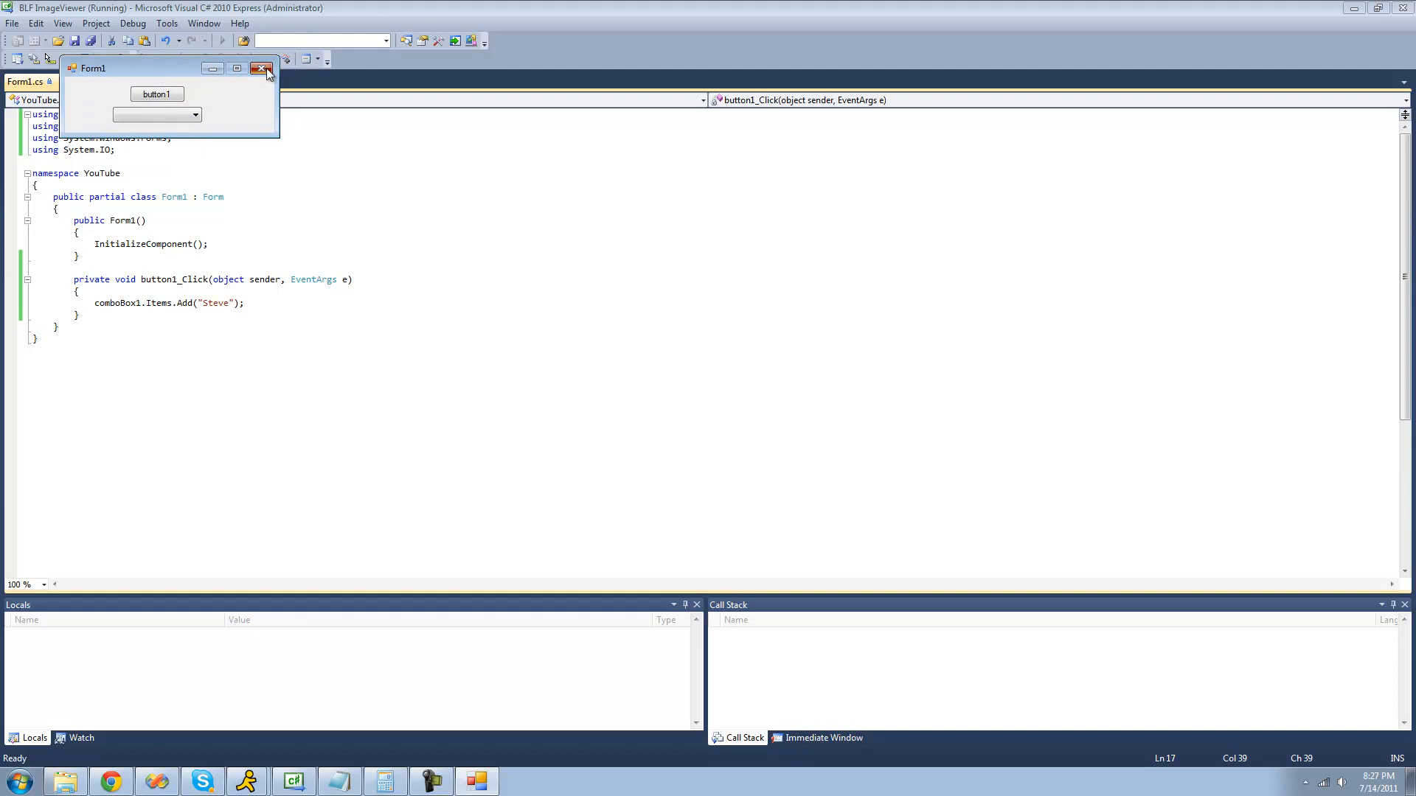
pyautogui.click(264, 70)
pyautogui.write('Coun')
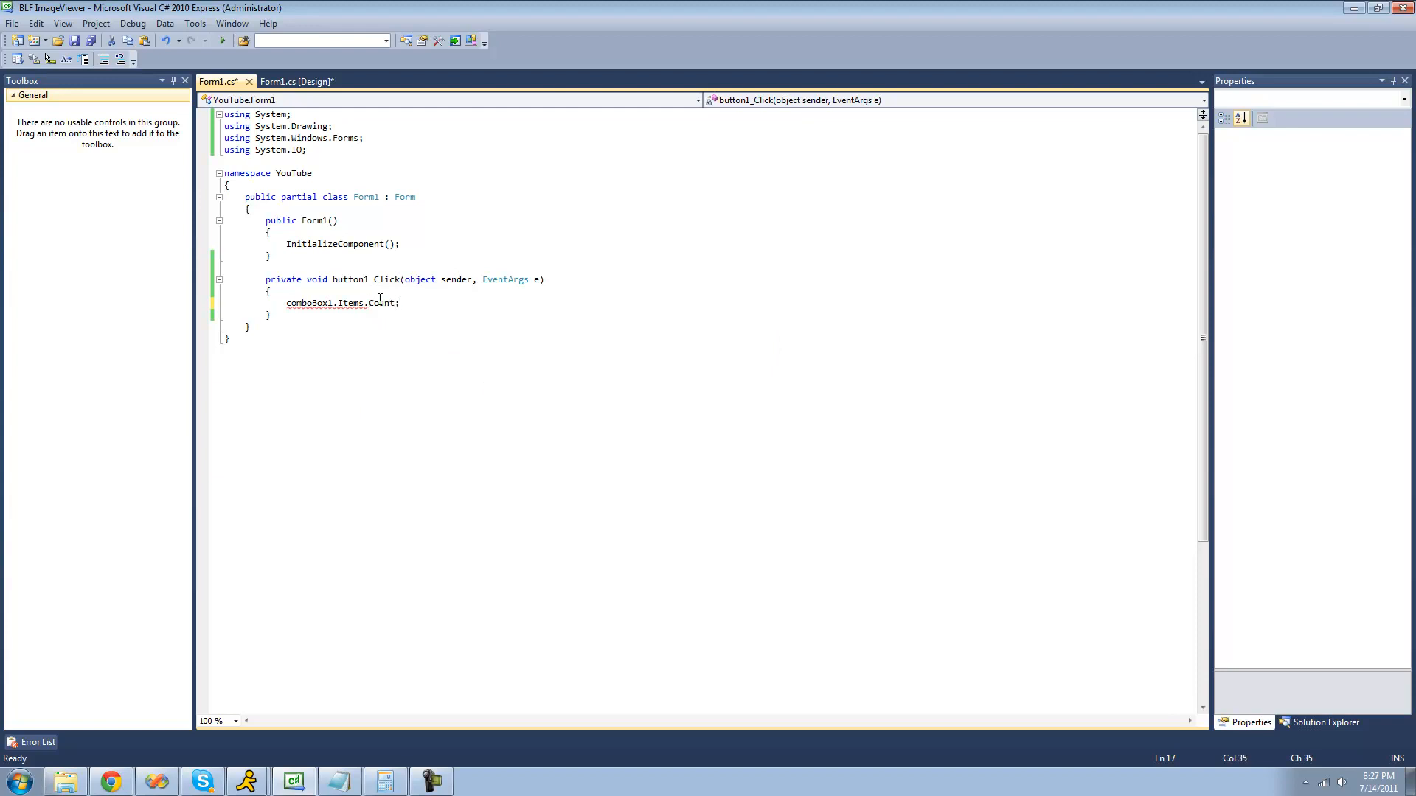
# - Rewrite the handler line as MessageBox.Show(comboBox1.Items.Count.ToString())
pyautogui.click(336, 302)
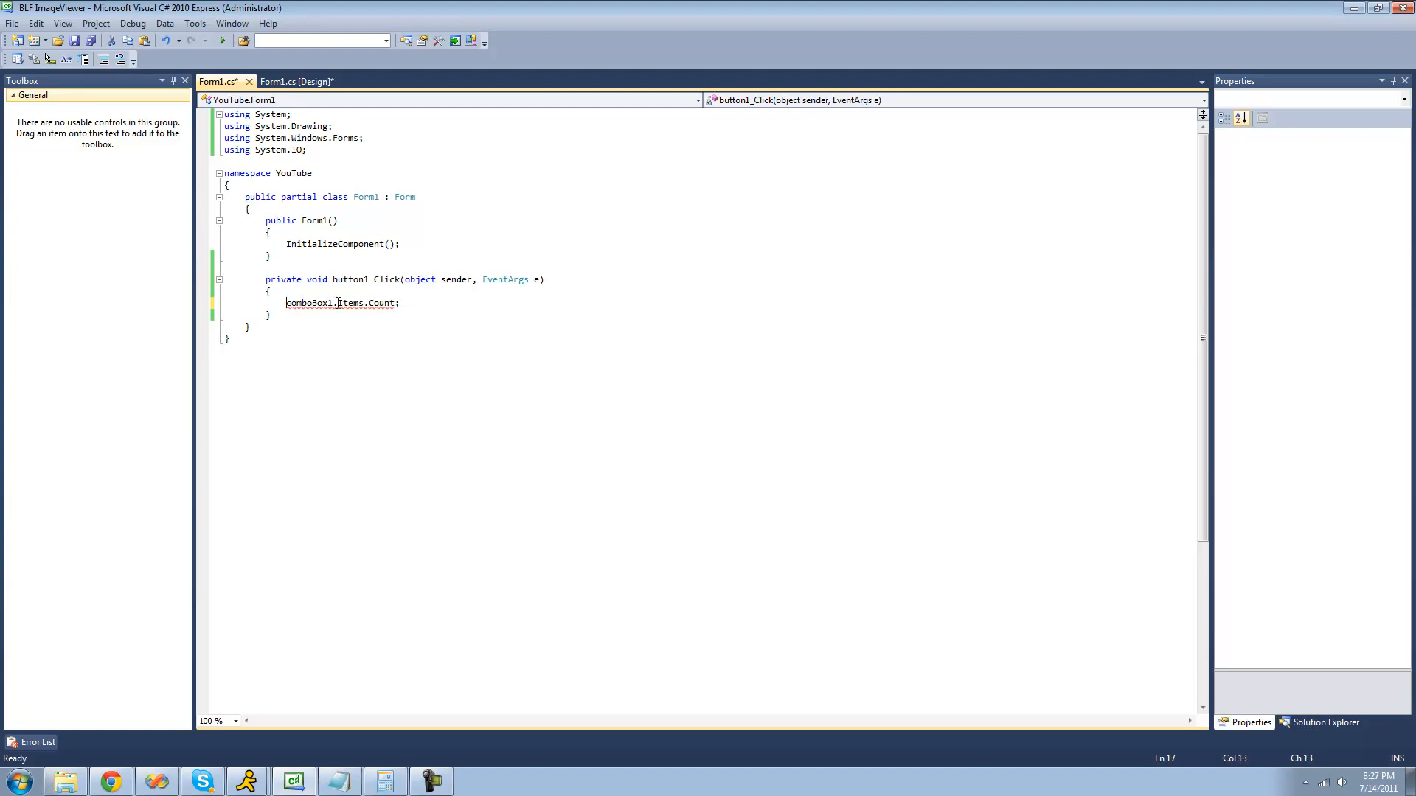
pyautogui.write('MessageBox.Show(')
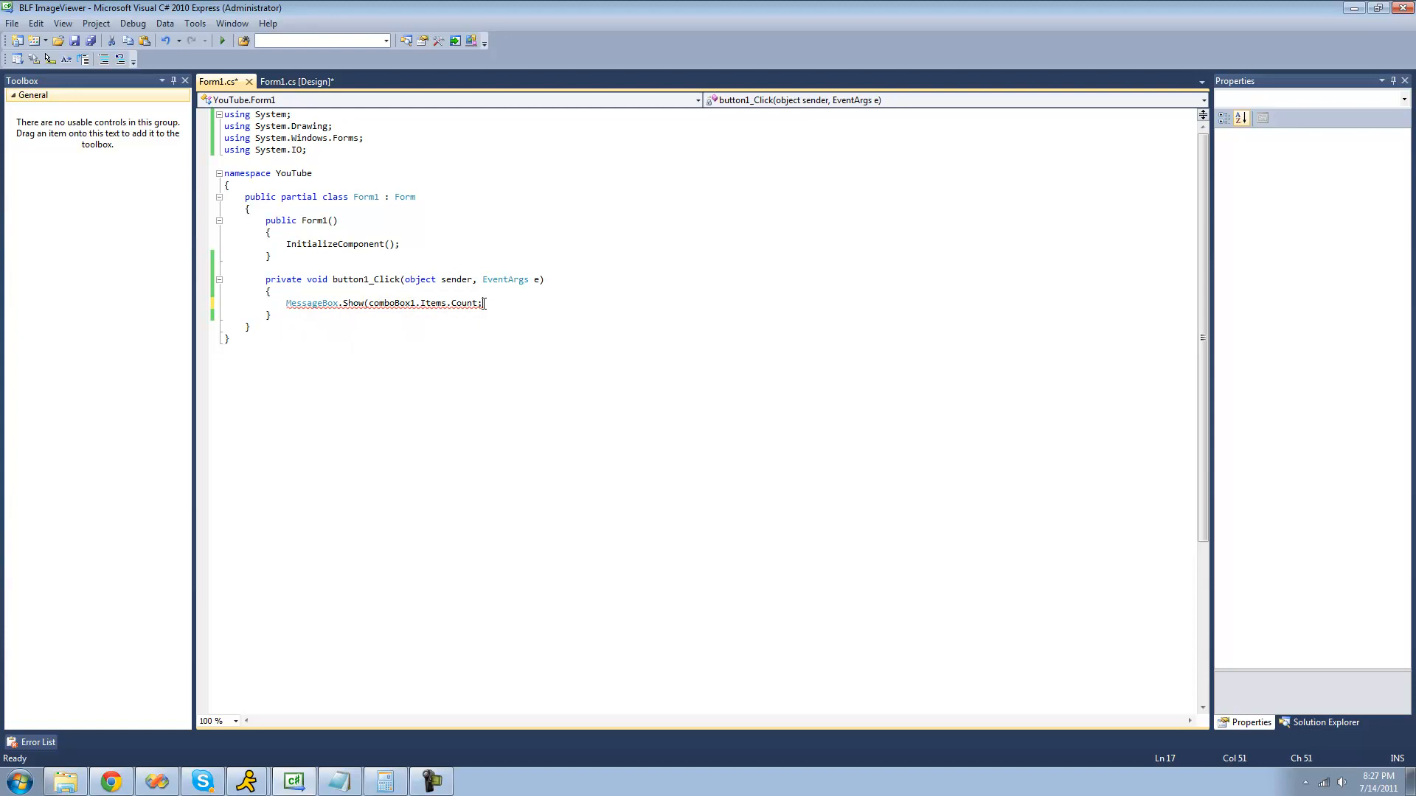
pyautogui.press('Backspace')
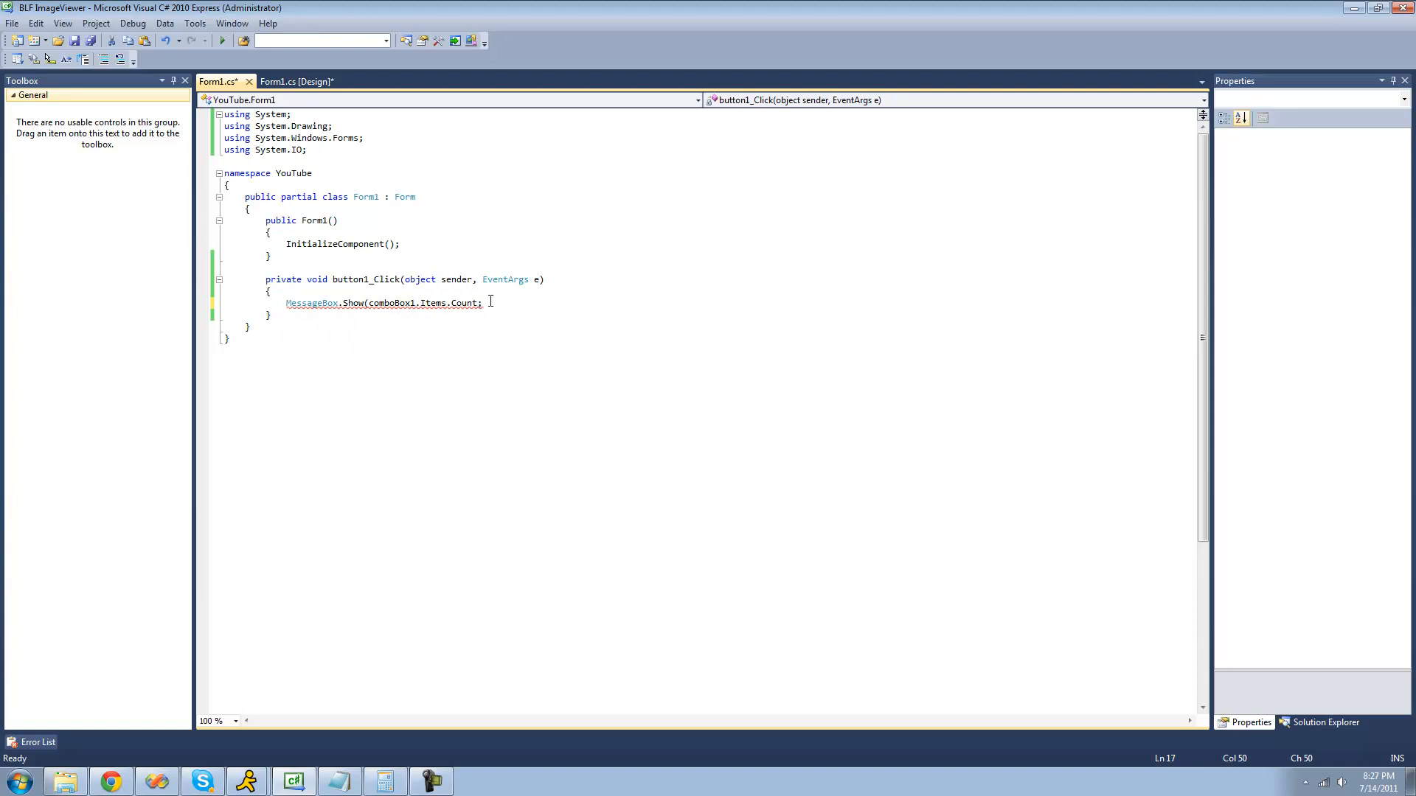
pyautogui.write('.ToString())')
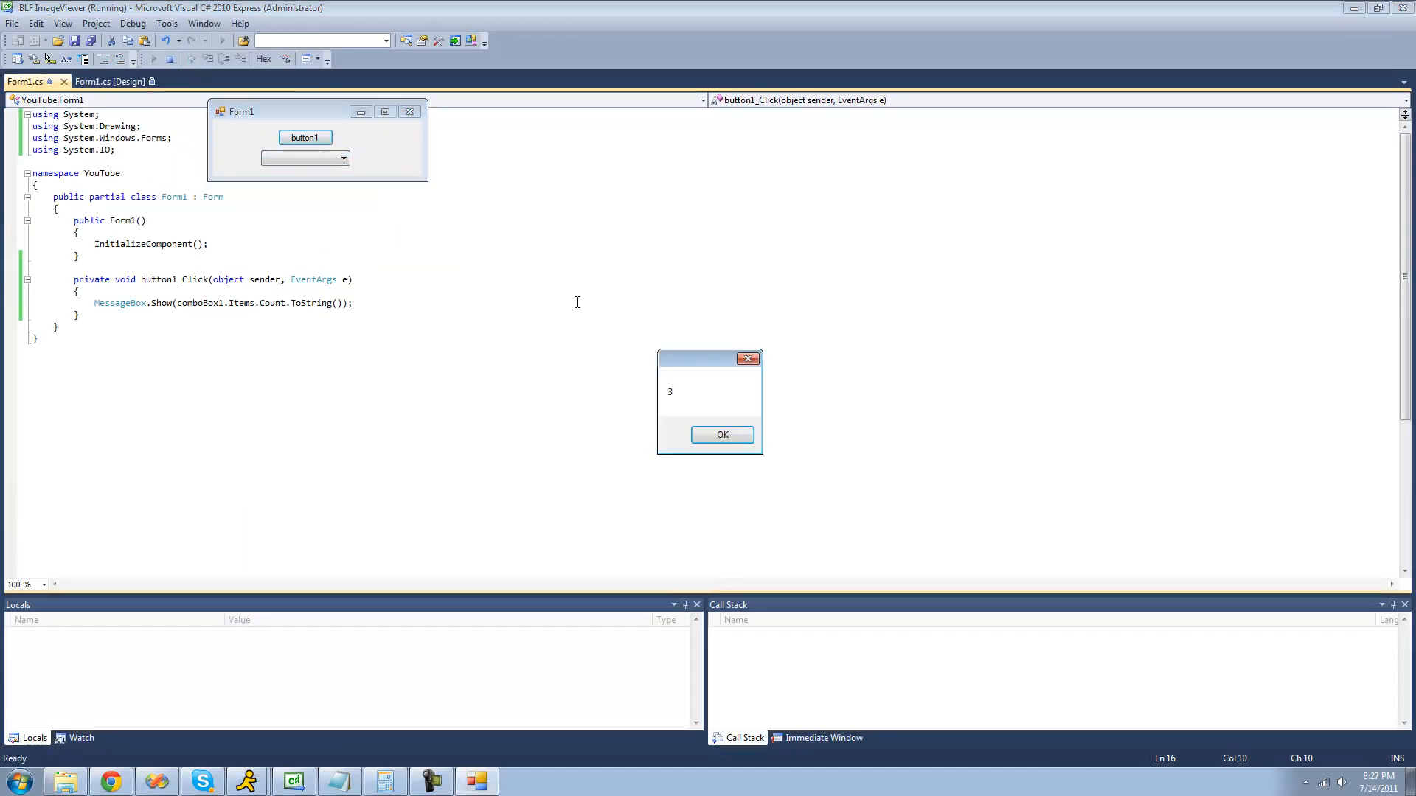
# - Run the test that reports 3 items, dismiss the message and close the form
pyautogui.click(721, 434)
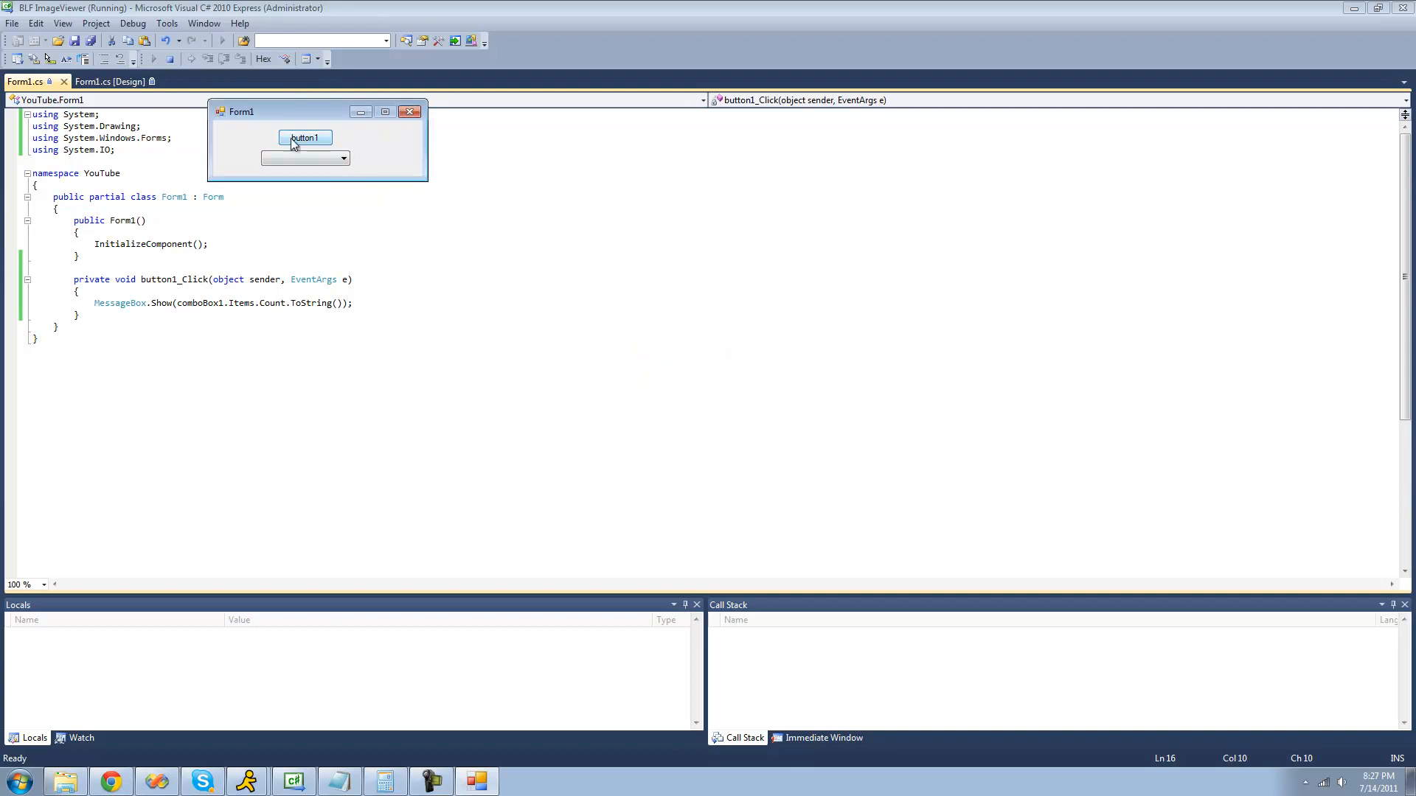
pyautogui.click(410, 111)
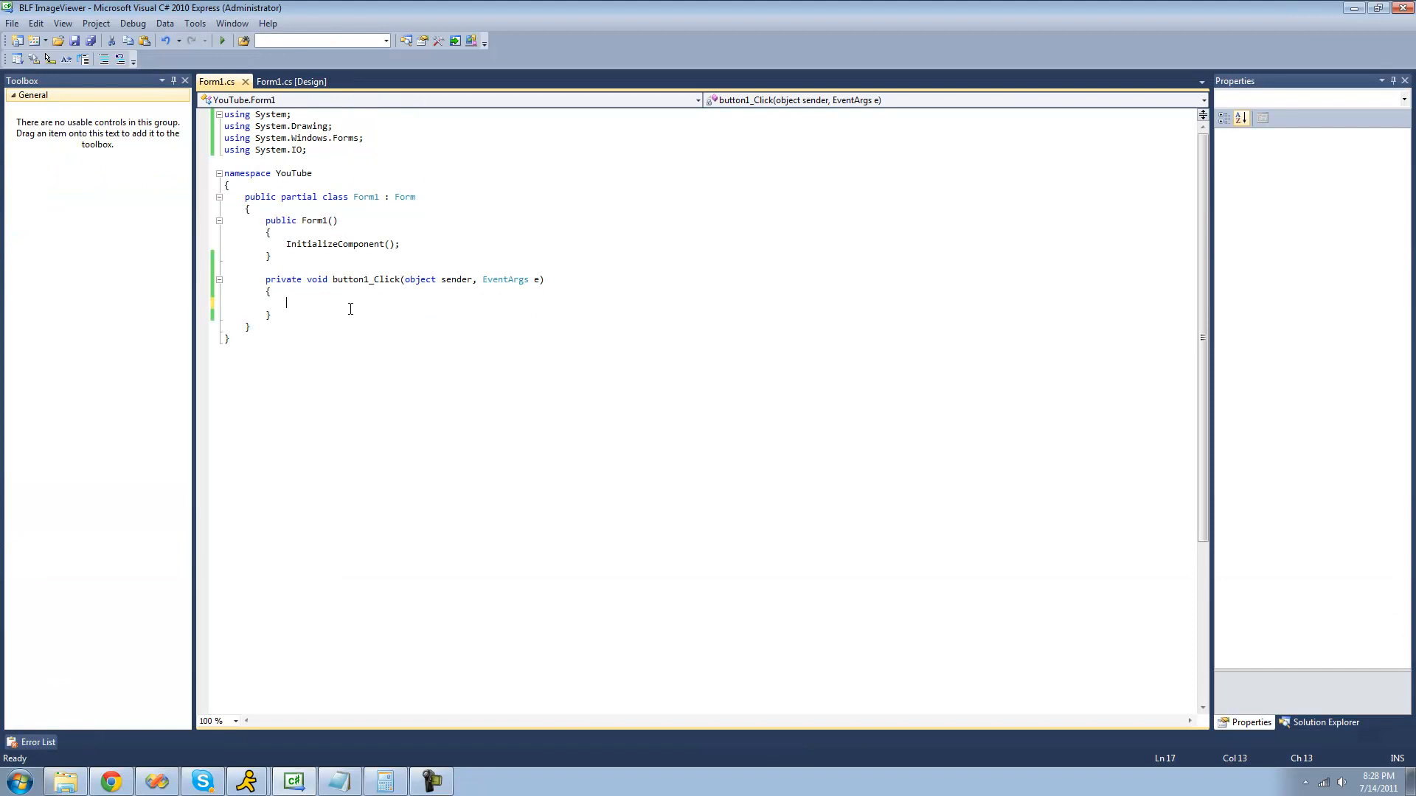
# - Create a SelectedIndexChanged handler for comboBox1 from the designer's Events list
pyautogui.click(290, 81)
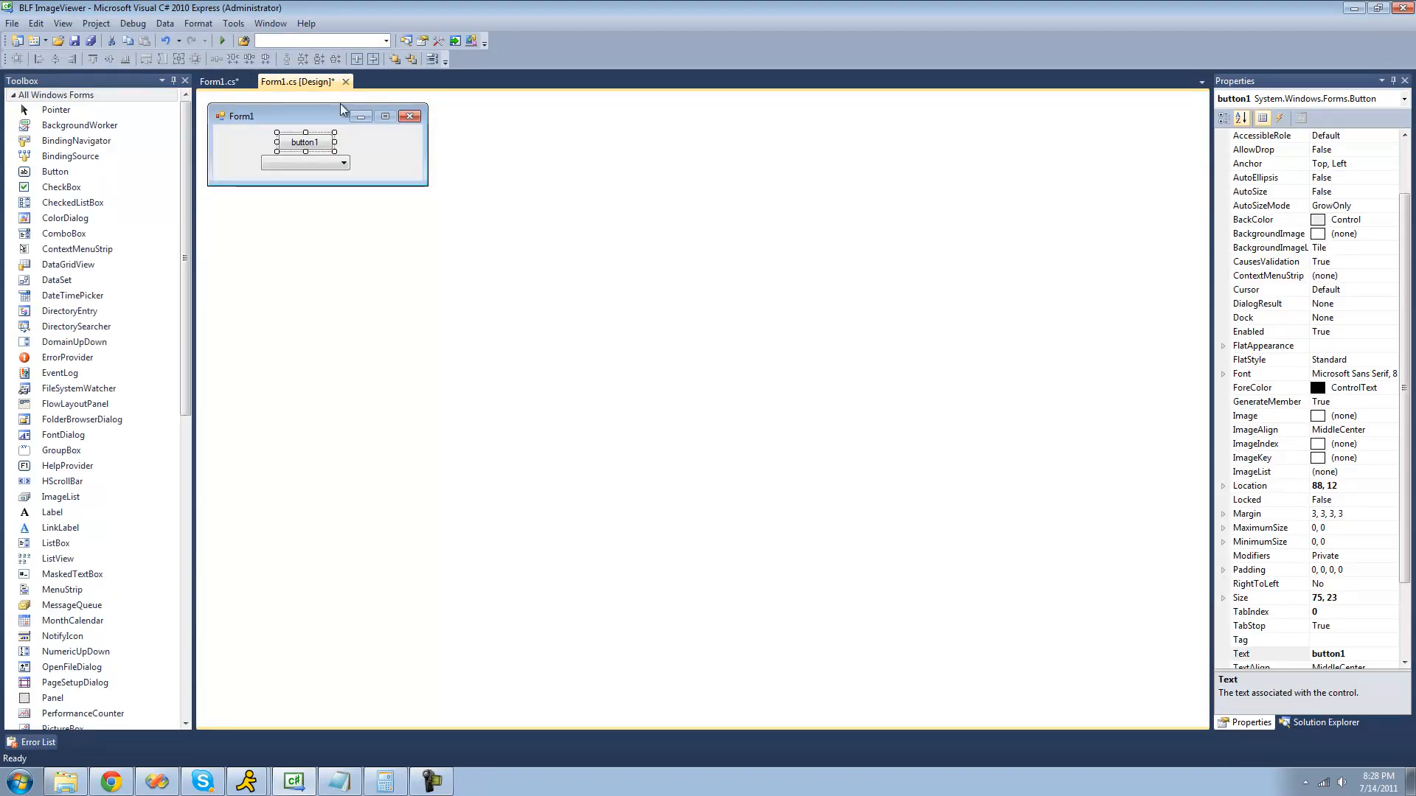
pyautogui.click(305, 162)
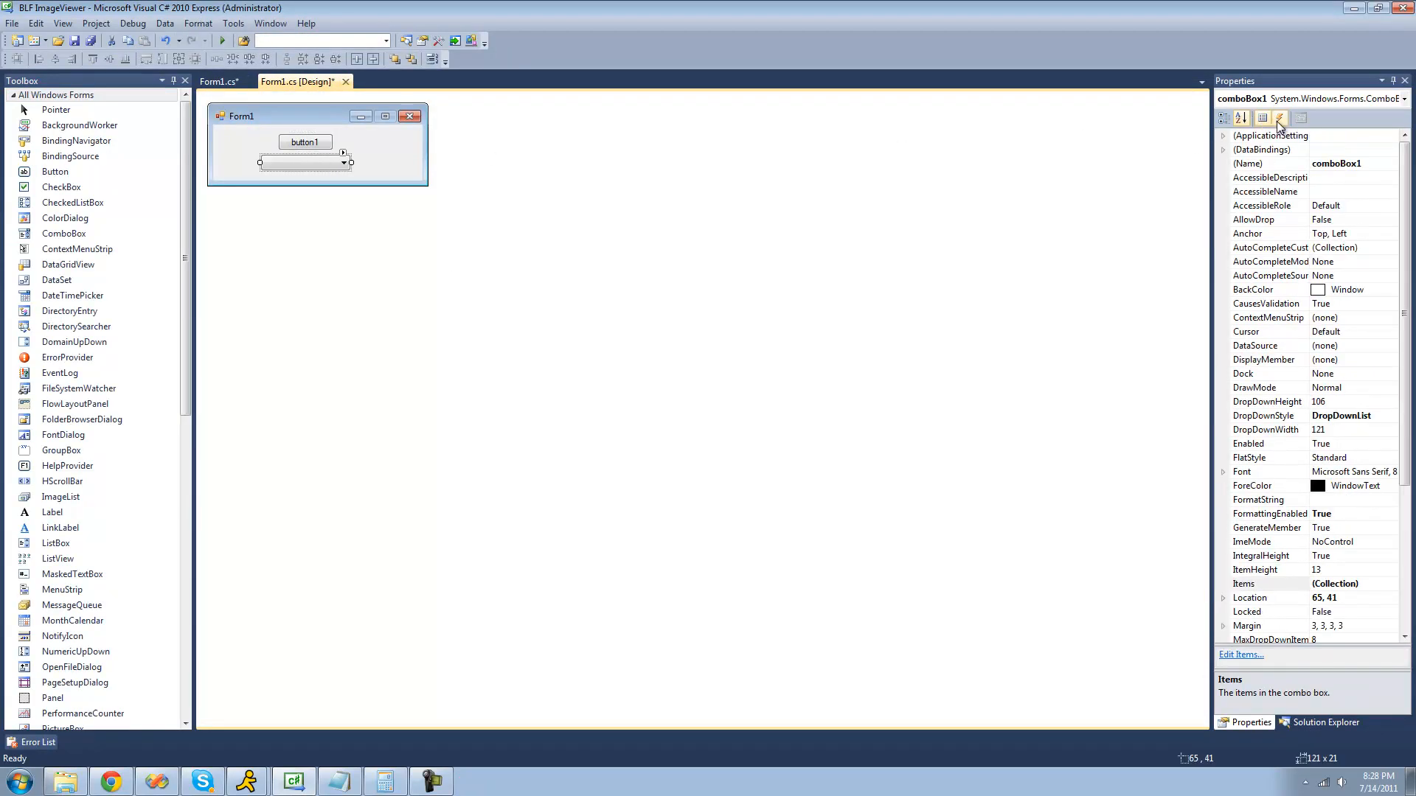
pyautogui.click(1261, 118)
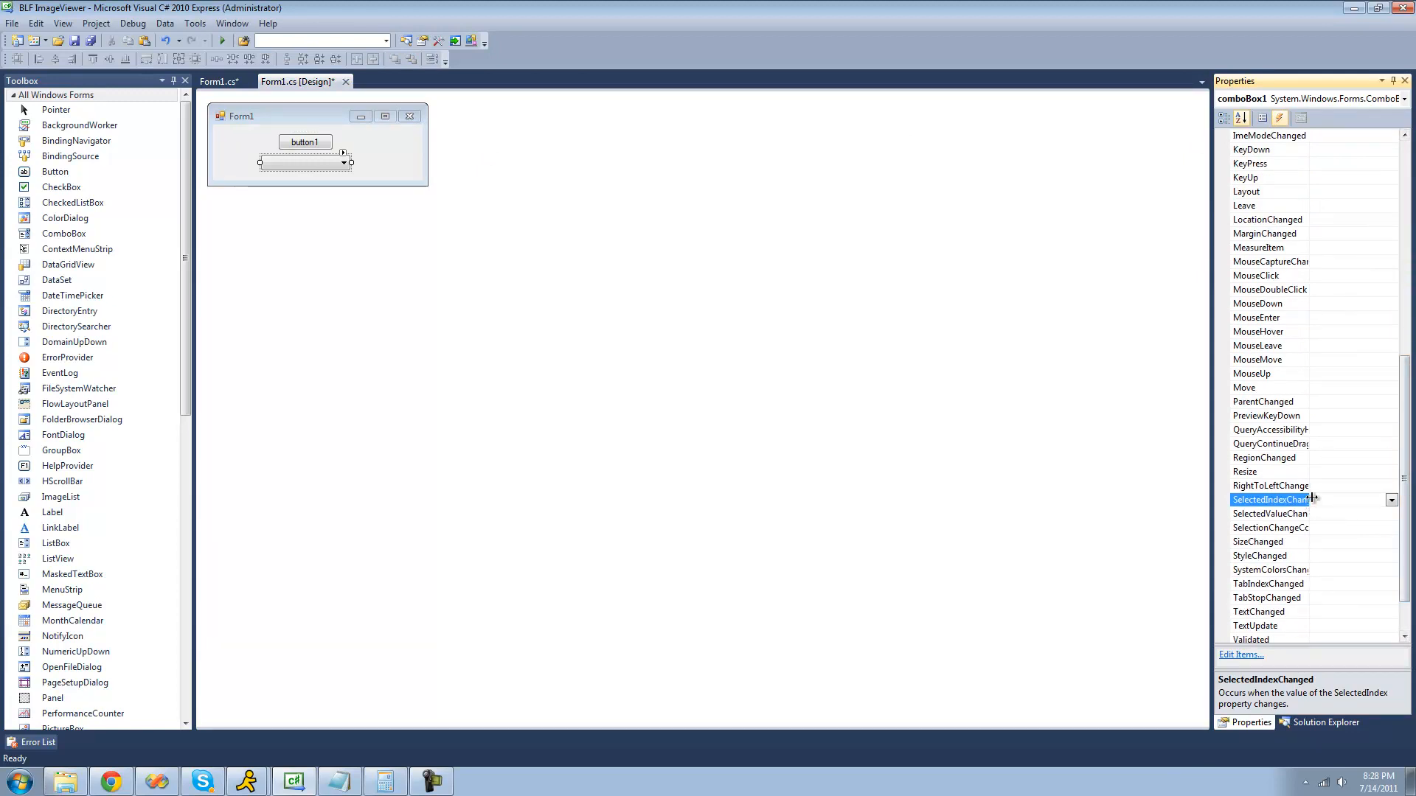
pyautogui.moveTo(335, 162)
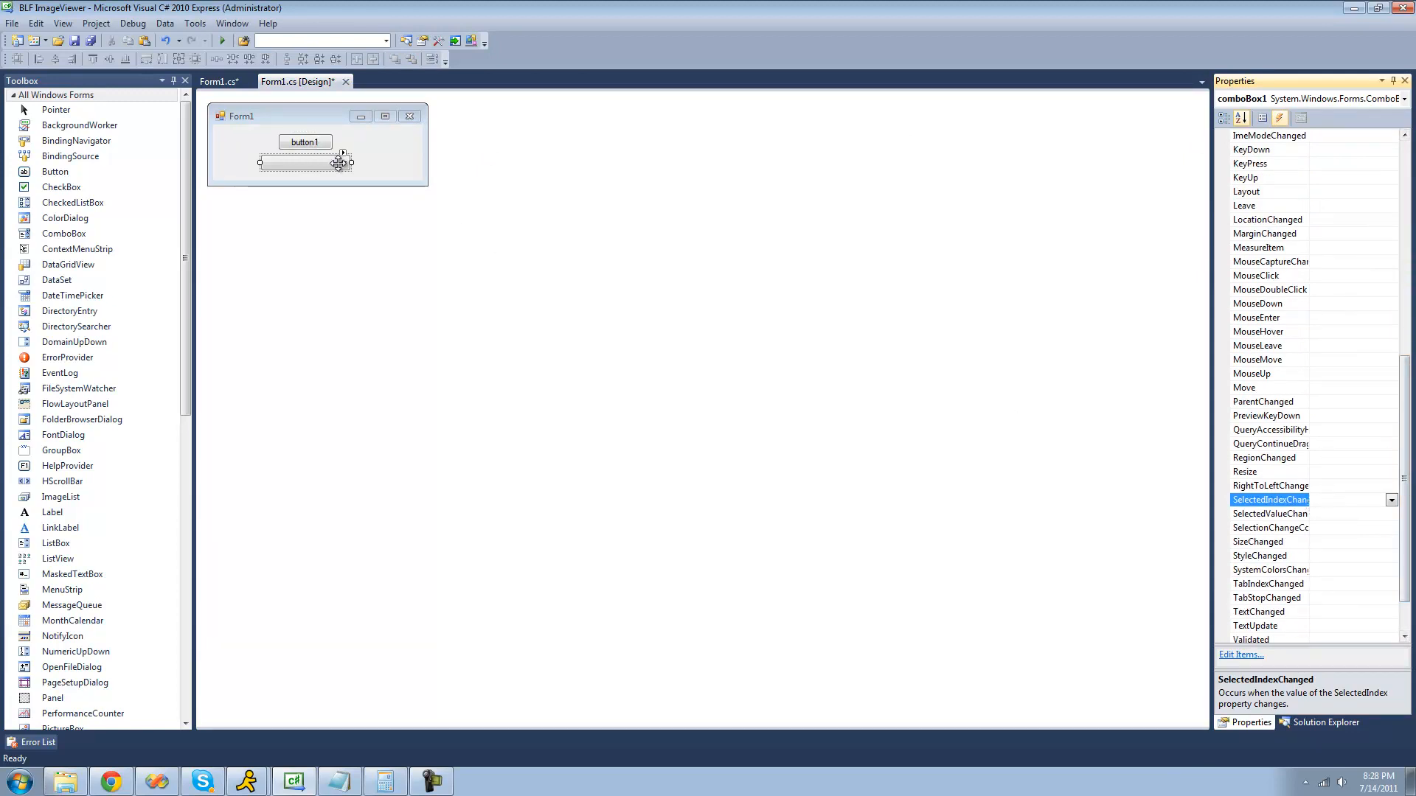
pyautogui.doubleClick(1269, 500)
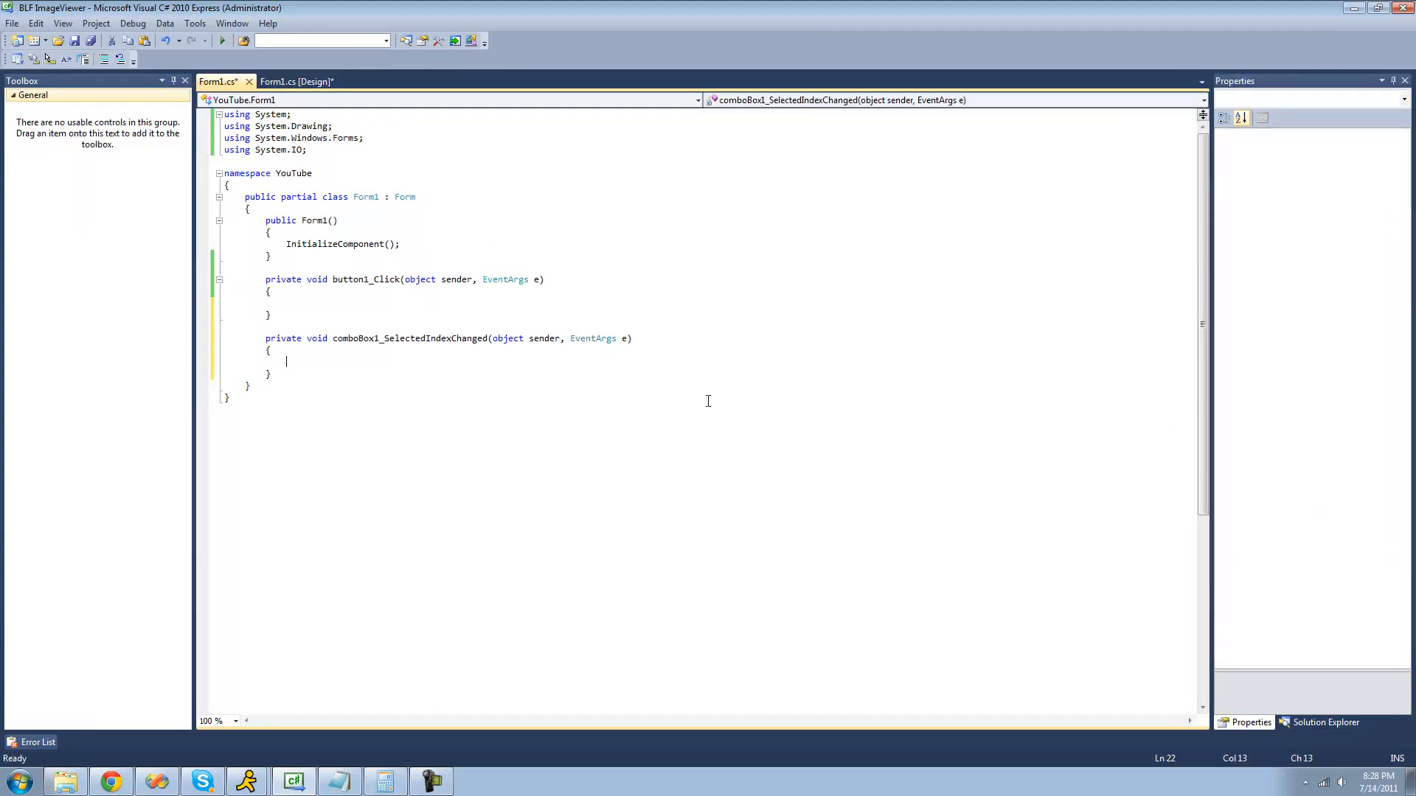
# - Make the handler call MessageBox.Show("Test"); and run the form
pyautogui.write('m')
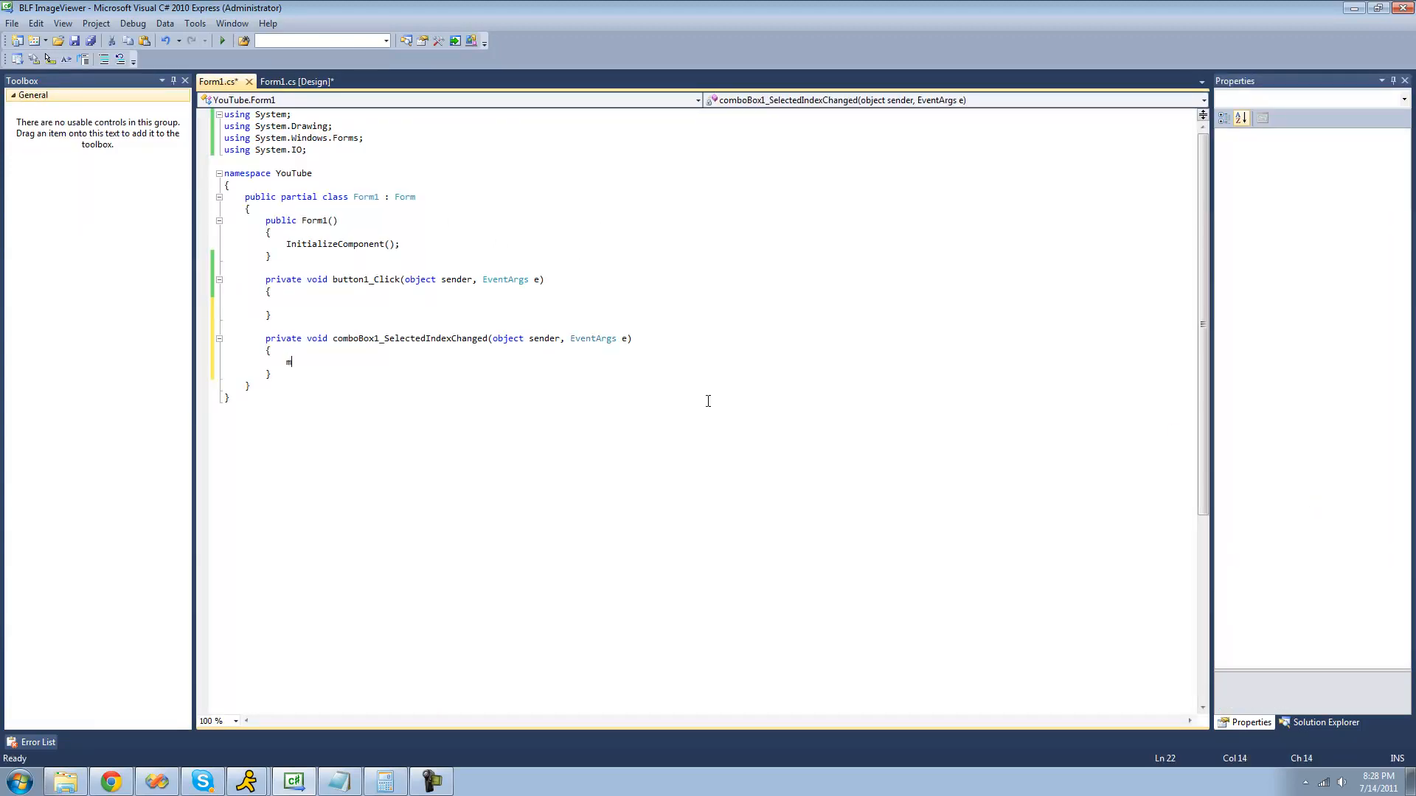
pyautogui.write('essageBox.sh')
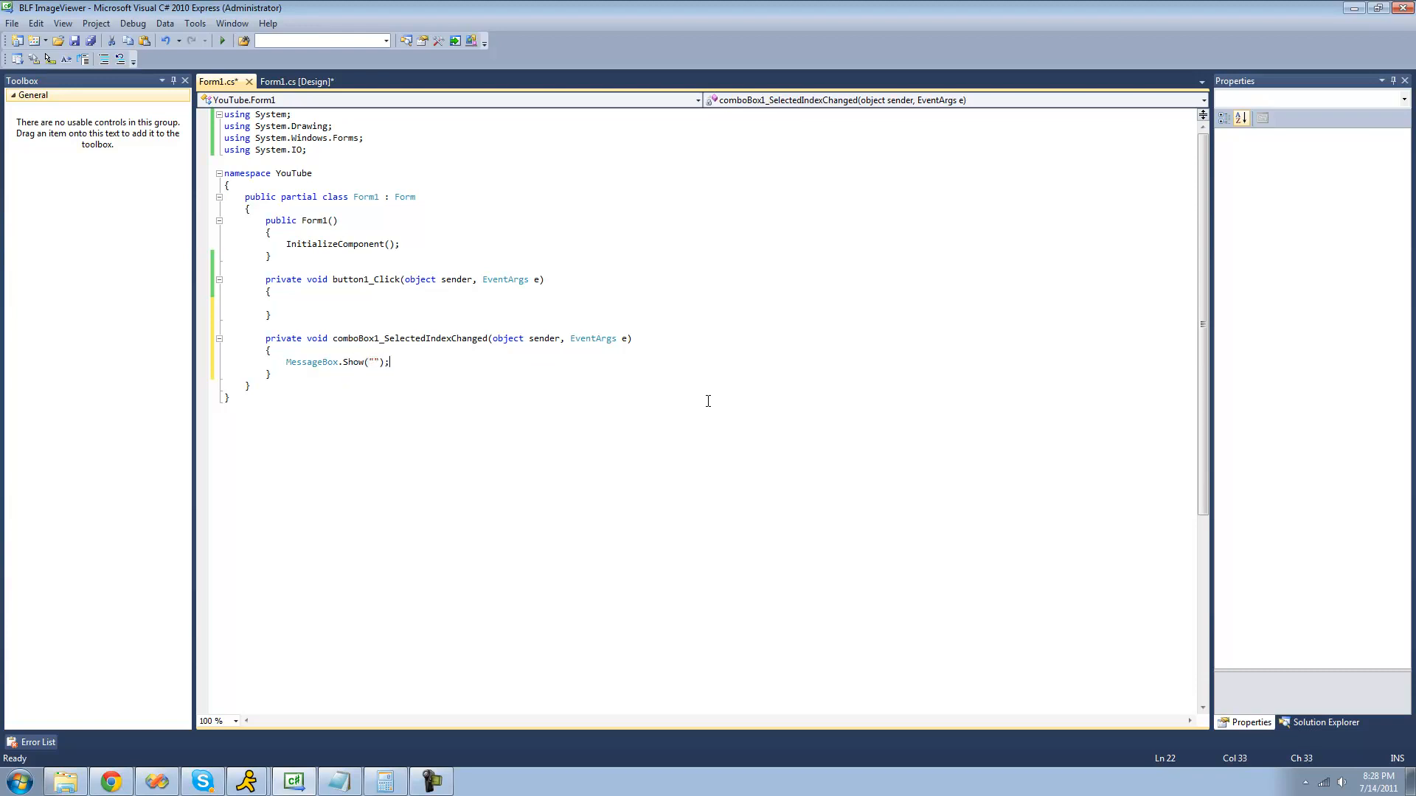
pyautogui.write('Test')
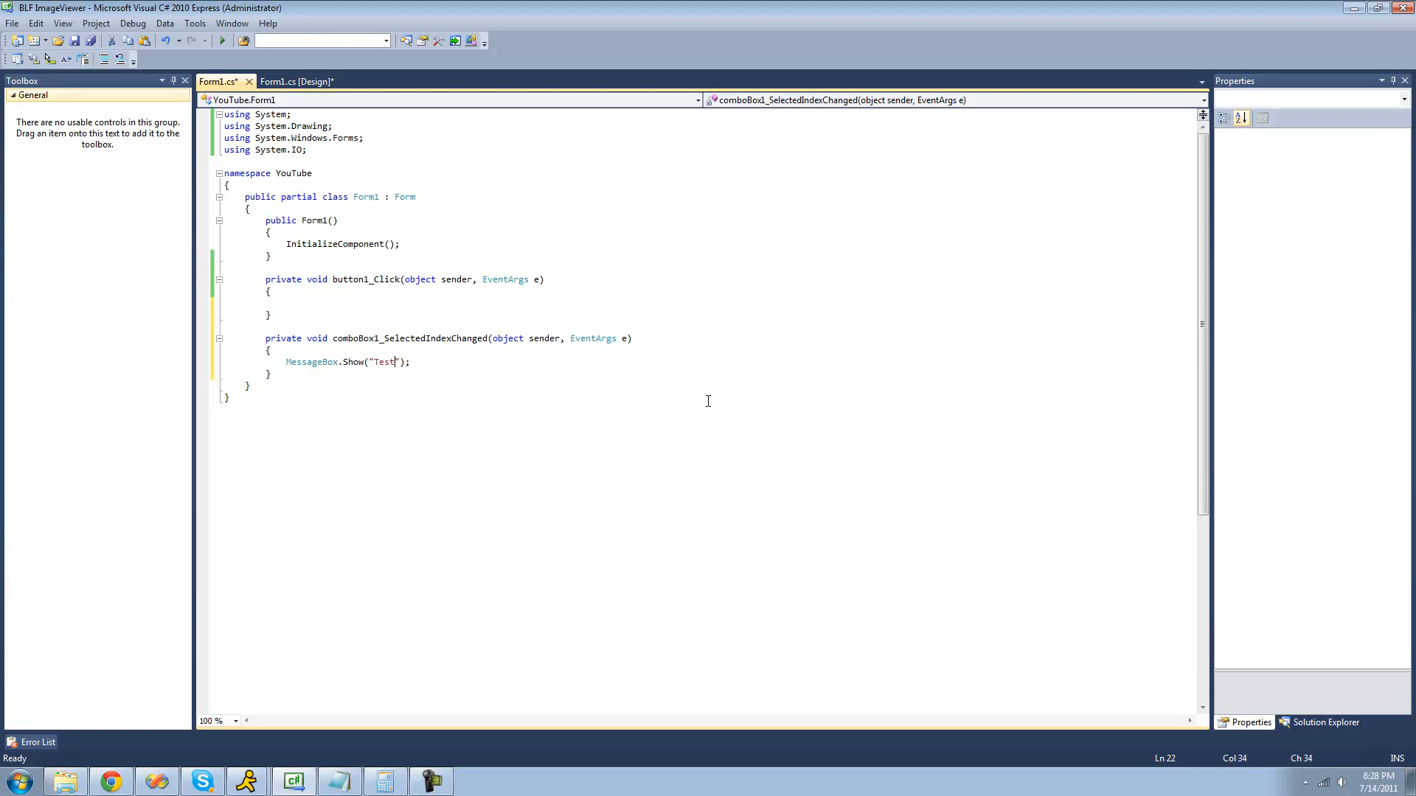
pyautogui.click(219, 40)
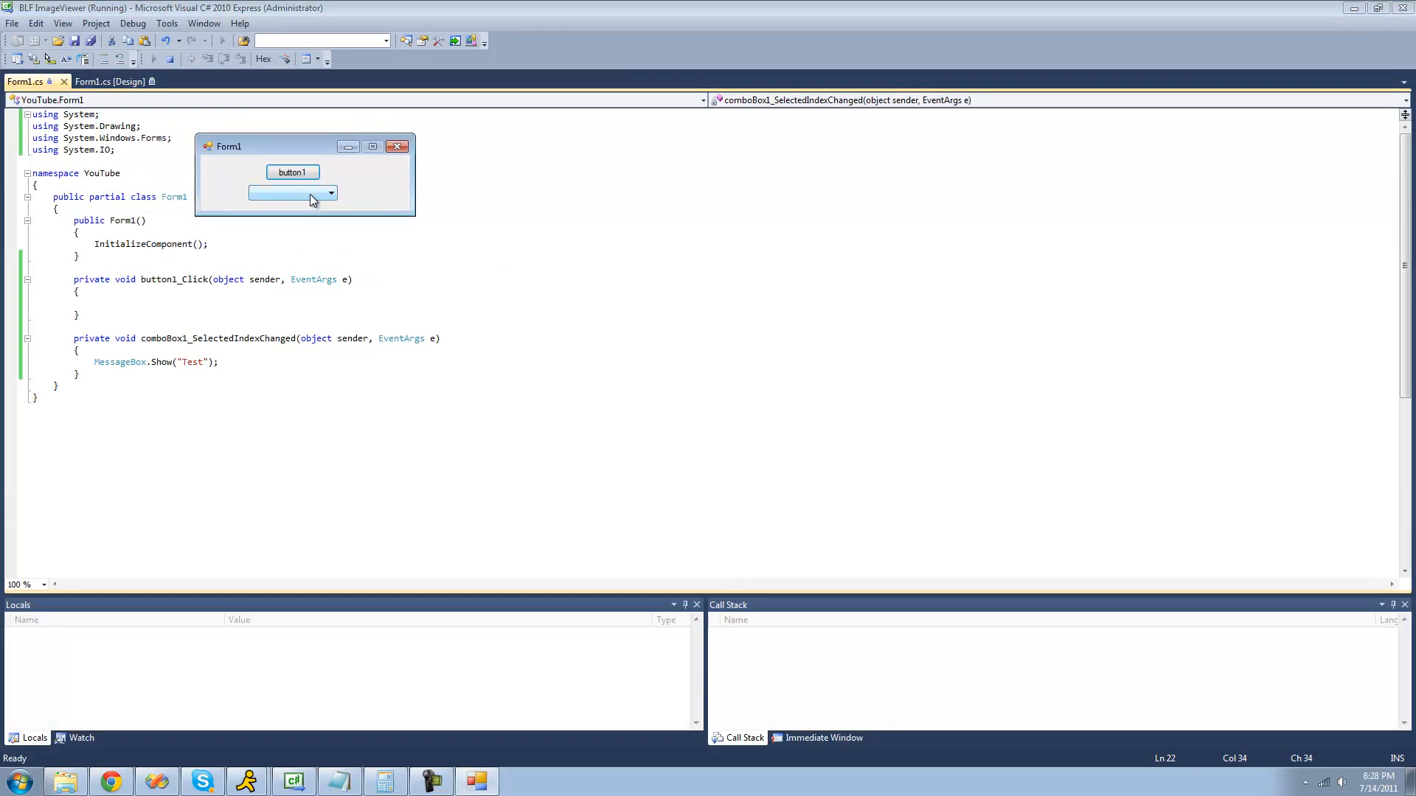
# - Pick Bob and then Adam from the running form's combo box
pyautogui.click(331, 194)
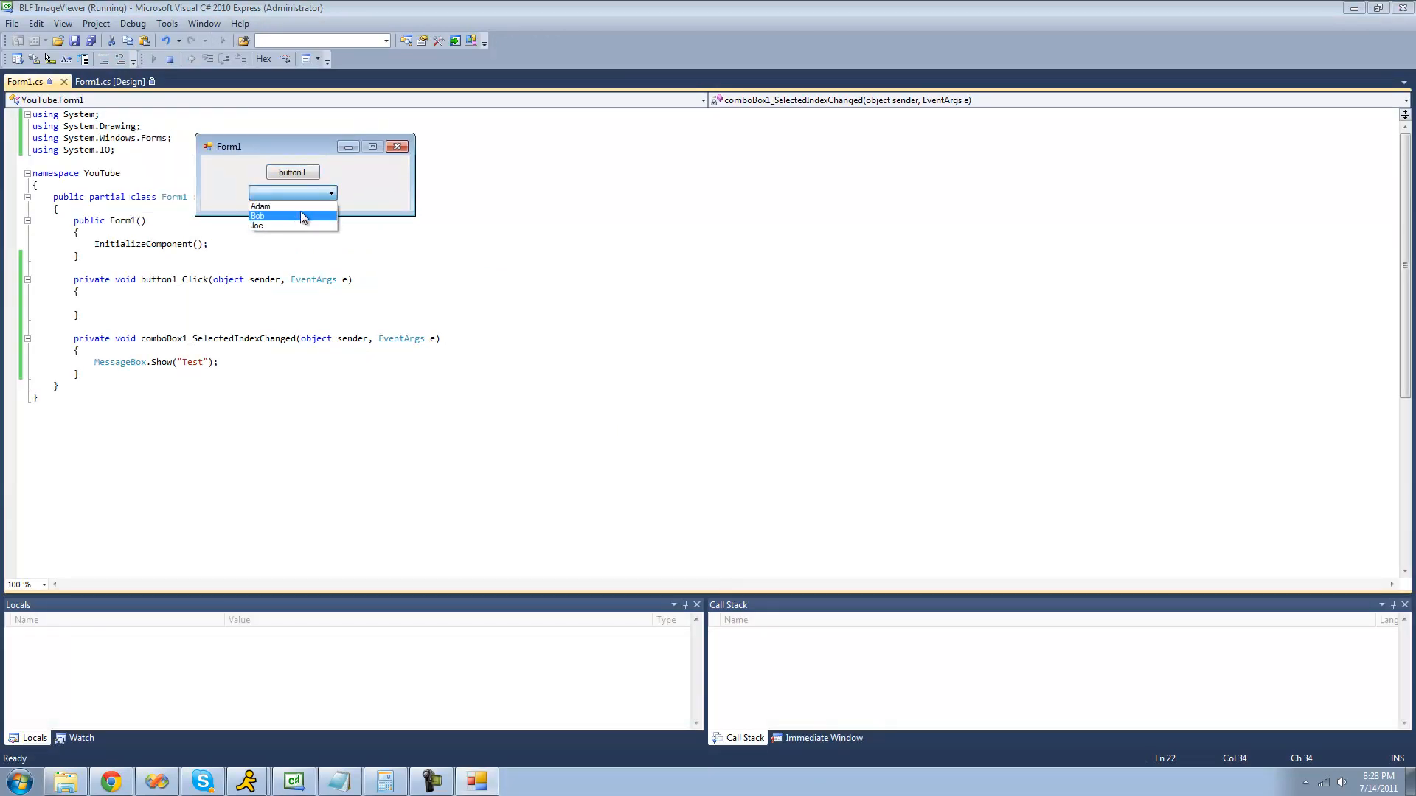
pyautogui.click(257, 216)
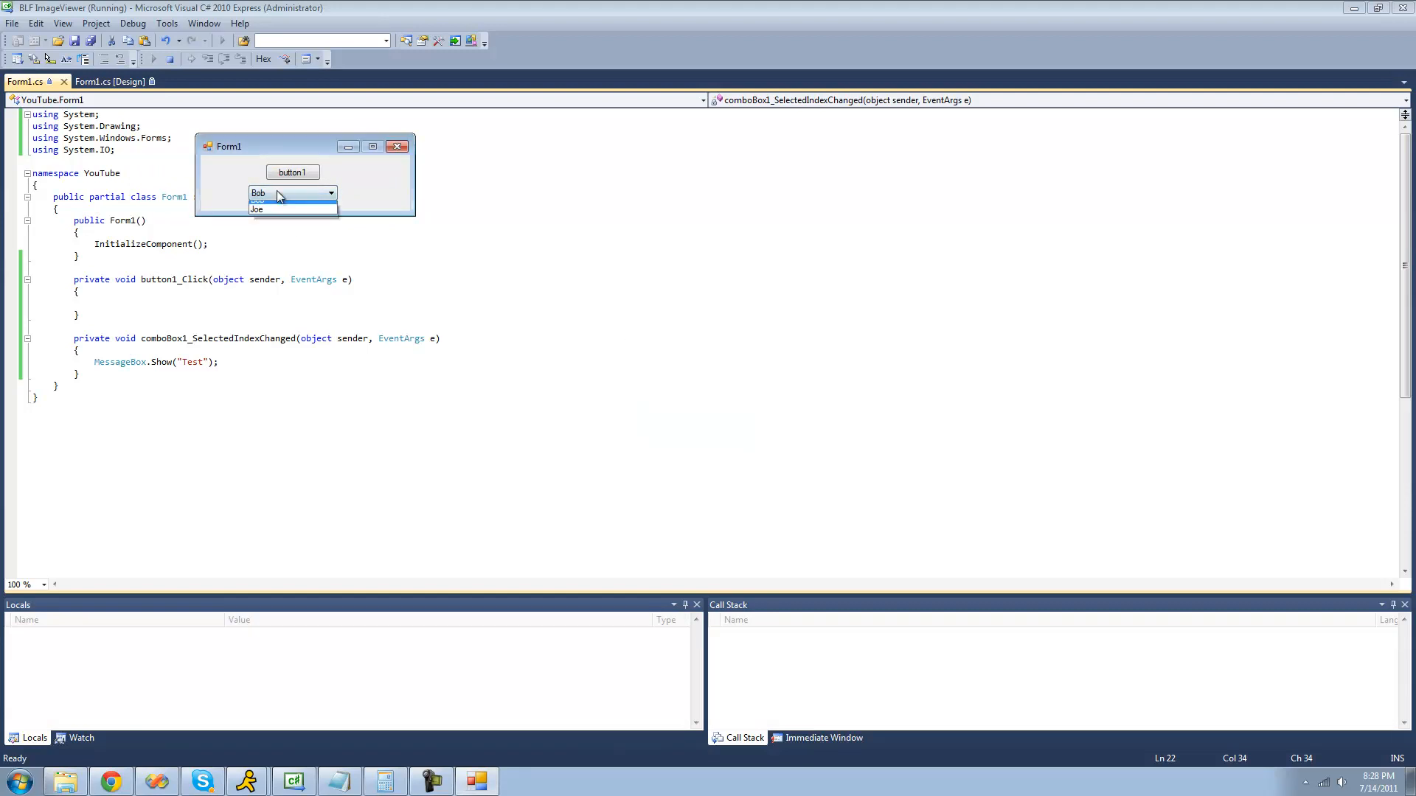
pyautogui.click(271, 192)
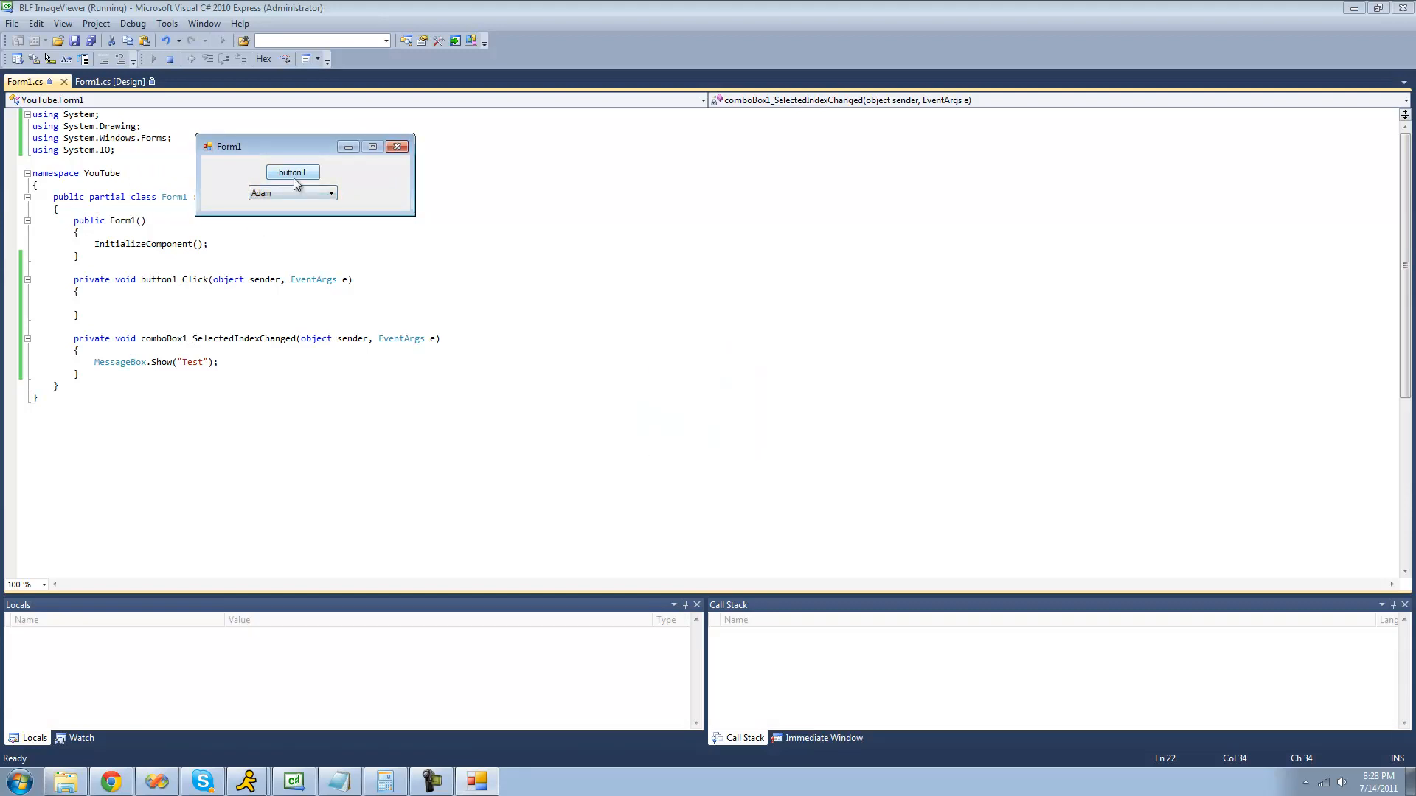